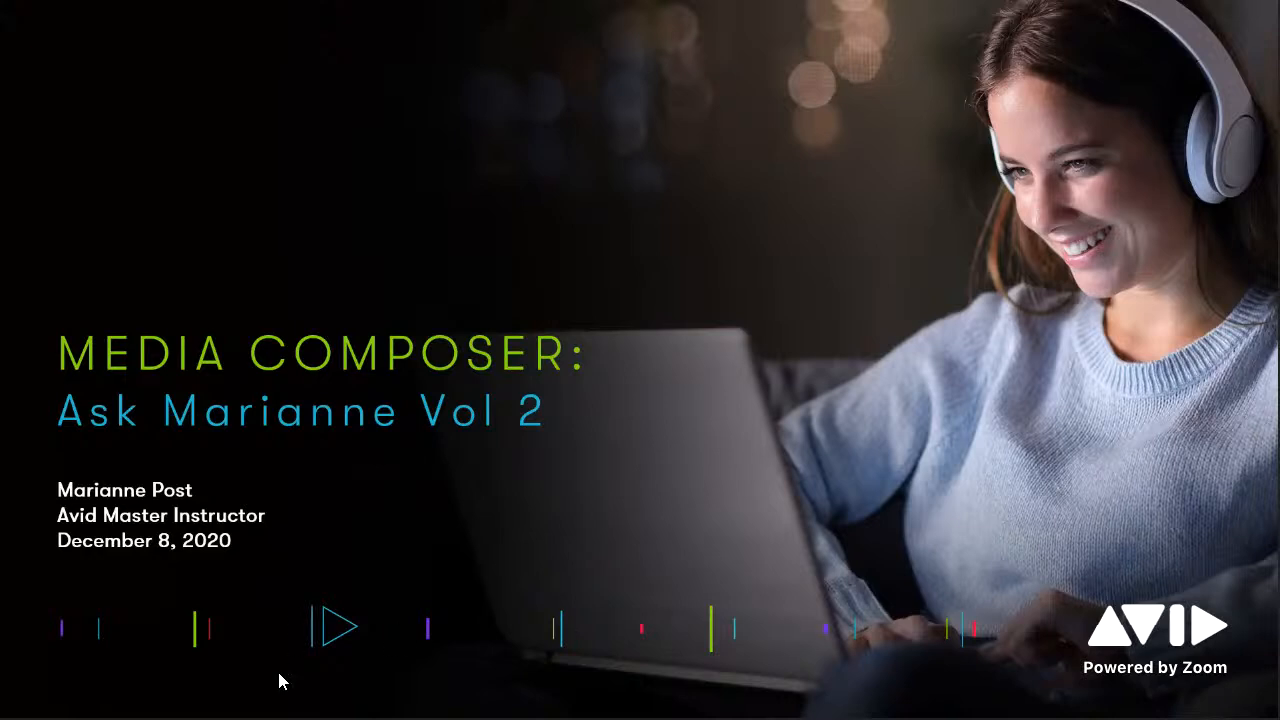
mouse_move(283, 681)
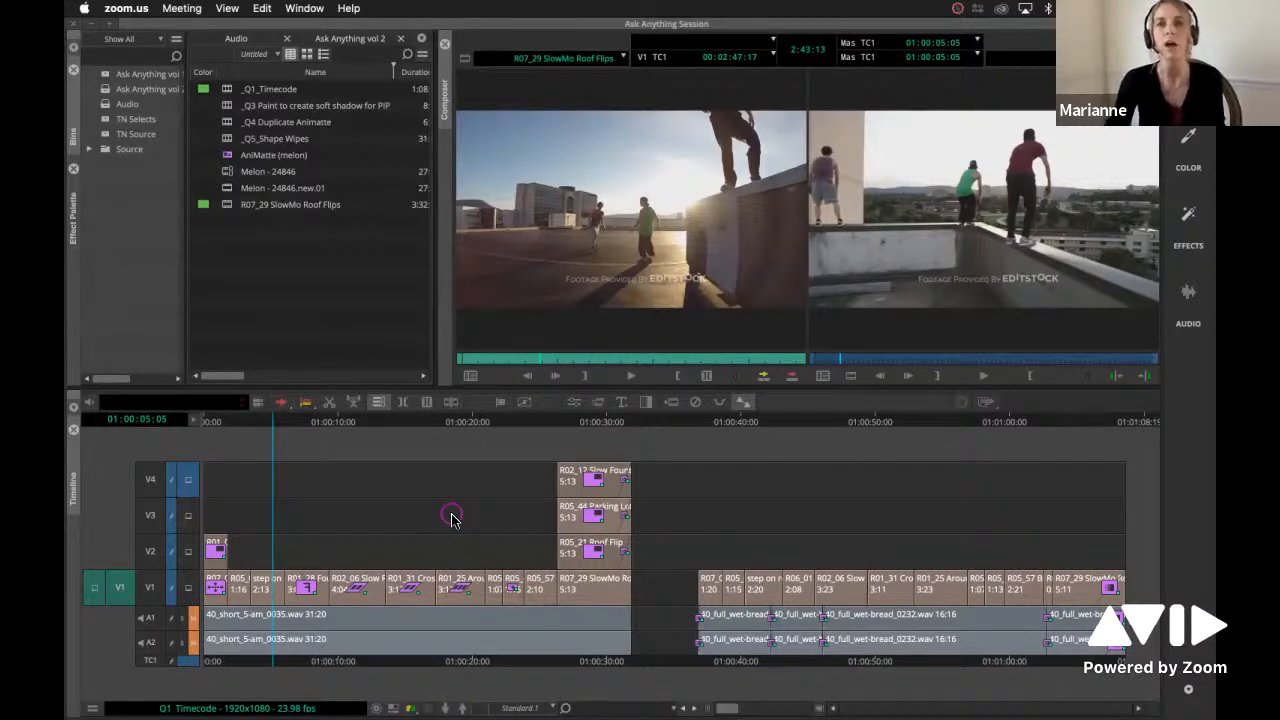
mouse_move(970, 250)
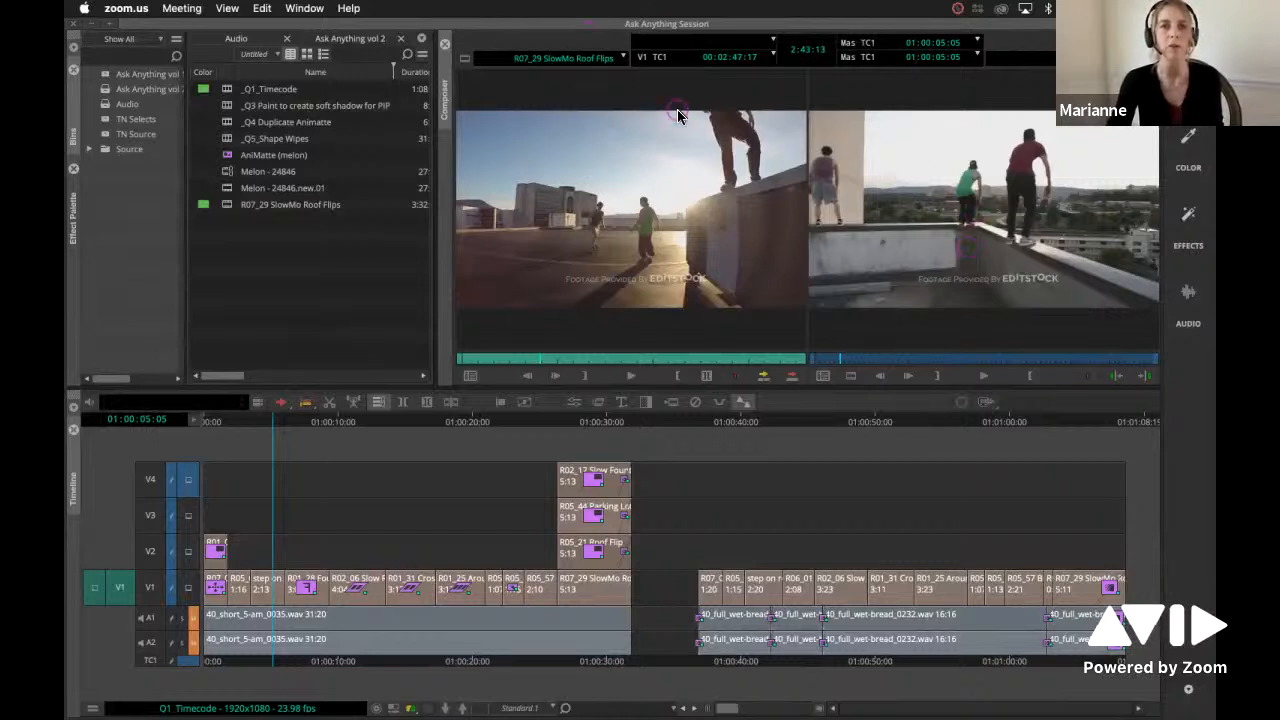
mouse_move(748, 203)
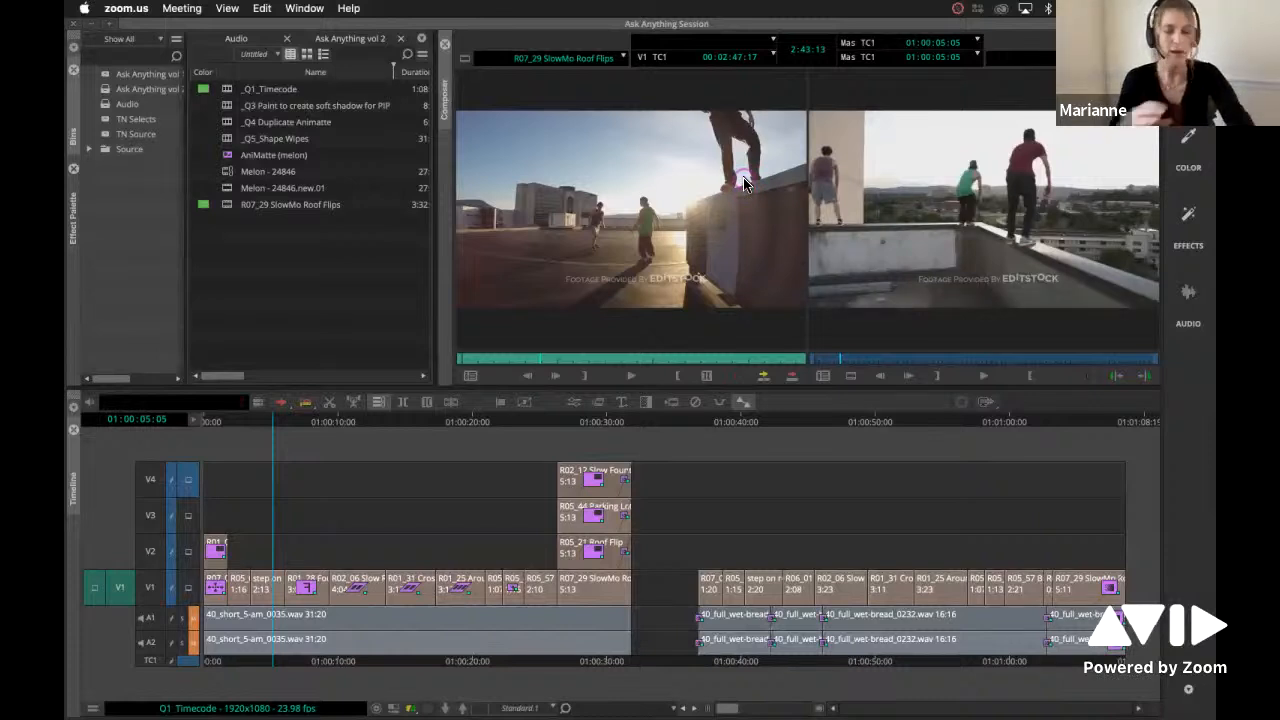
- Open the Source monitor's display settings from its right-click menu and accept them
right_click(745, 182)
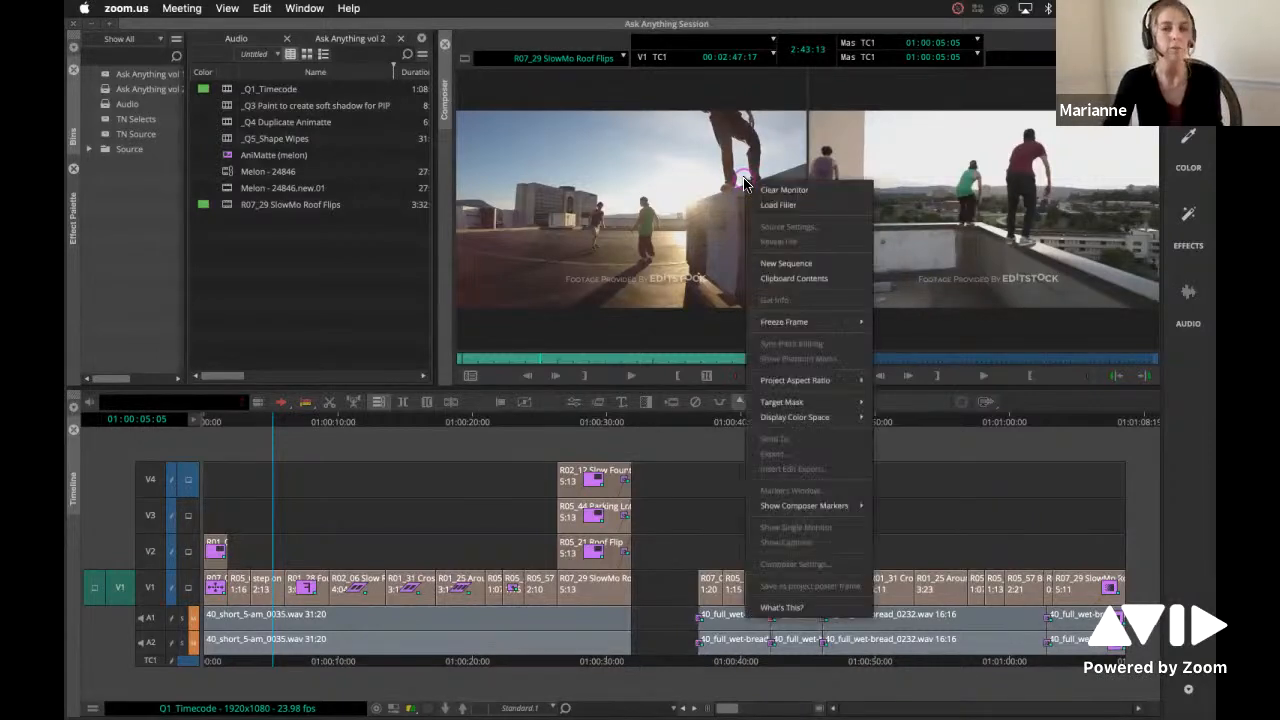
mouse_move(790, 490)
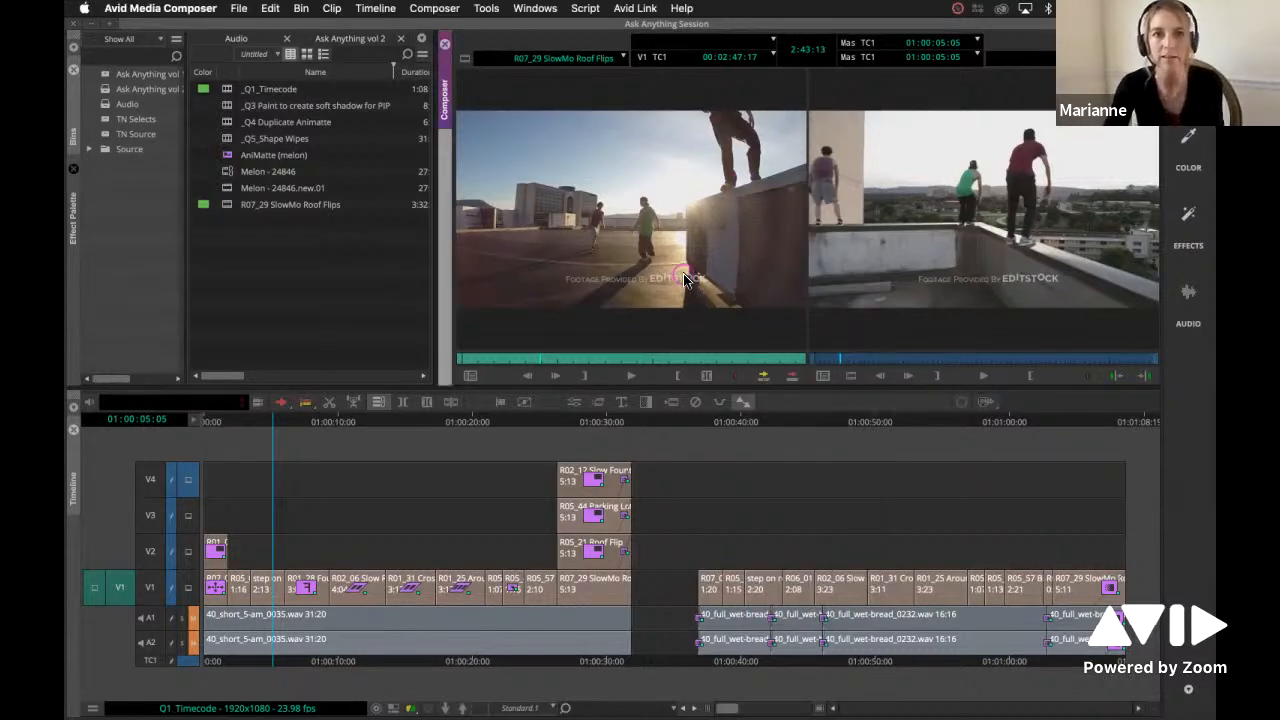
right_click(685, 280)
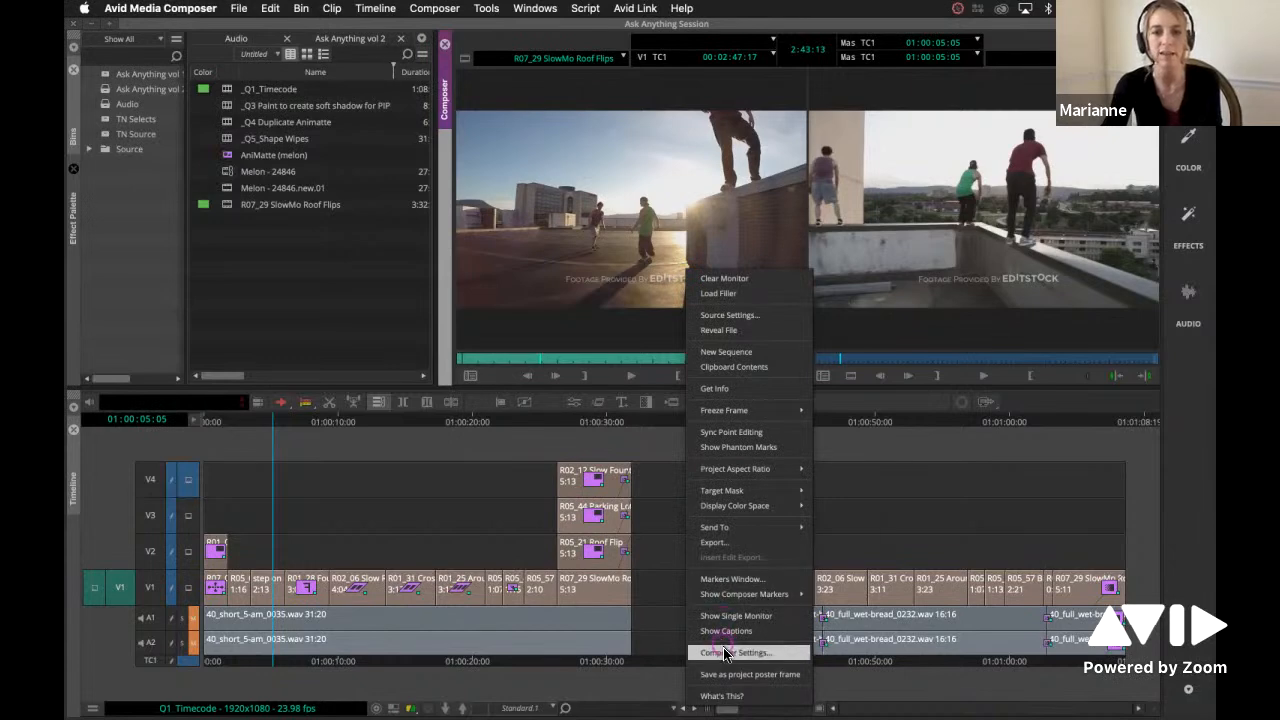
left_click(735, 652)
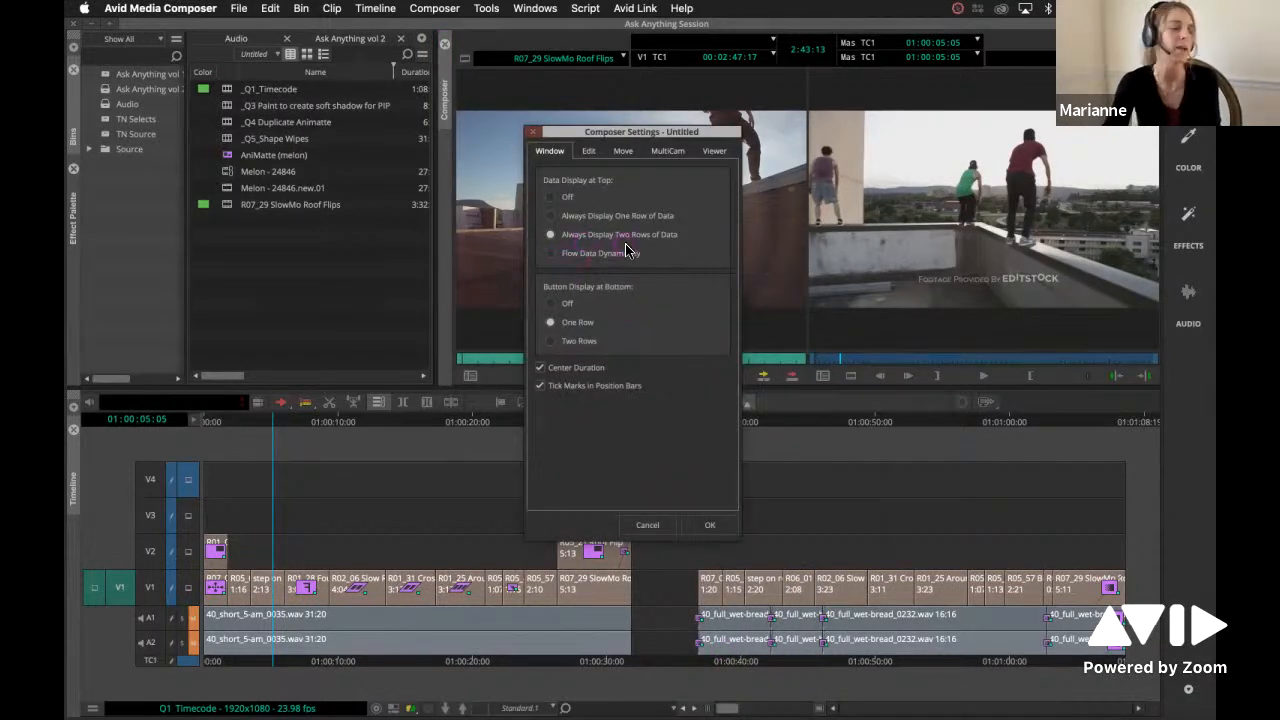
mouse_move(667, 373)
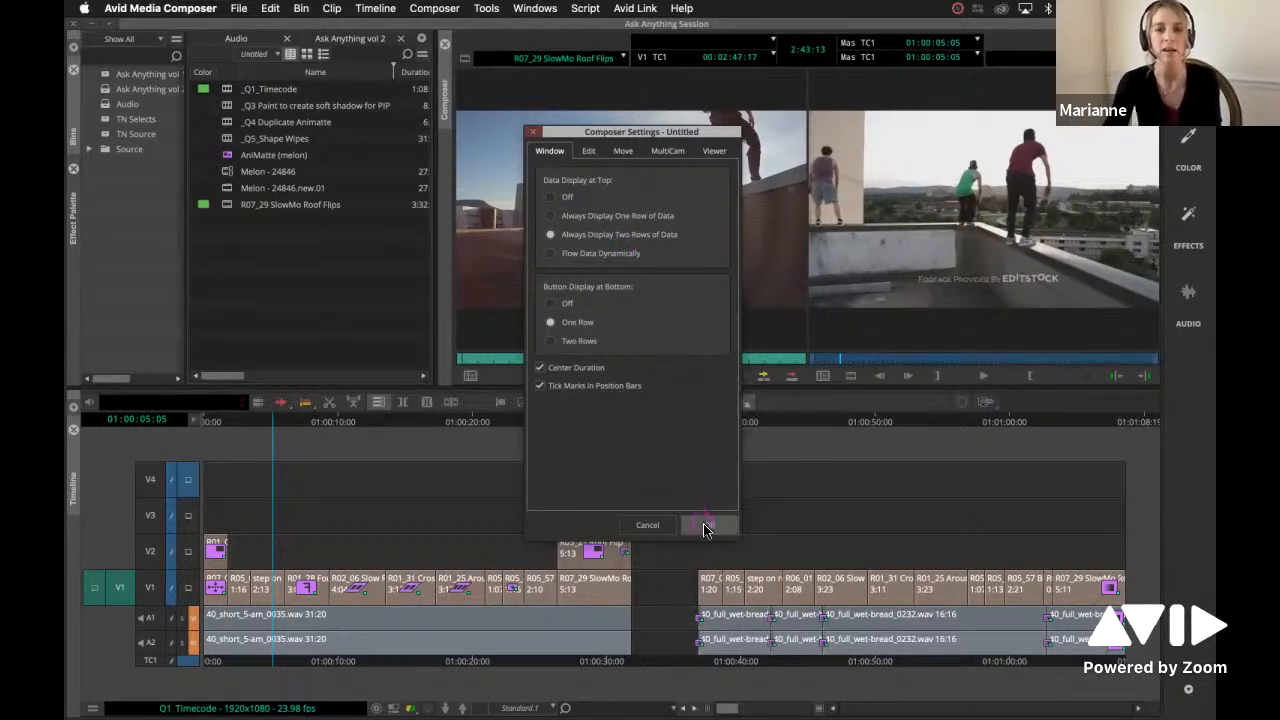
left_click(708, 525)
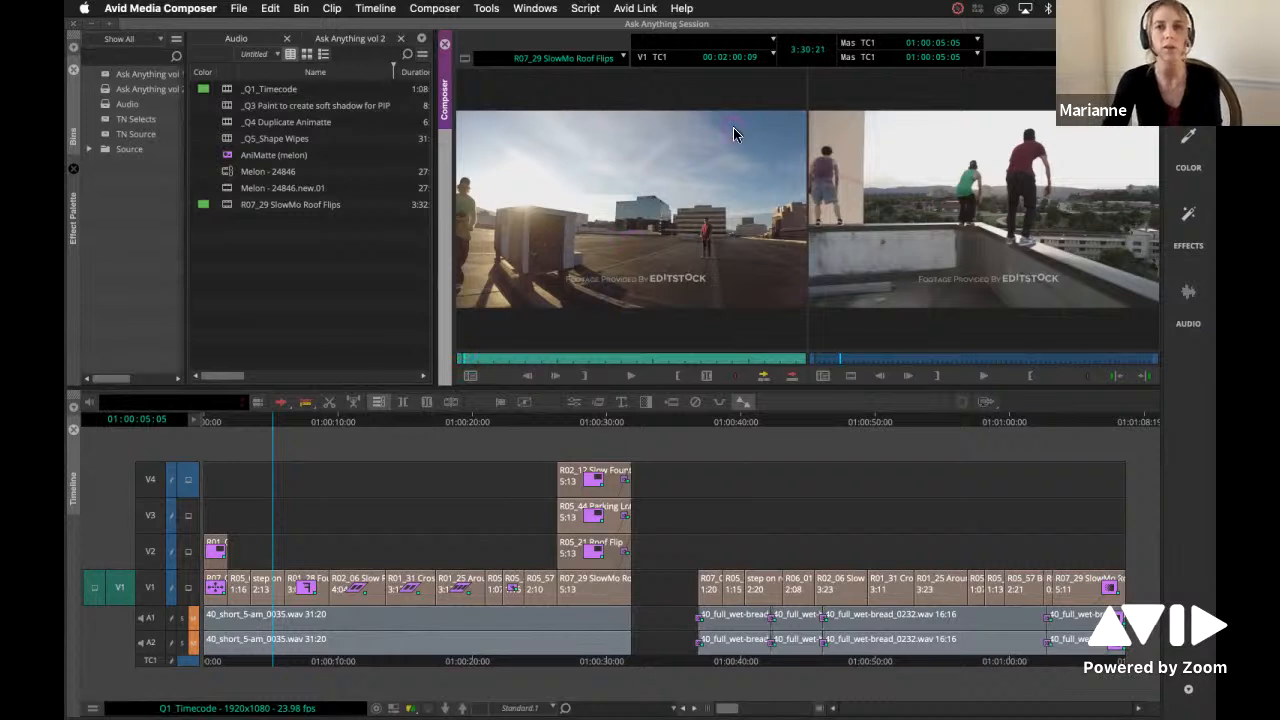
mouse_move(780, 77)
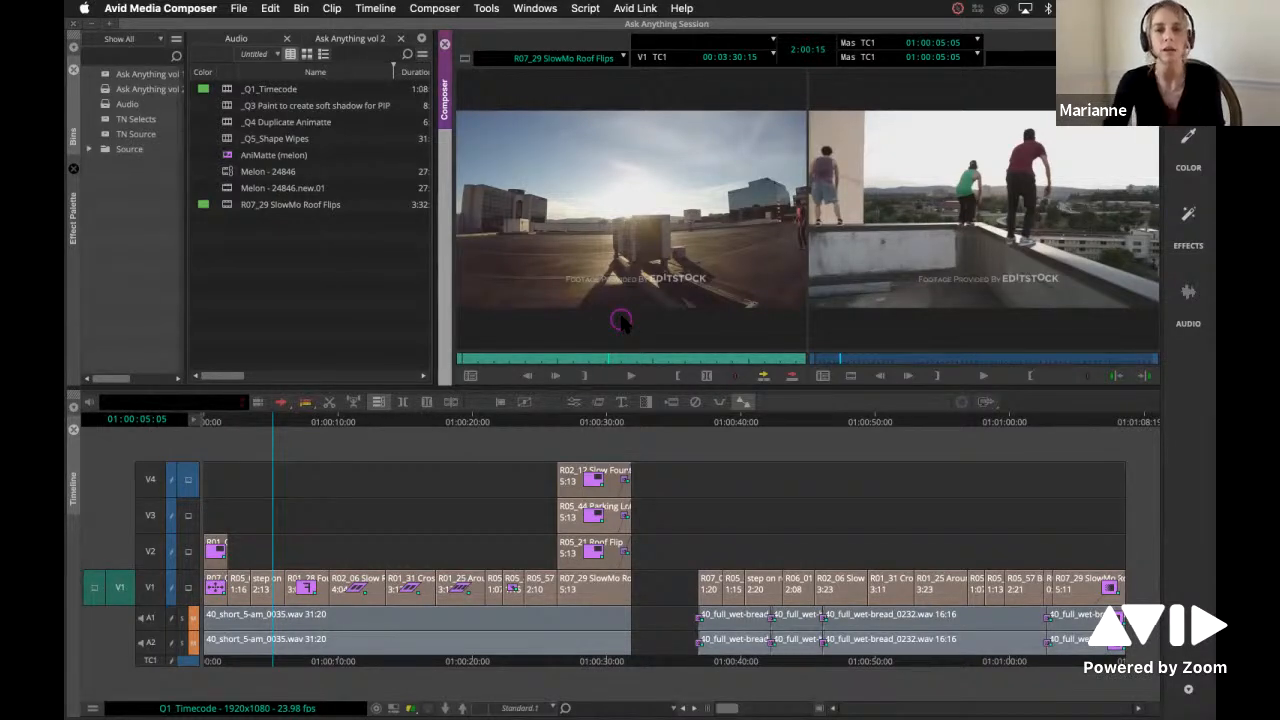
mouse_move(610, 285)
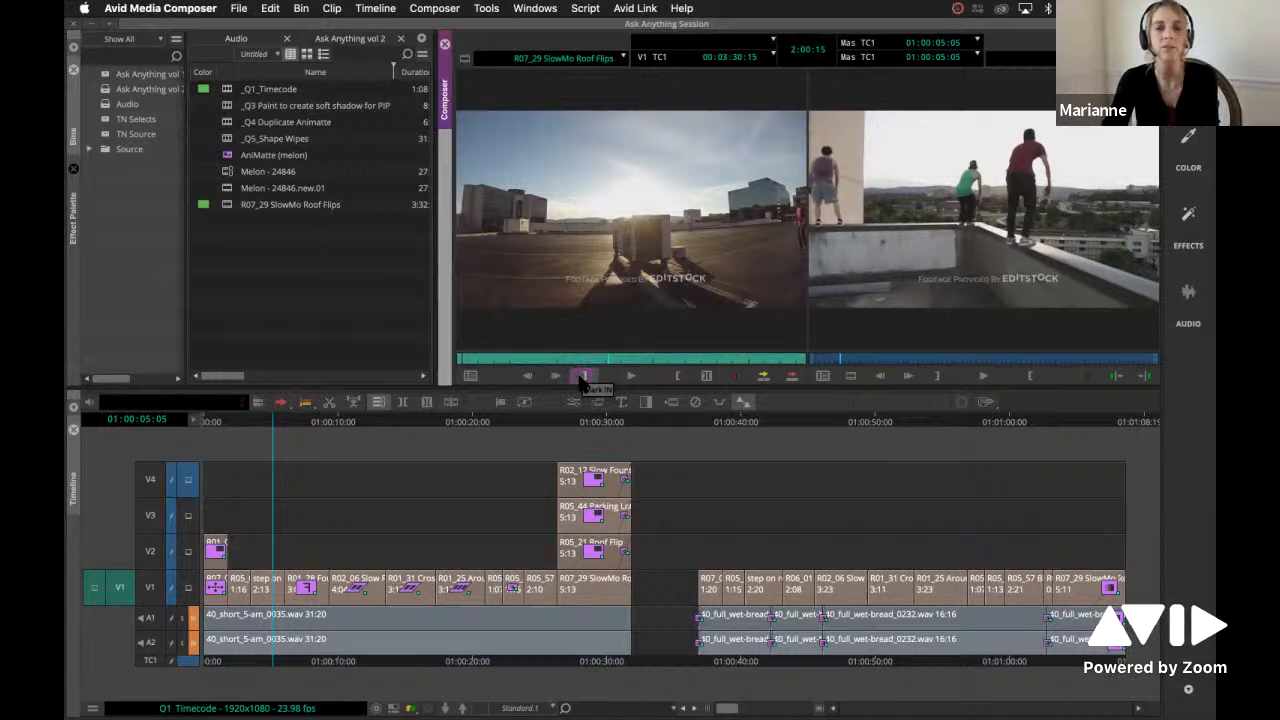
- Mark an IN point on R07_29 SlowMo Roof Flips at the wide rooftop frame
left_click(583, 375)
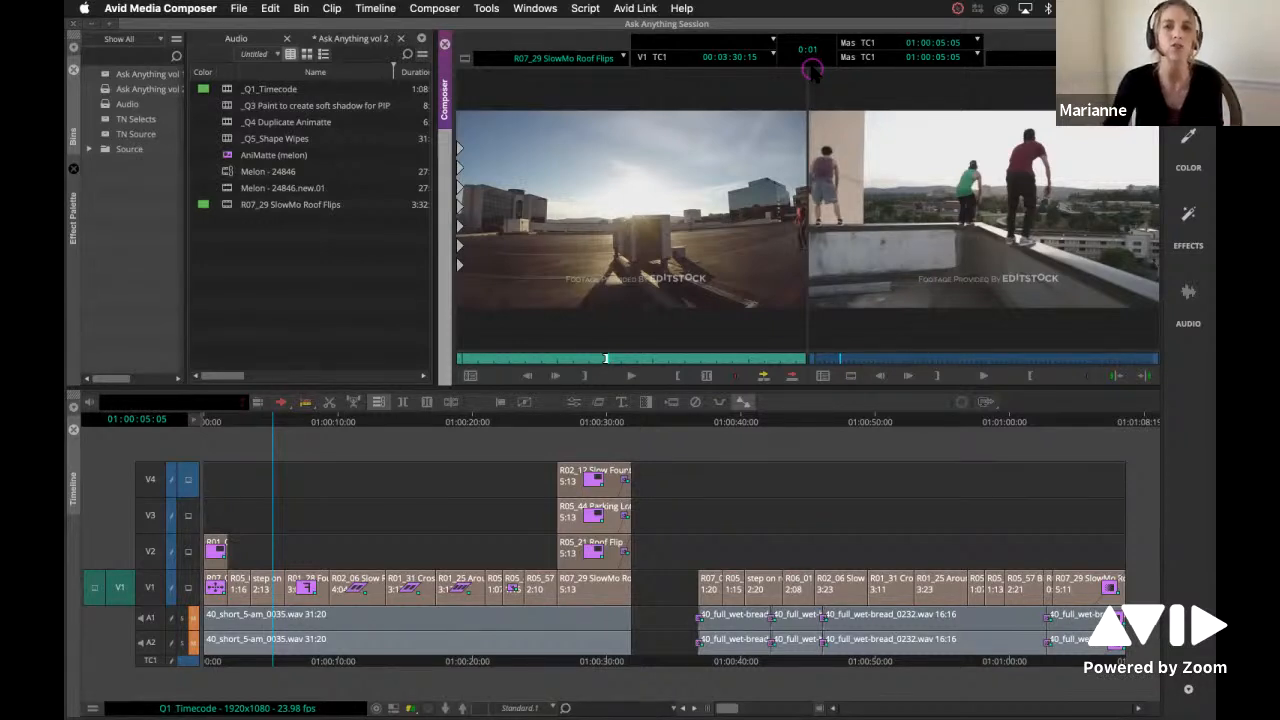
mouse_move(637, 178)
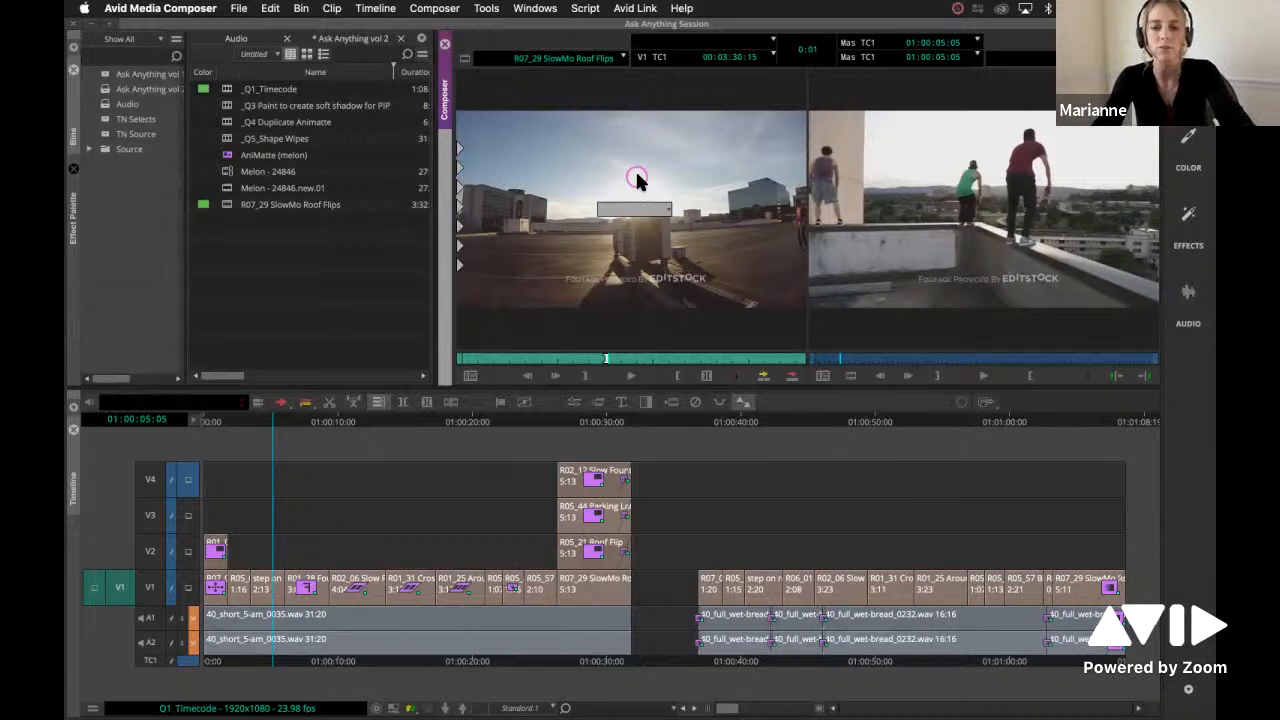
- Mark an OUT point about three seconds past the IN point
left_click(630, 375)
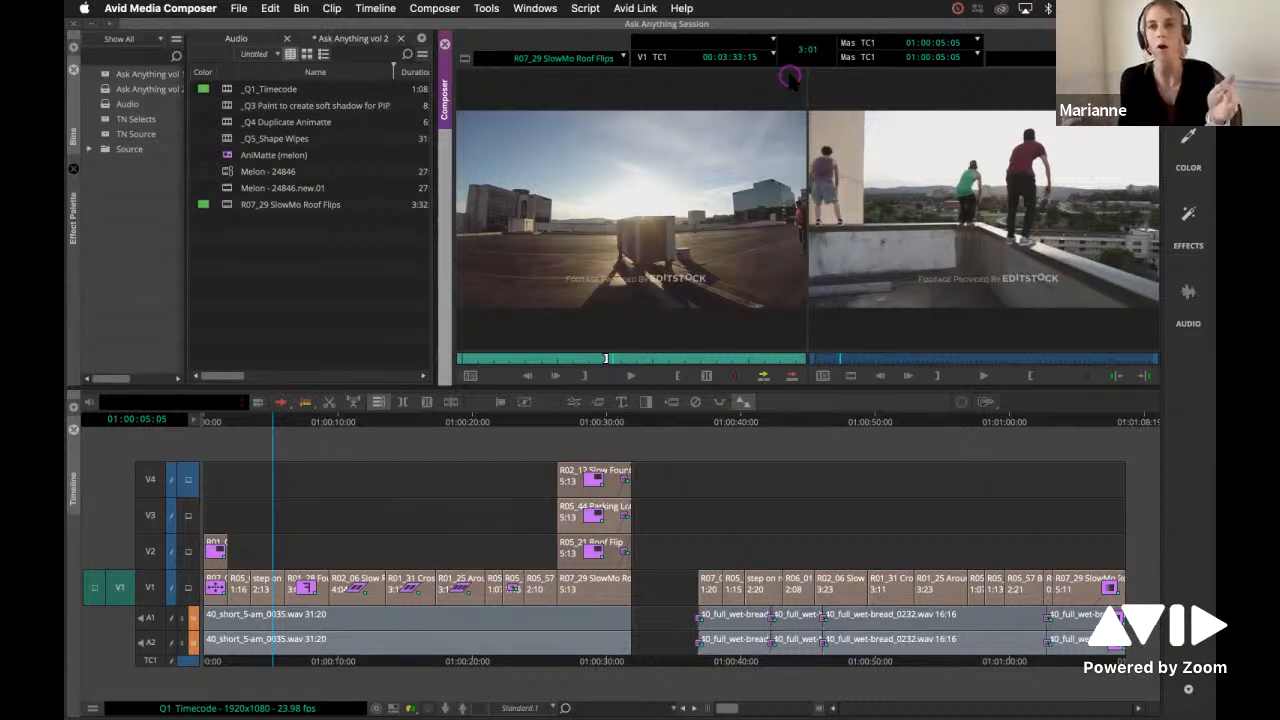
mouse_move(640, 315)
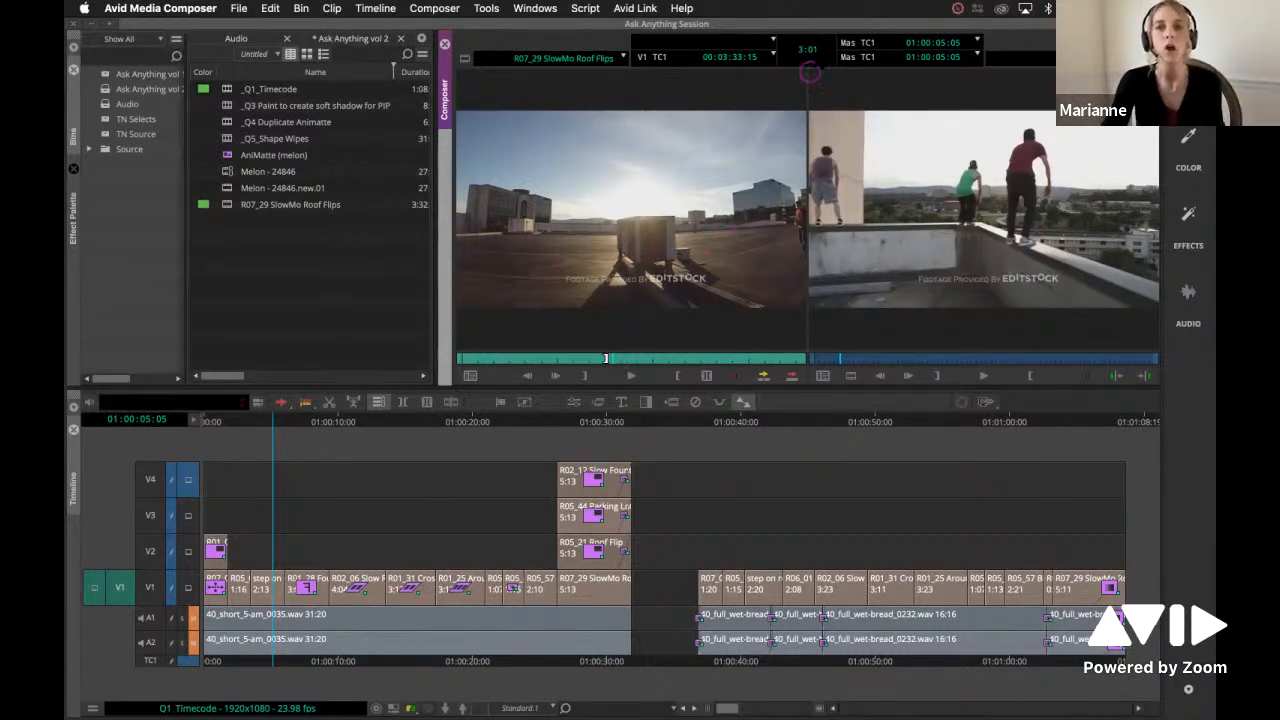
mouse_move(810, 58)
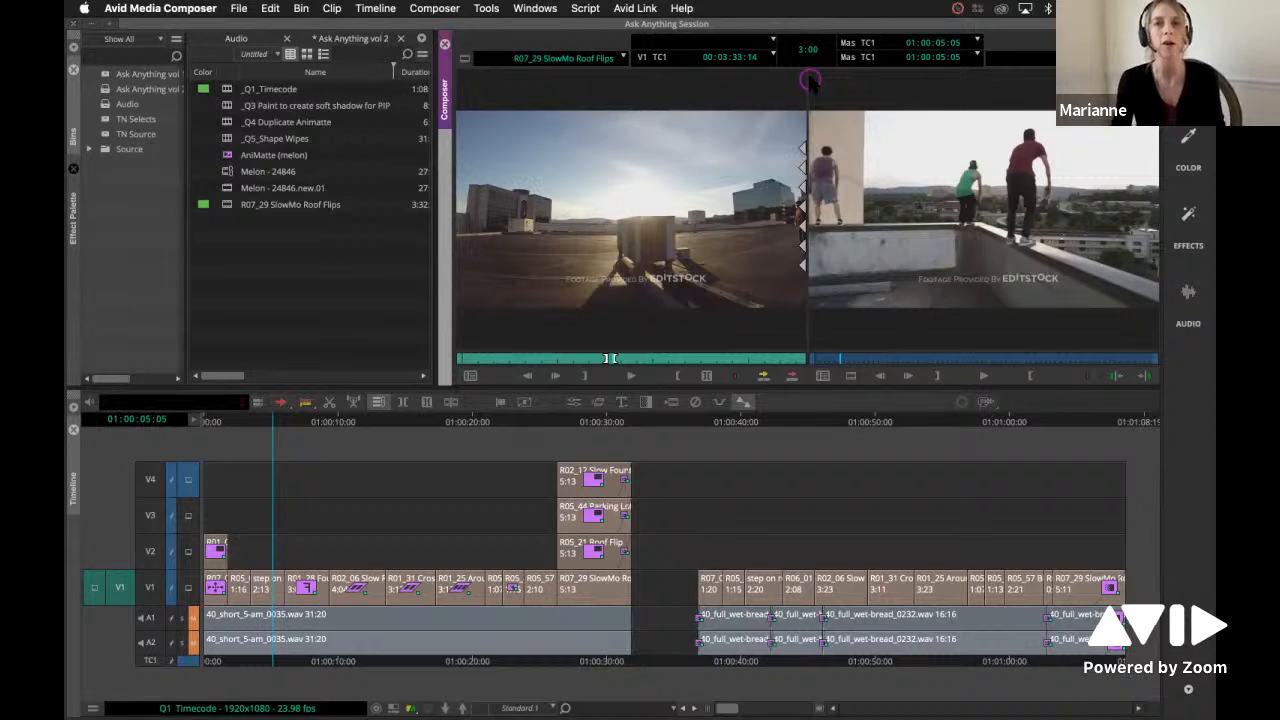
mouse_move(808, 57)
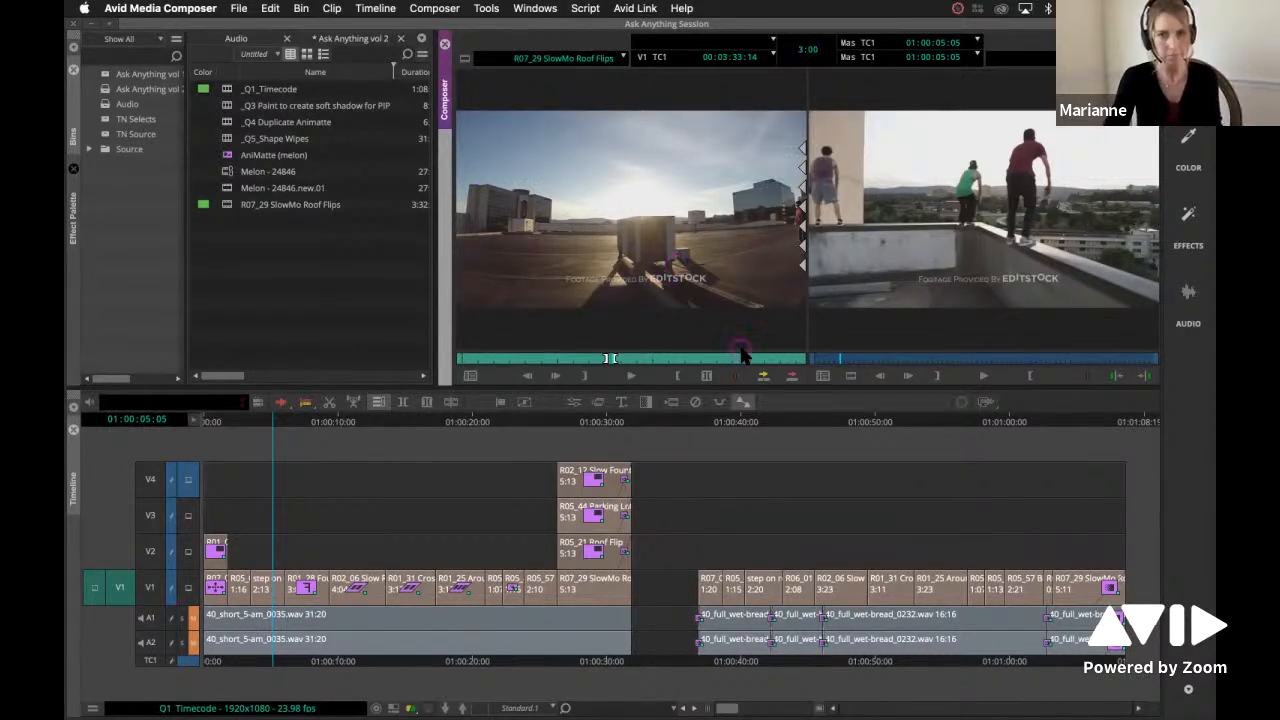
- Jump the Source monitor to the mid-air flip near 00:04:47
left_click(742, 357)
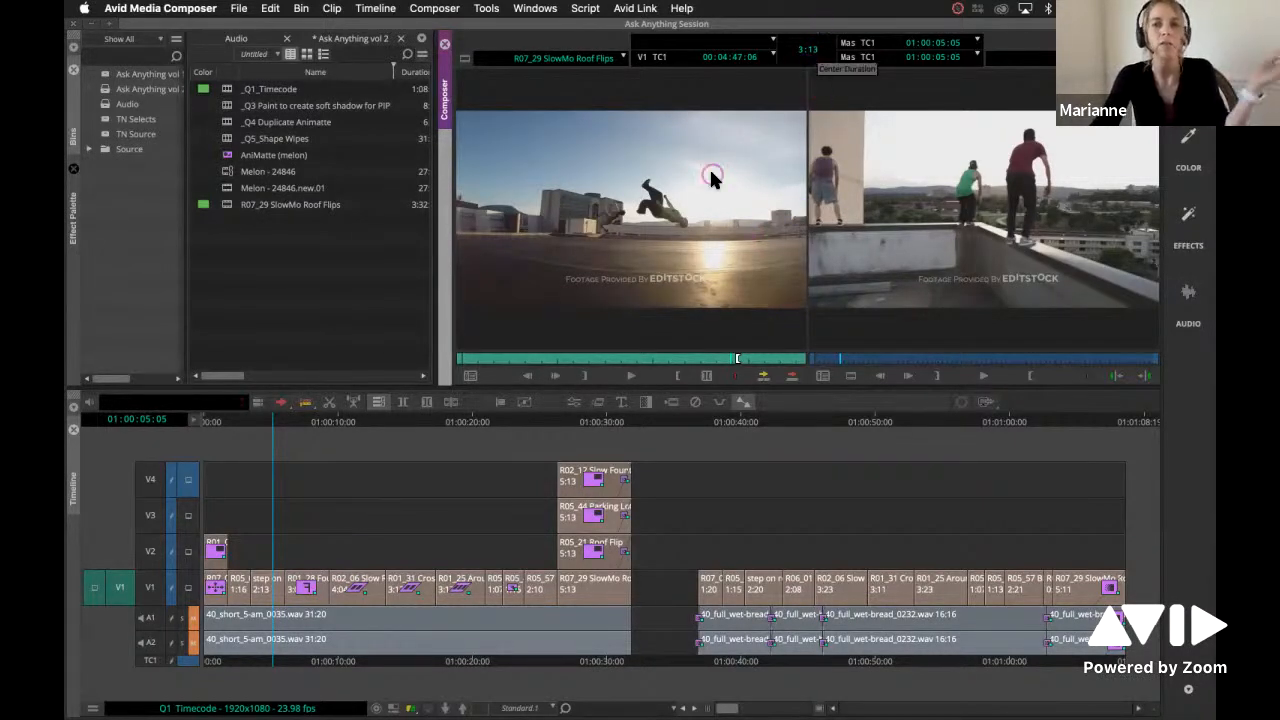
mouse_move(710, 218)
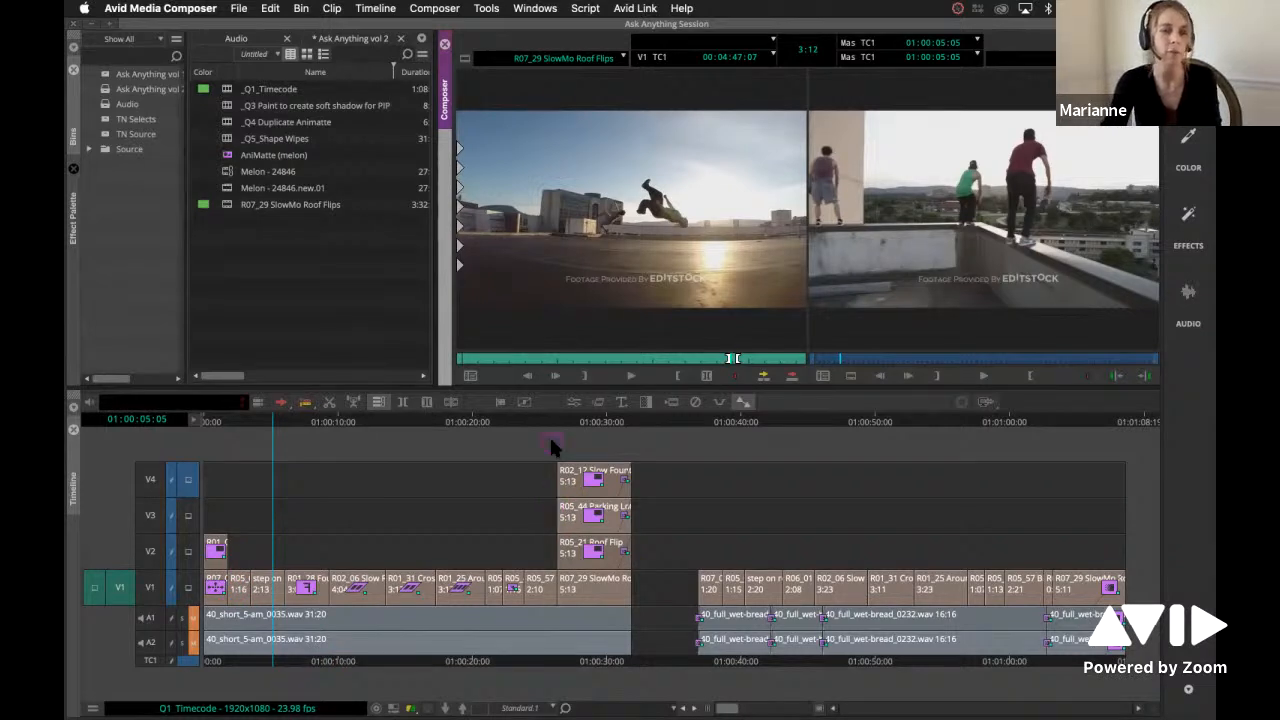
mouse_move(580, 295)
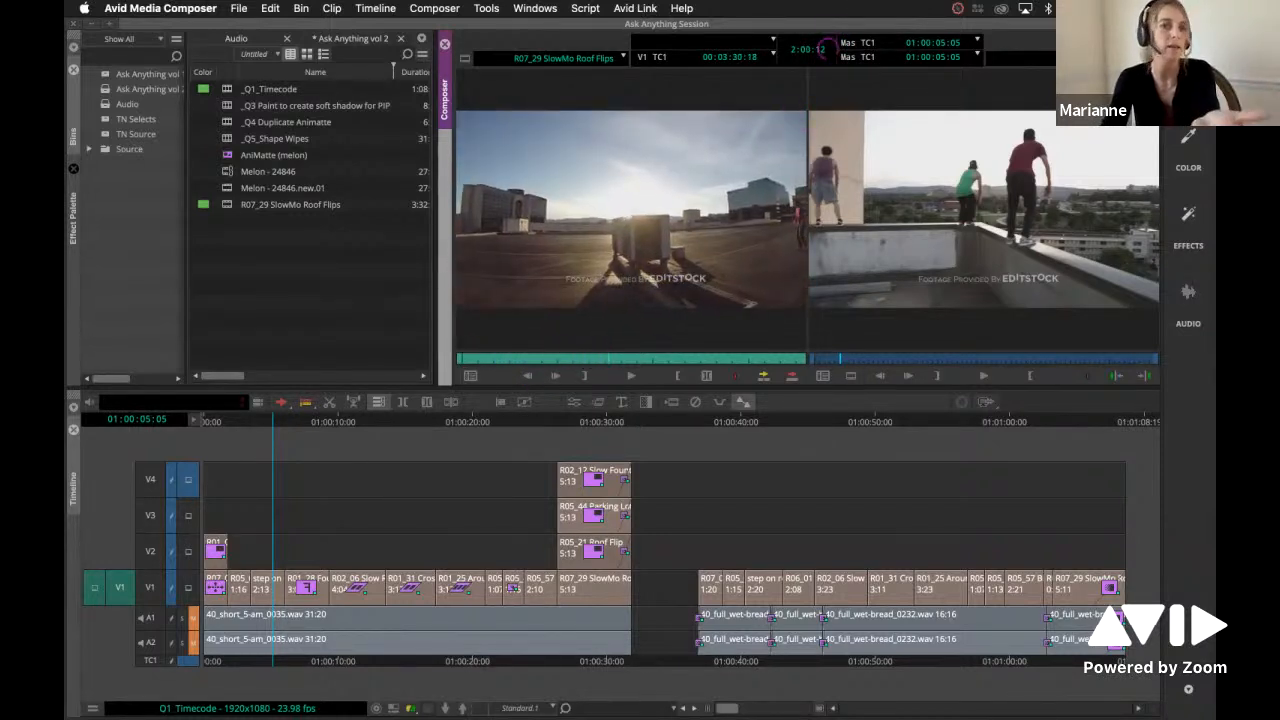
mouse_move(800, 65)
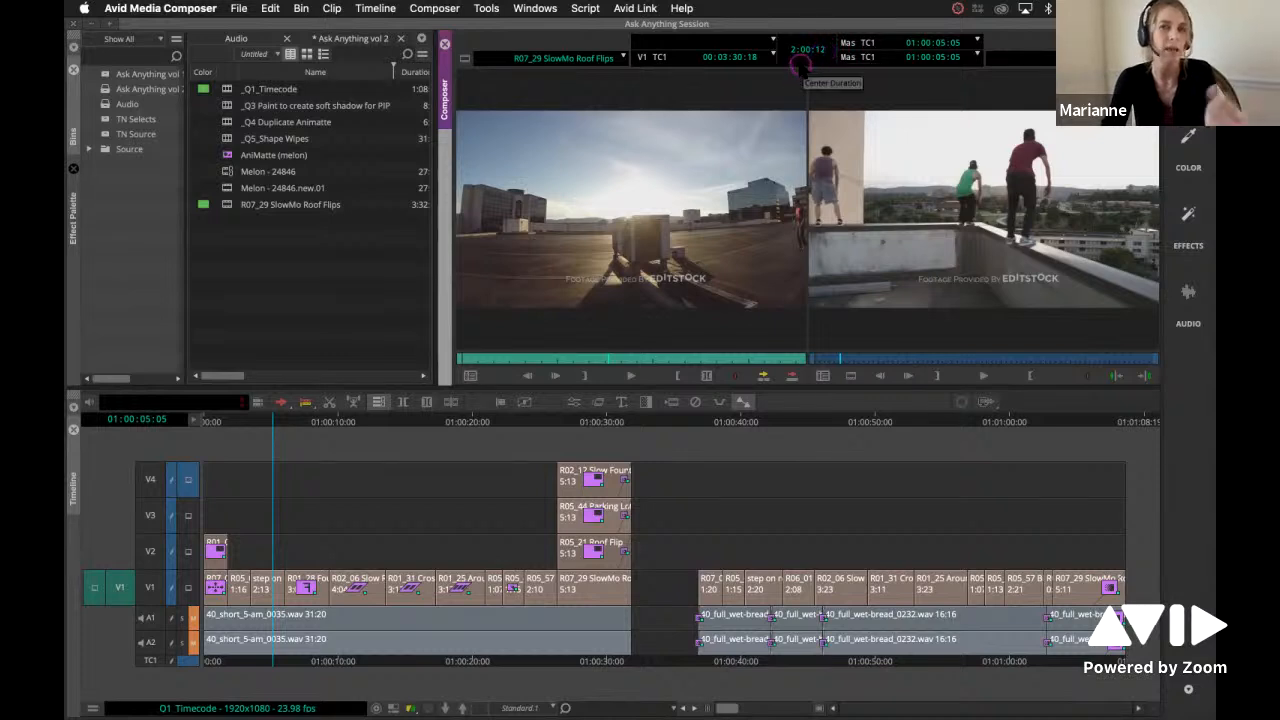
mouse_move(810, 48)
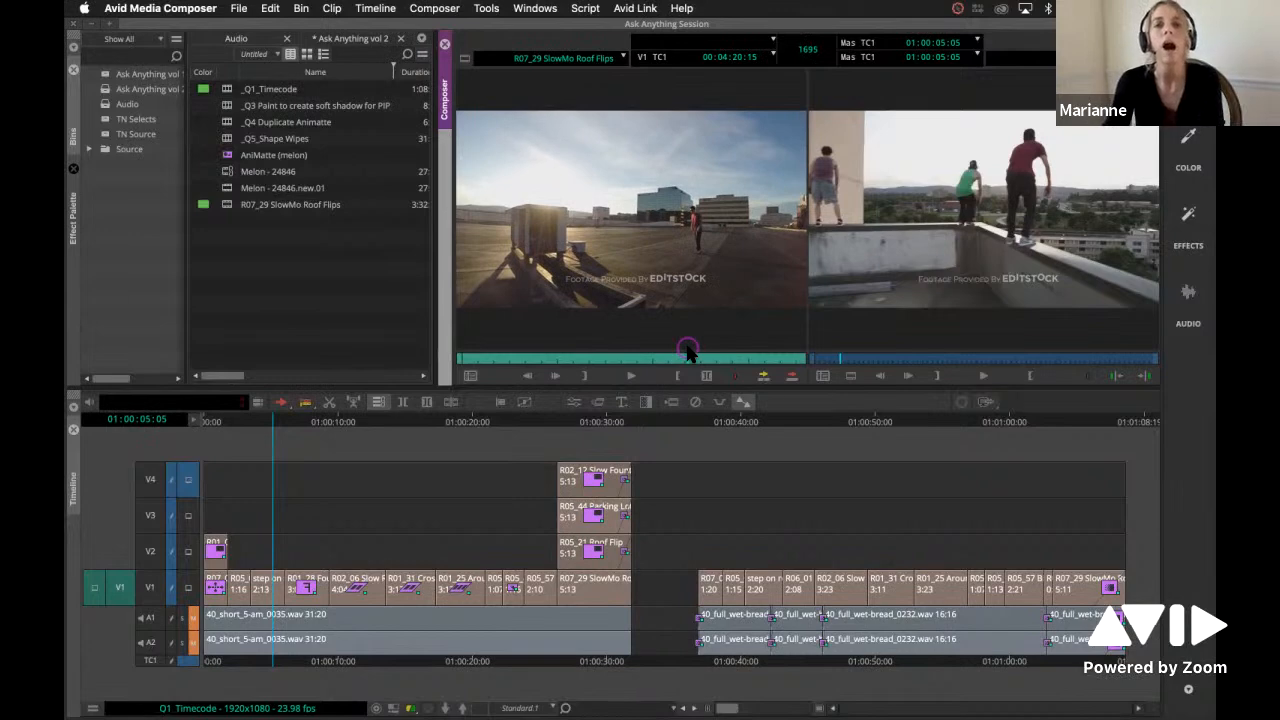
mouse_move(810, 50)
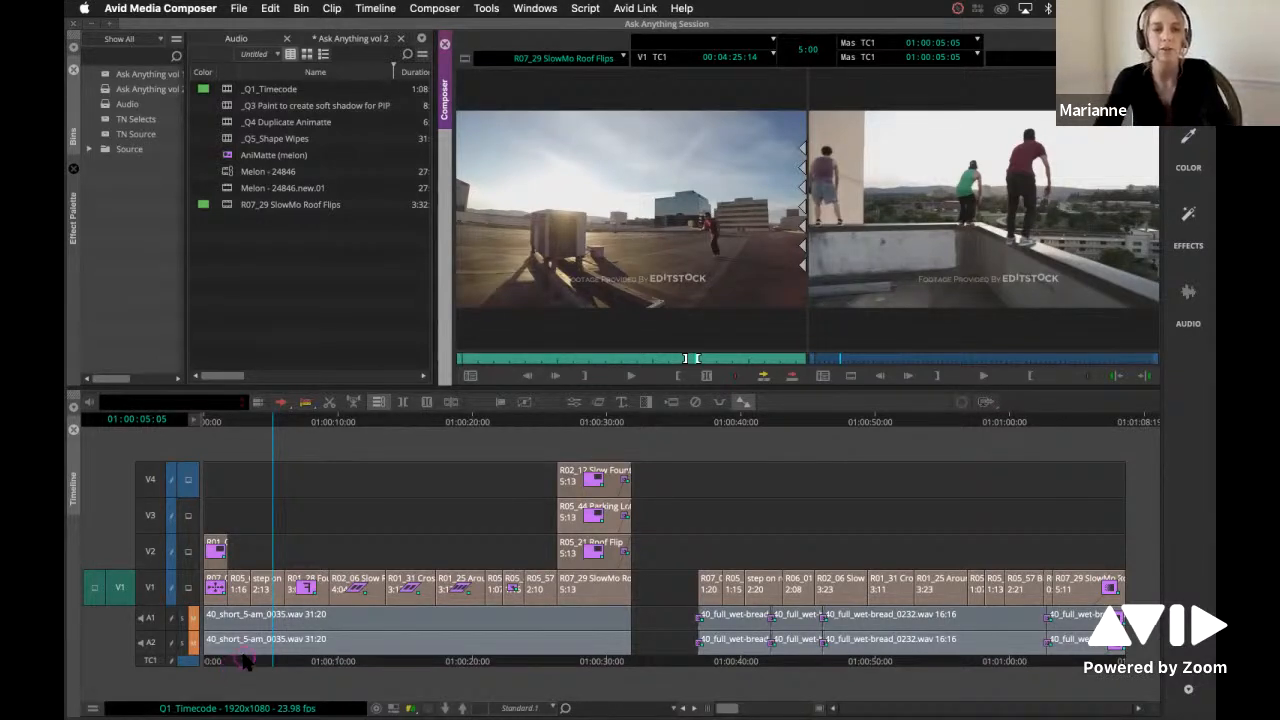
- Move the sequence position indicator to 01:00:44:29, the runner at the brick wall
left_click(305, 650)
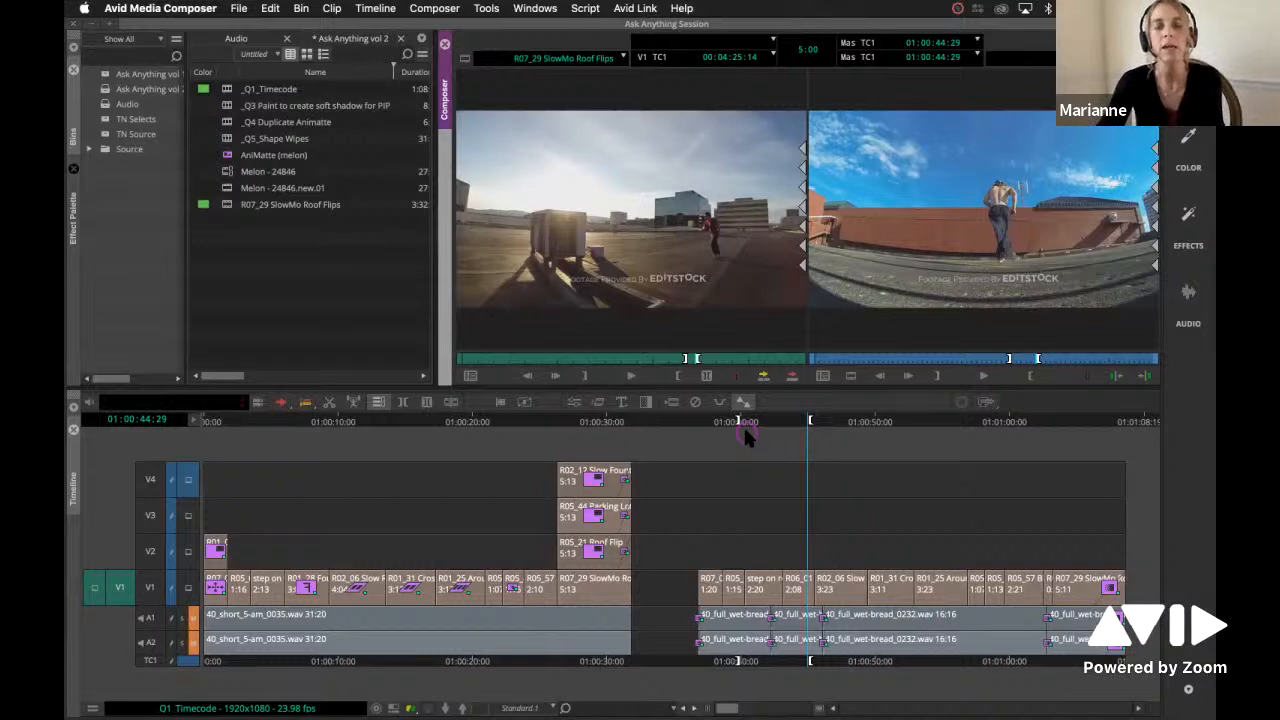
mouse_move(918, 118)
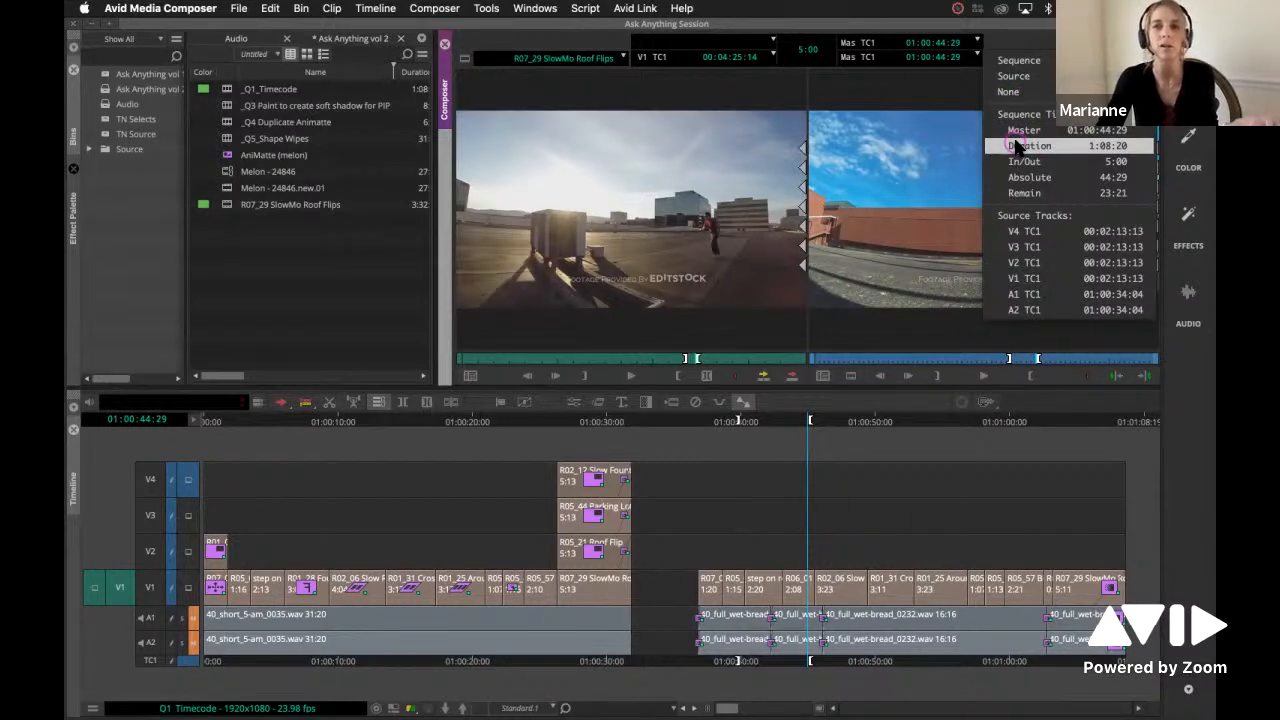
mouse_move(1020, 161)
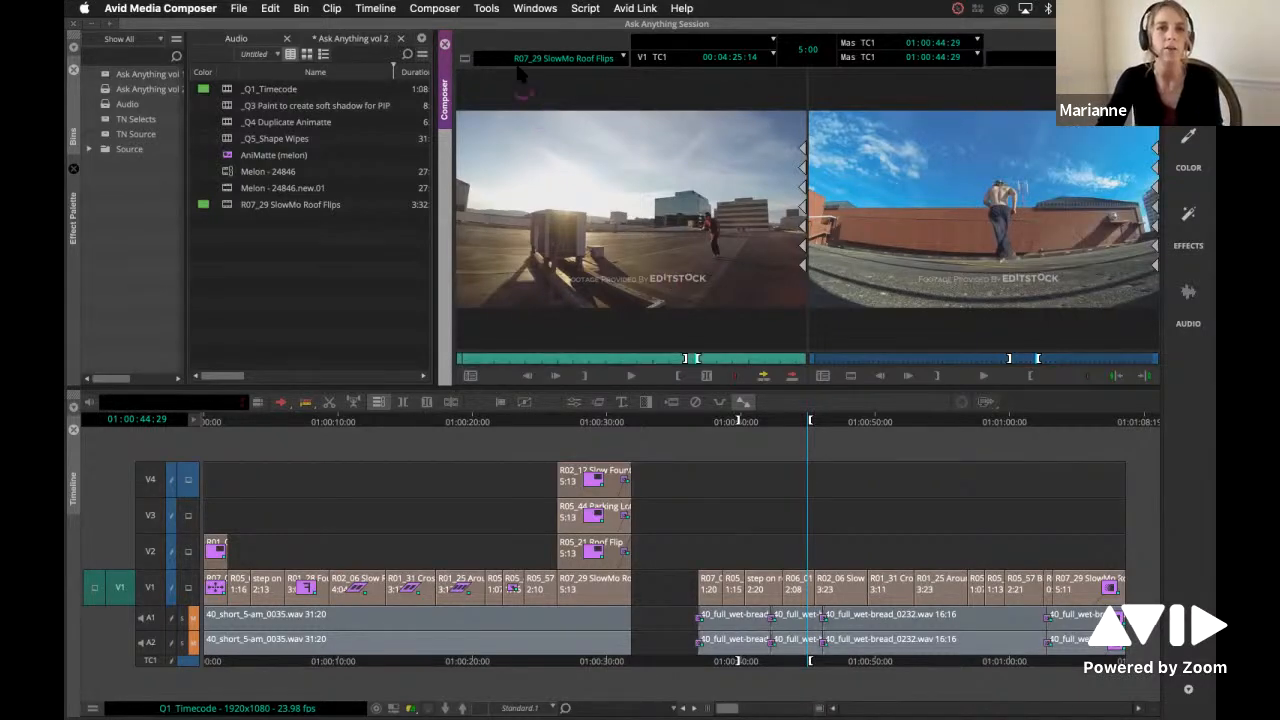
- Open the Timecode Window from the Tools menu
left_click(486, 8)
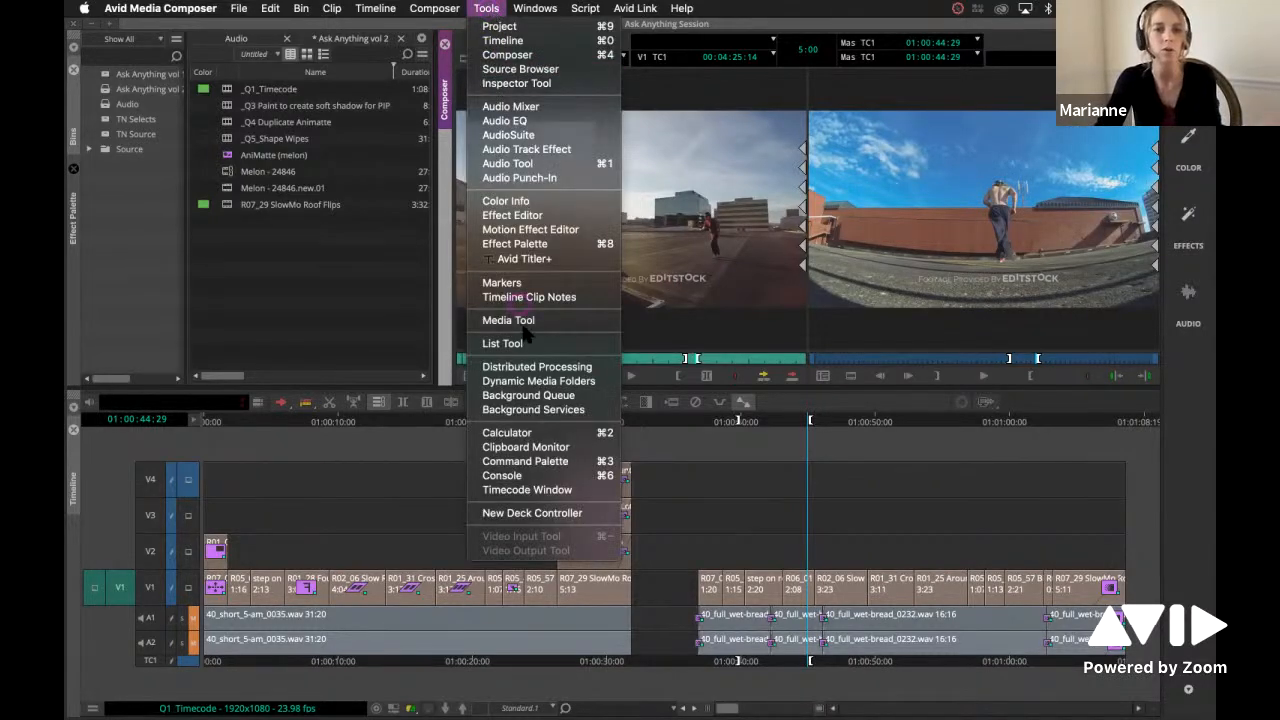
mouse_move(527, 489)
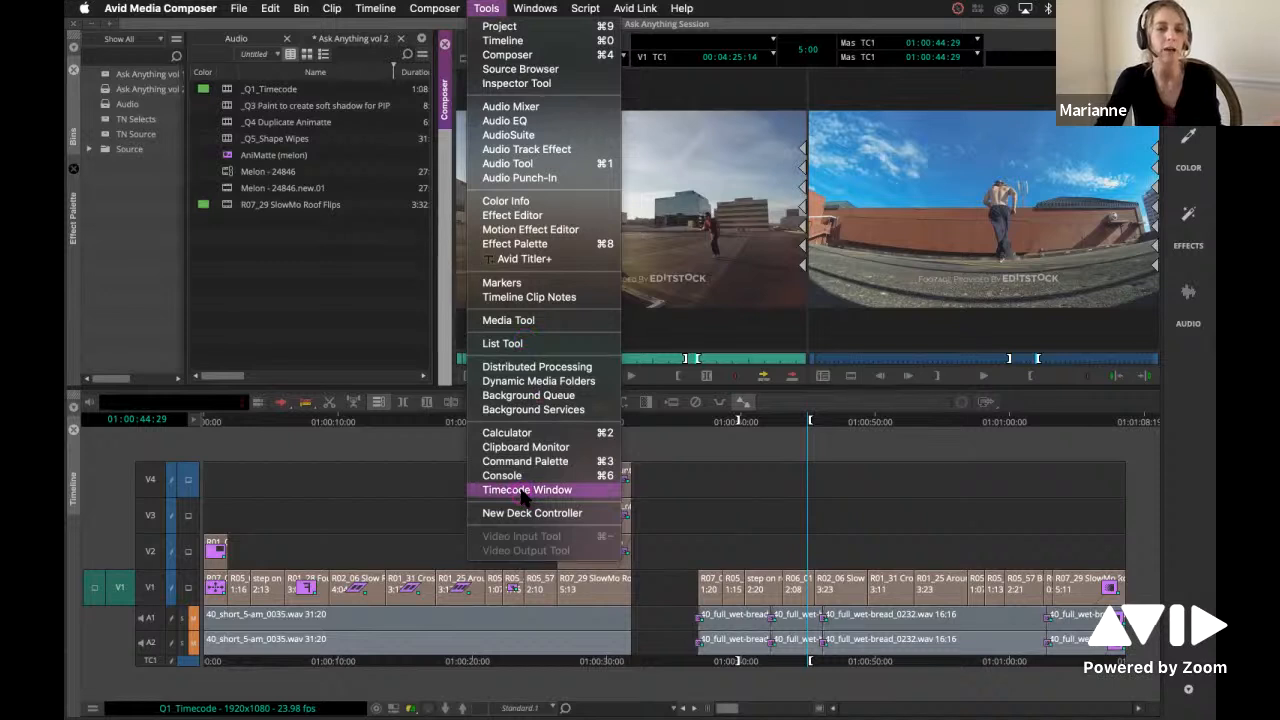
left_click(527, 489)
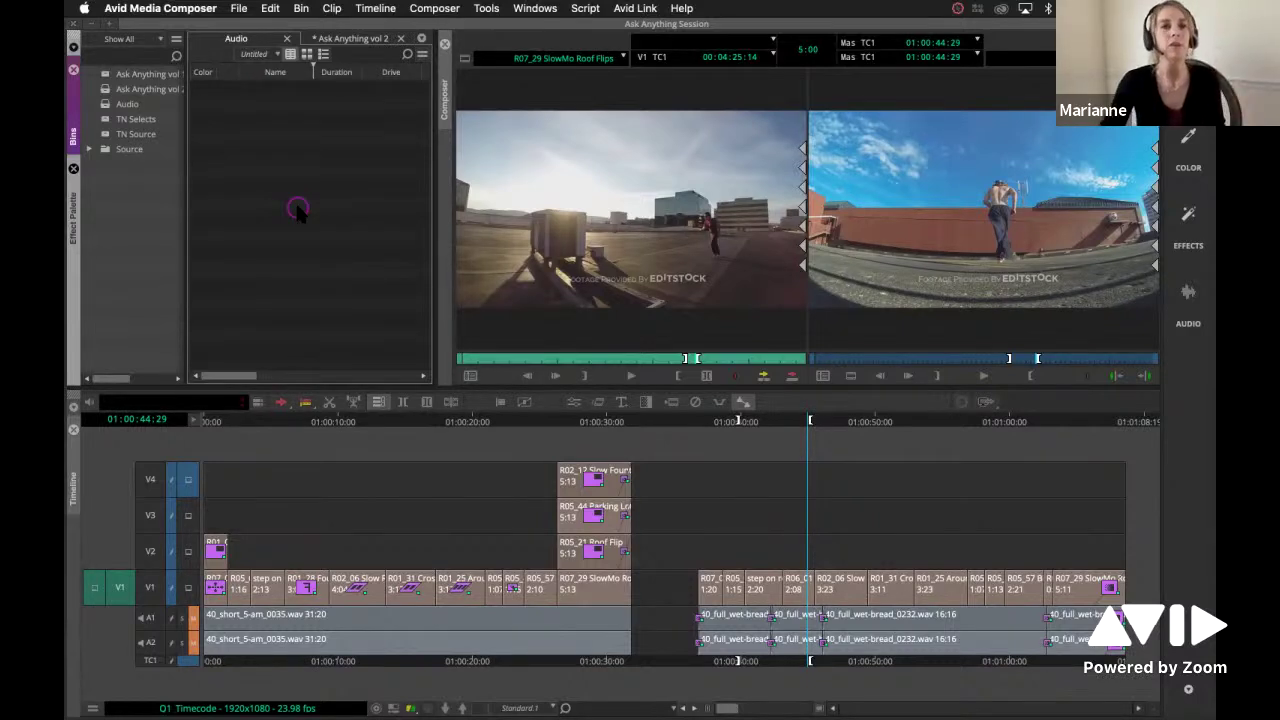
mouse_move(315, 143)
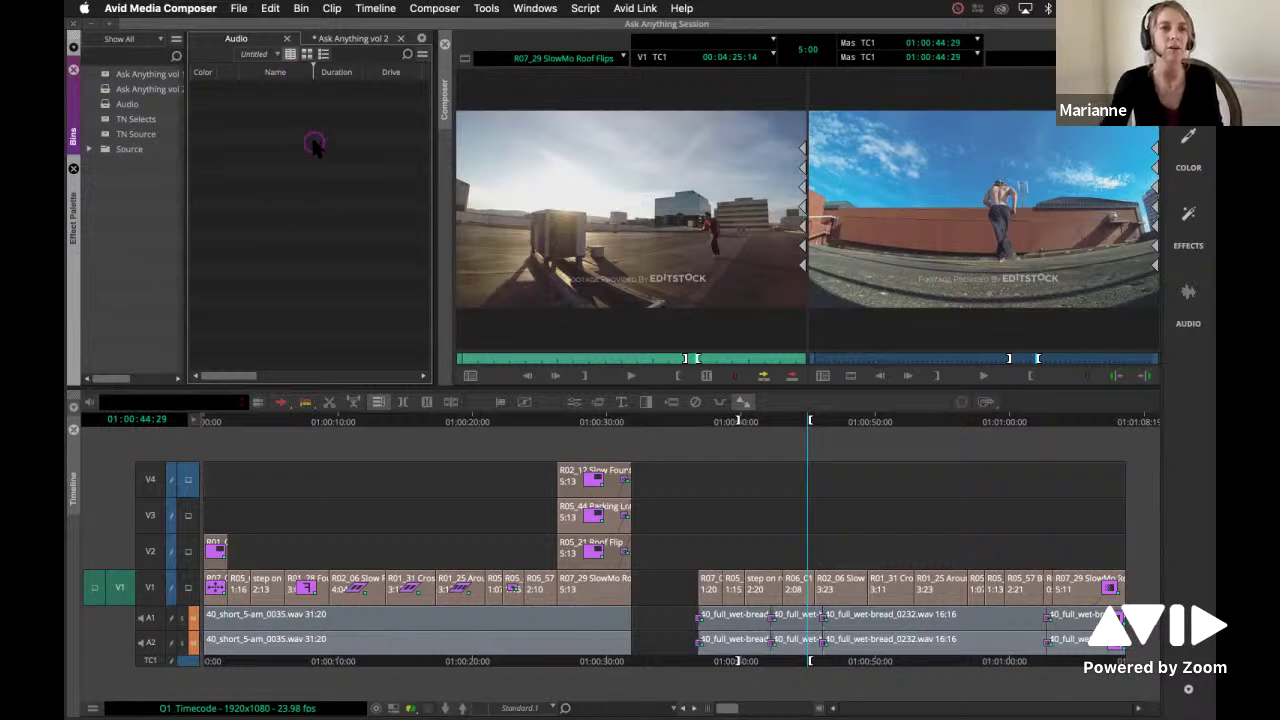
- Browse the Clip menu, then open the empty Audio bin's context menu
left_click(331, 8)
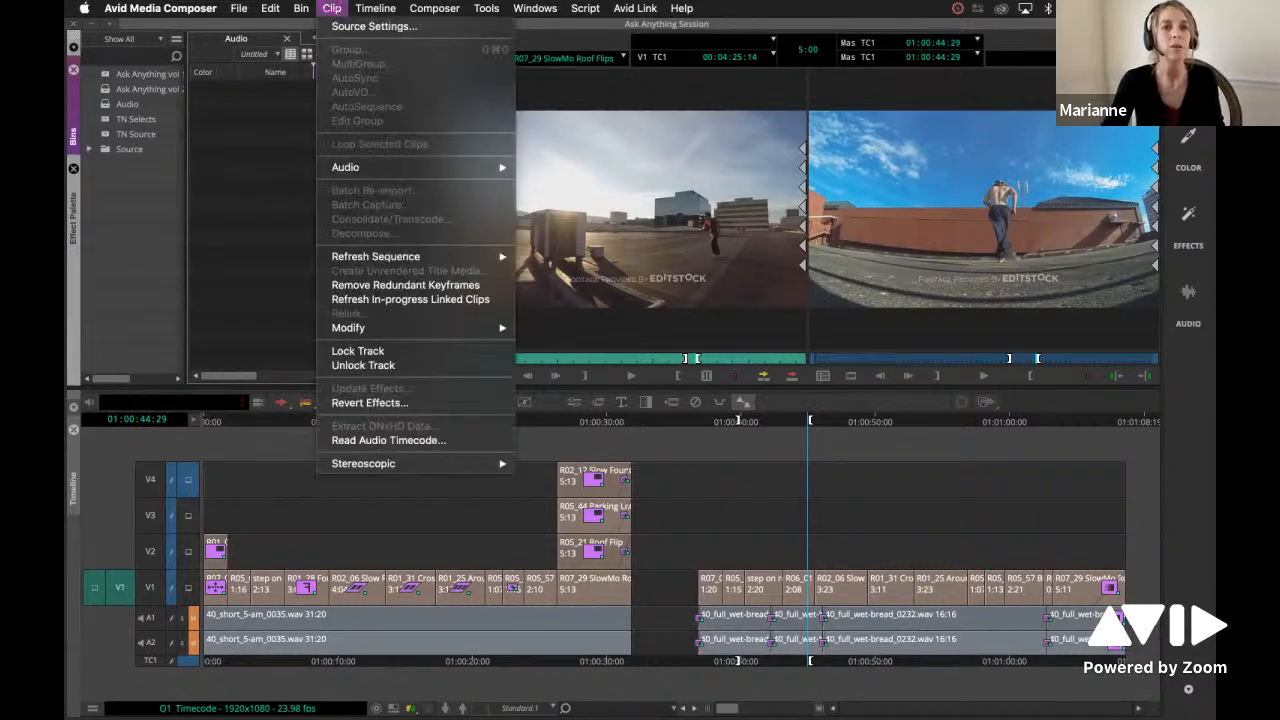
mouse_move(348, 328)
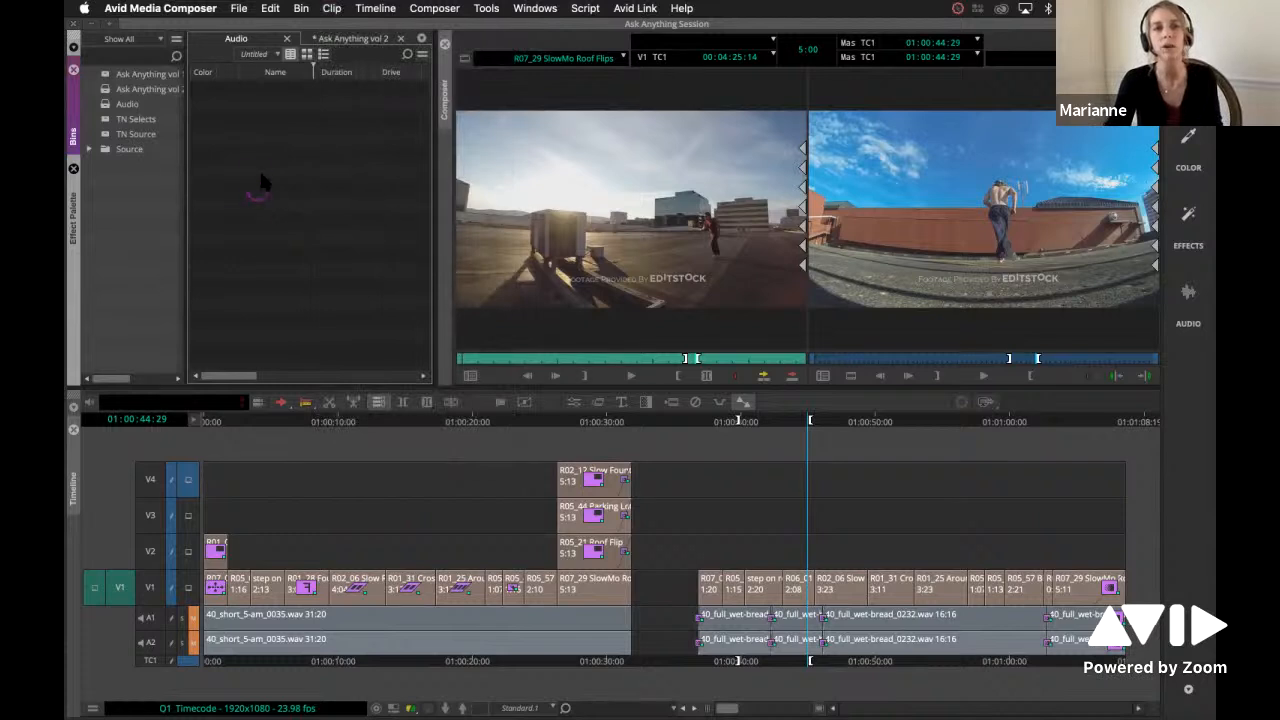
right_click(258, 180)
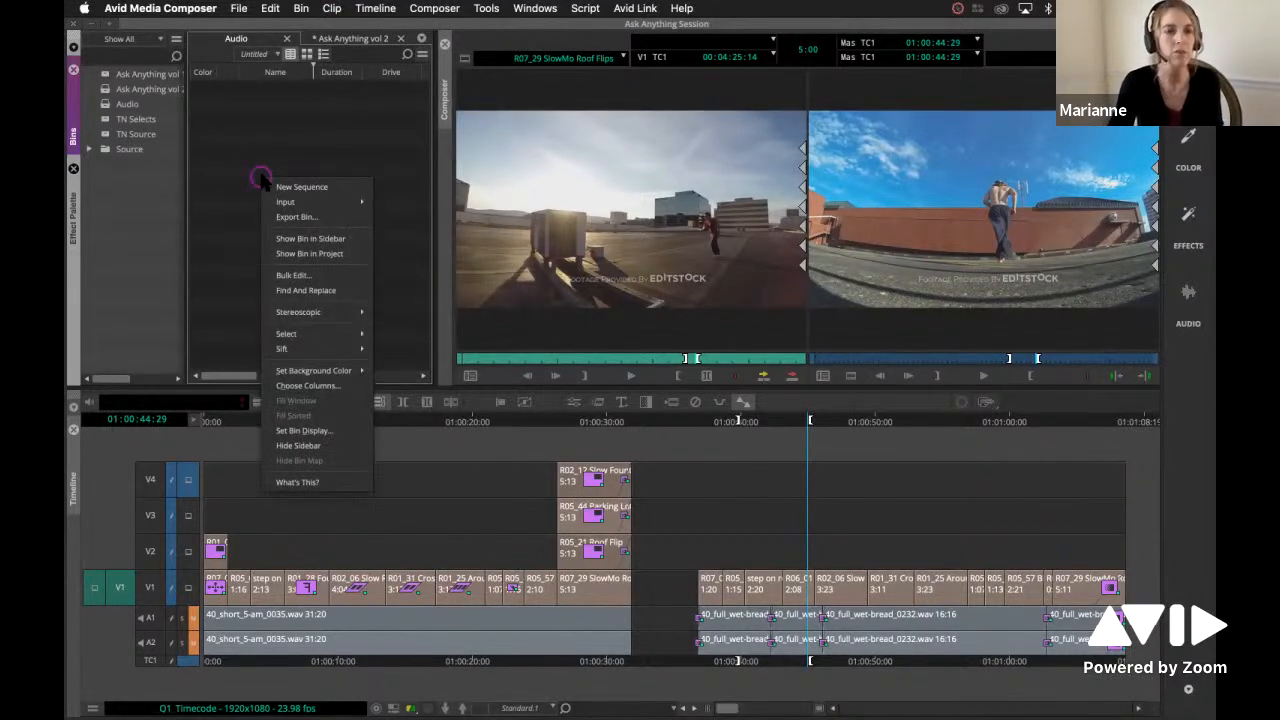
mouse_move(285, 201)
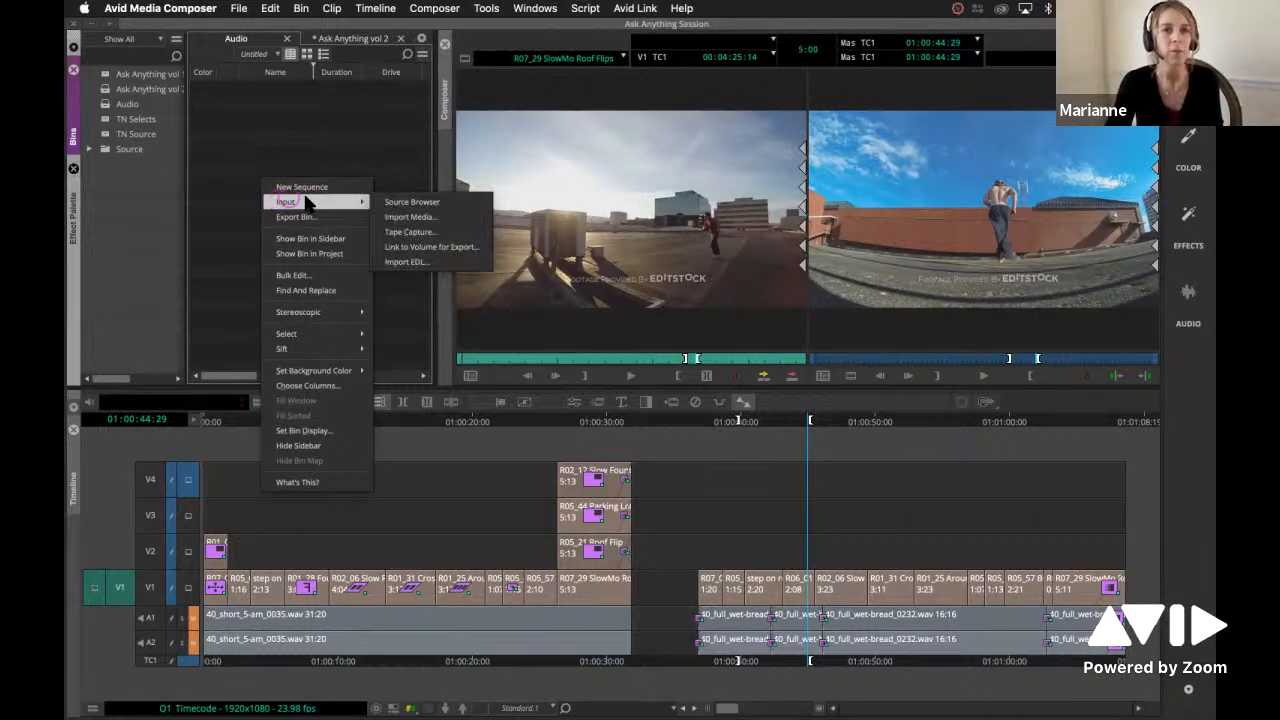
- Open the Source Browser and select Music_Stereo.wav in Desktop/Multi-channel_Audio
left_click(411, 201)
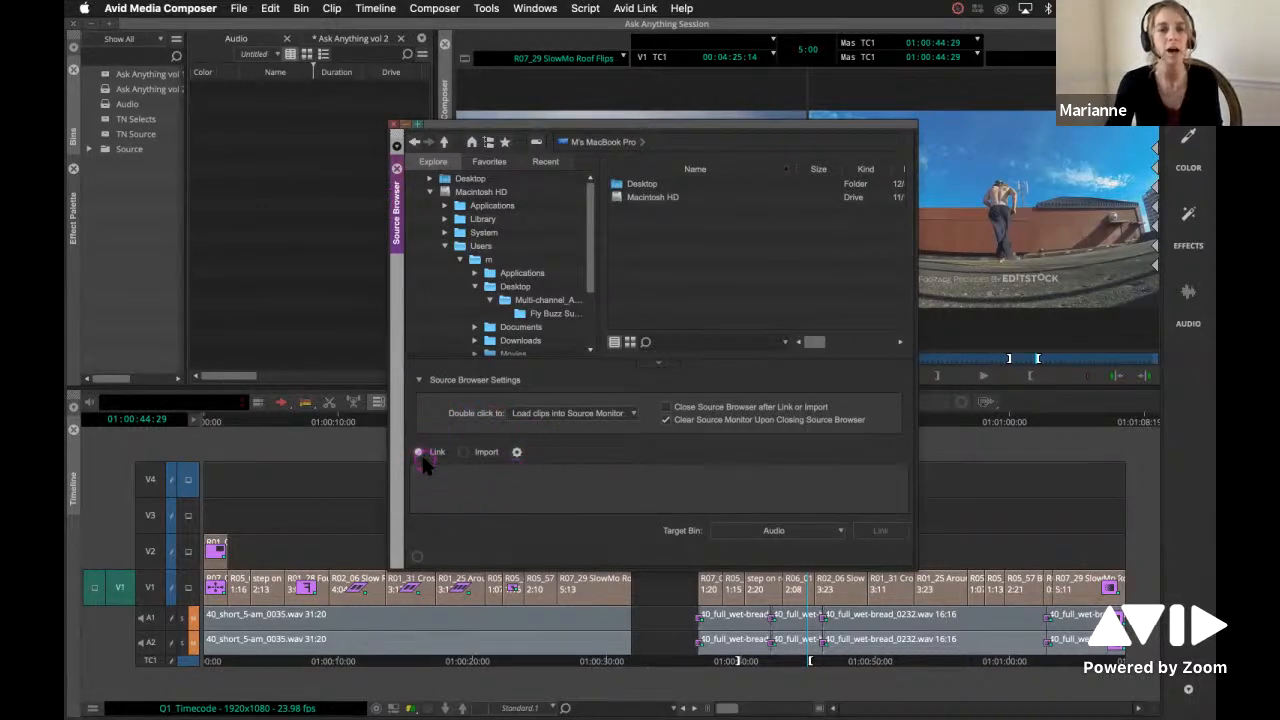
mouse_move(490, 470)
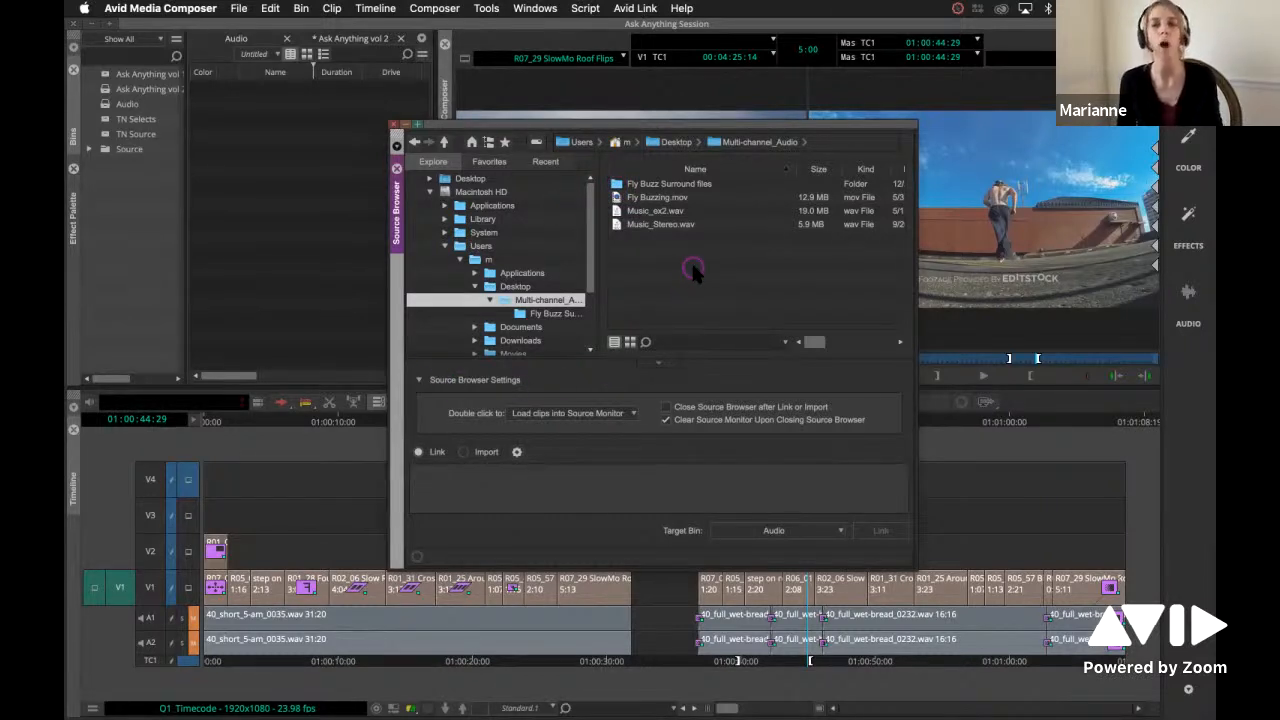
mouse_move(670, 255)
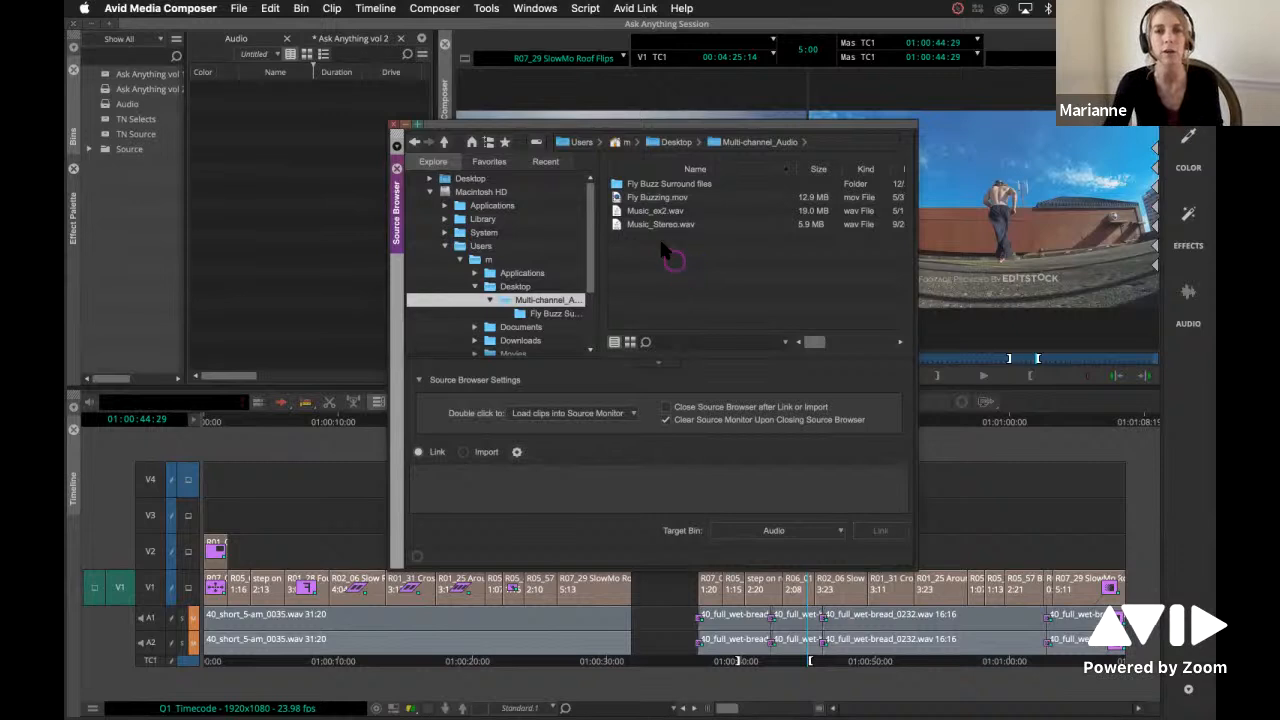
mouse_move(618, 225)
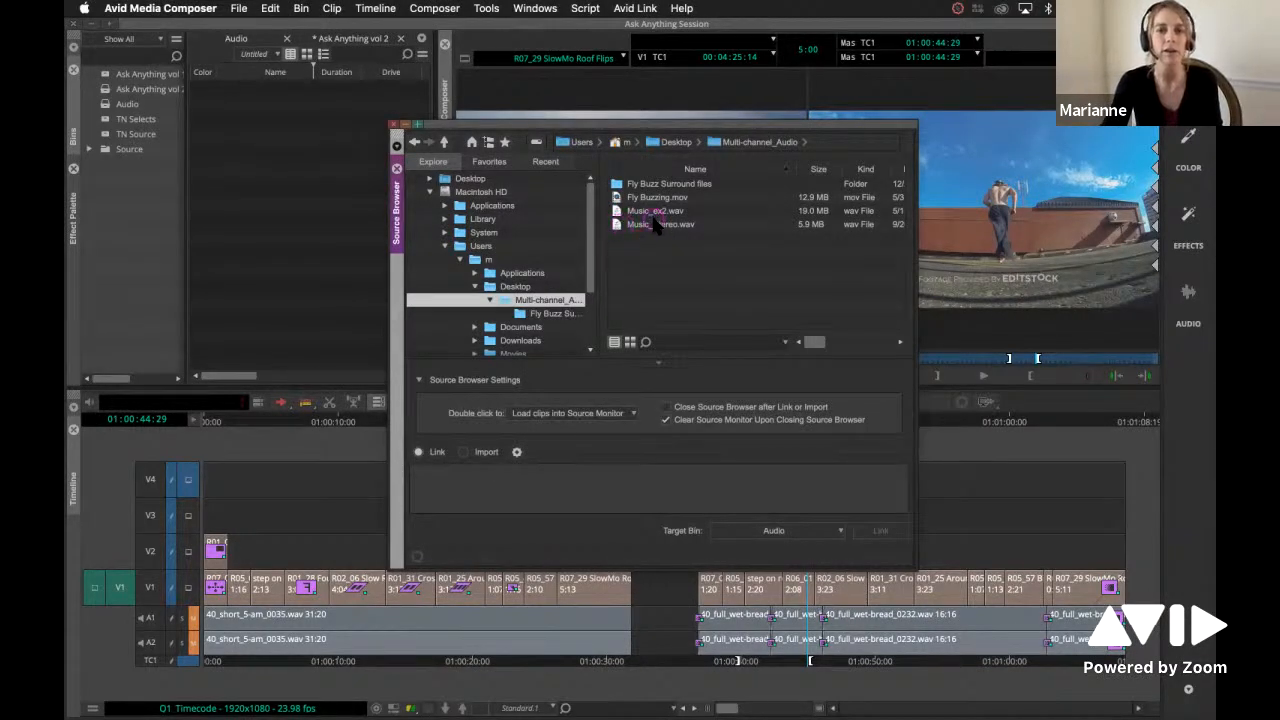
left_click(660, 224)
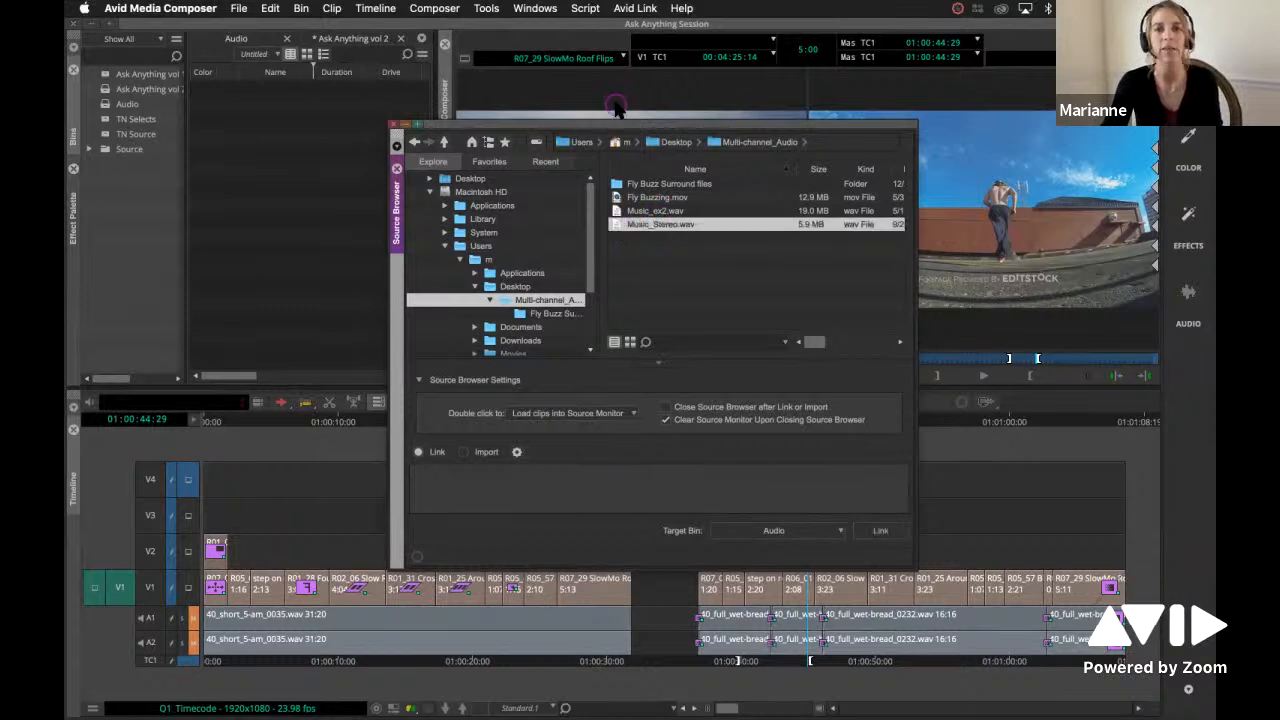
mouse_move(655, 300)
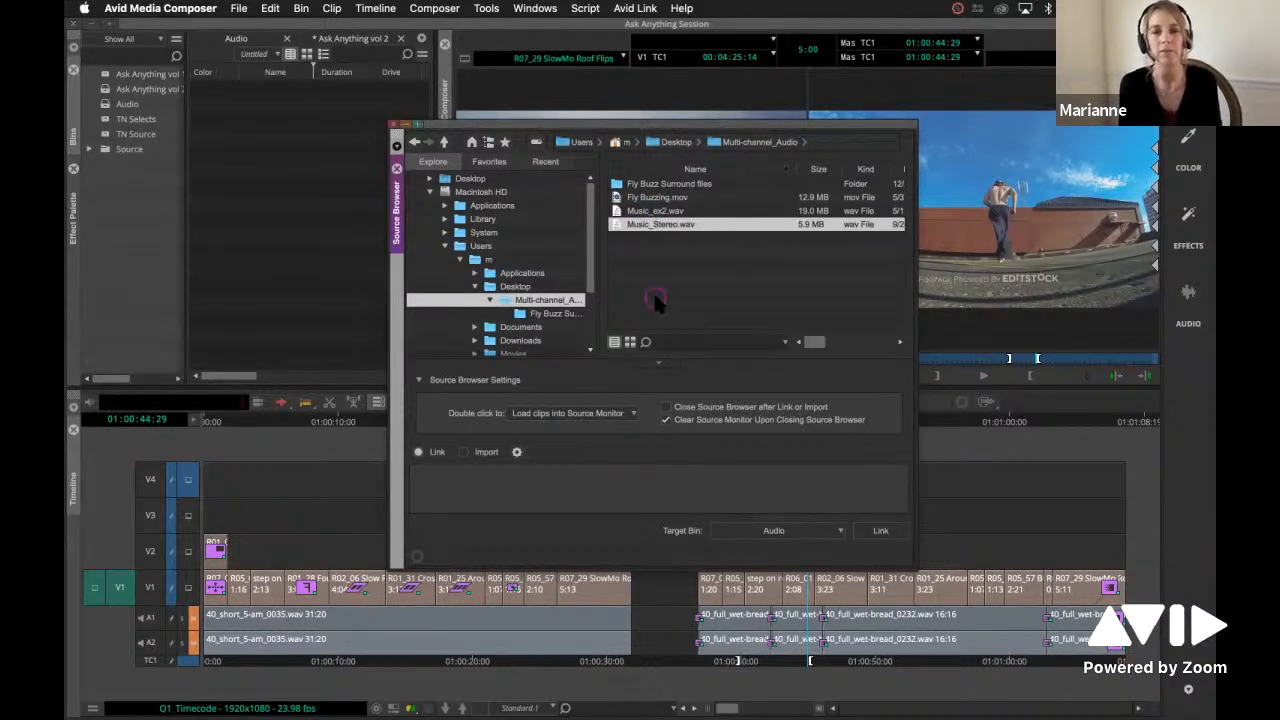
mouse_move(637, 500)
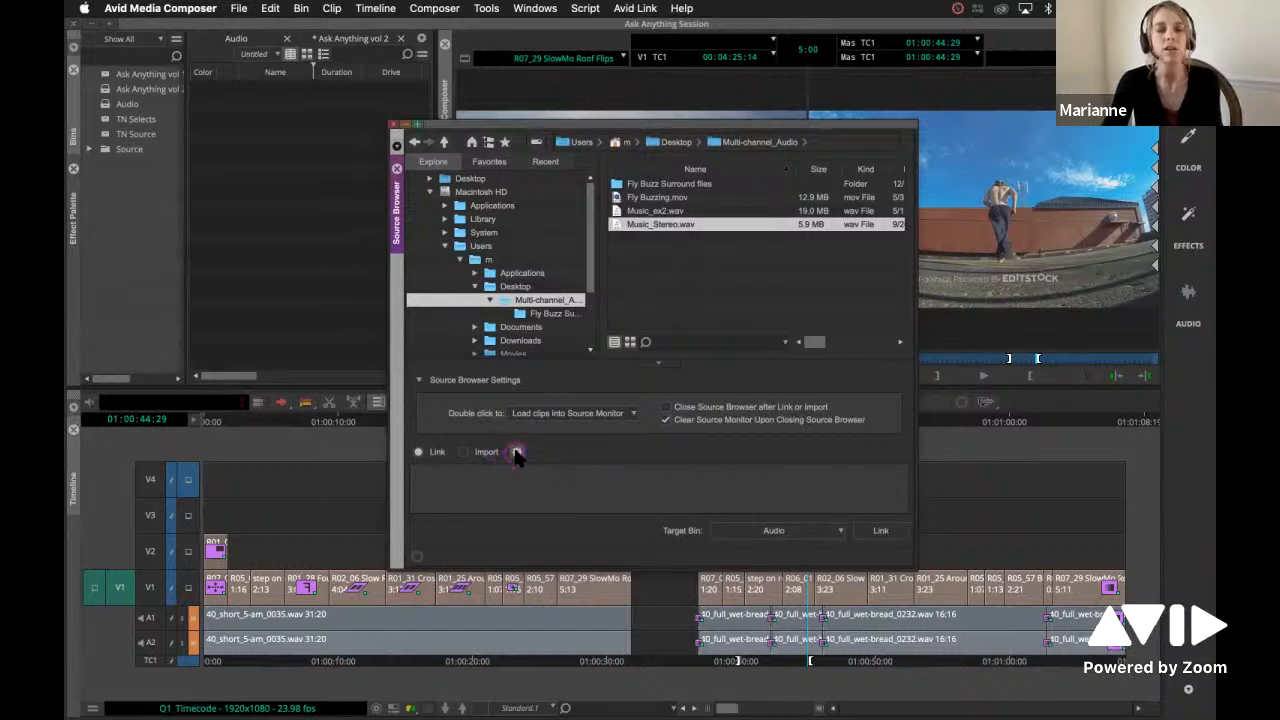
- Show the Link Options tab of the Source Browser's Link Settings
left_click(516, 452)
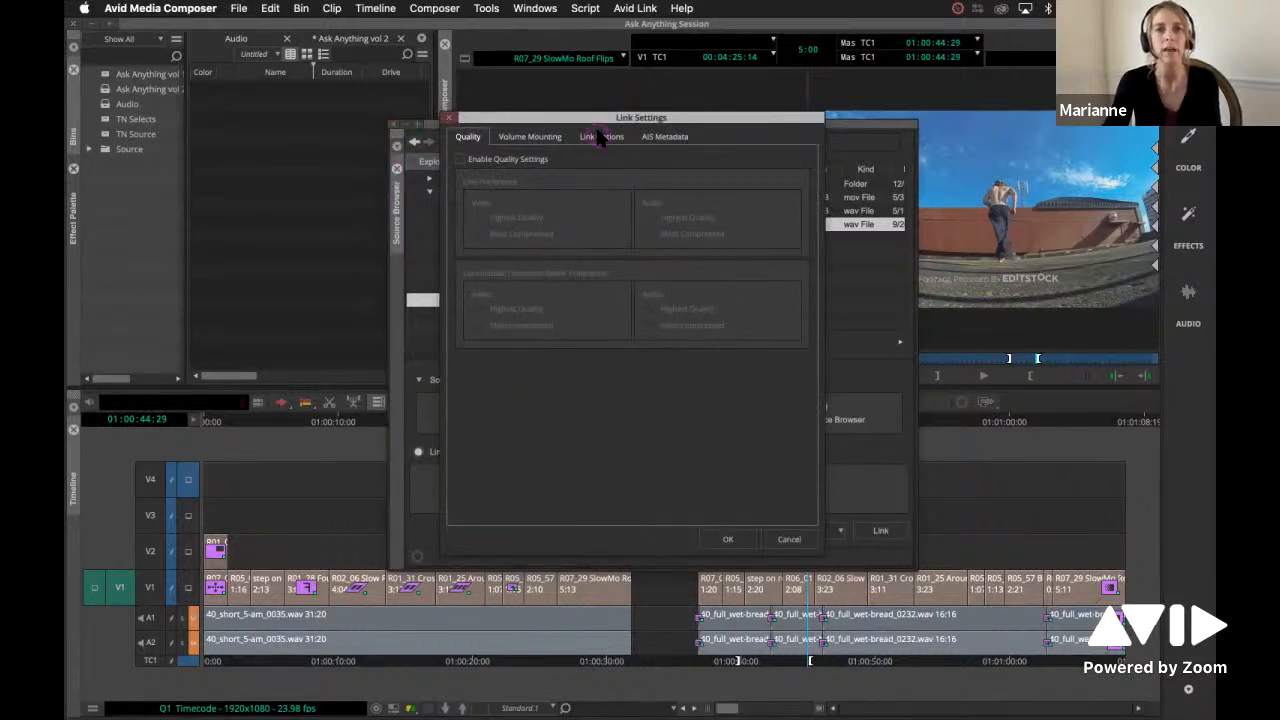
left_click(601, 136)
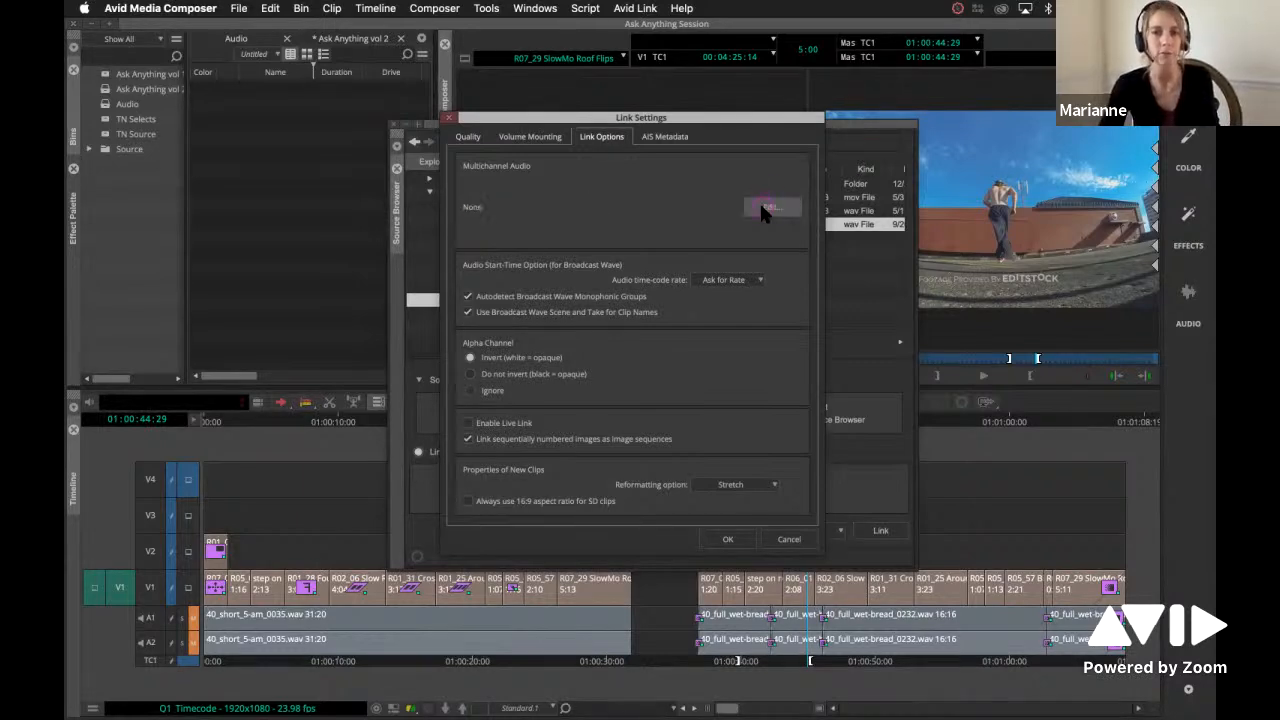
- Set multichannel audio to a stereo A1–A2 pair and confirm the Link Settings
left_click(772, 207)
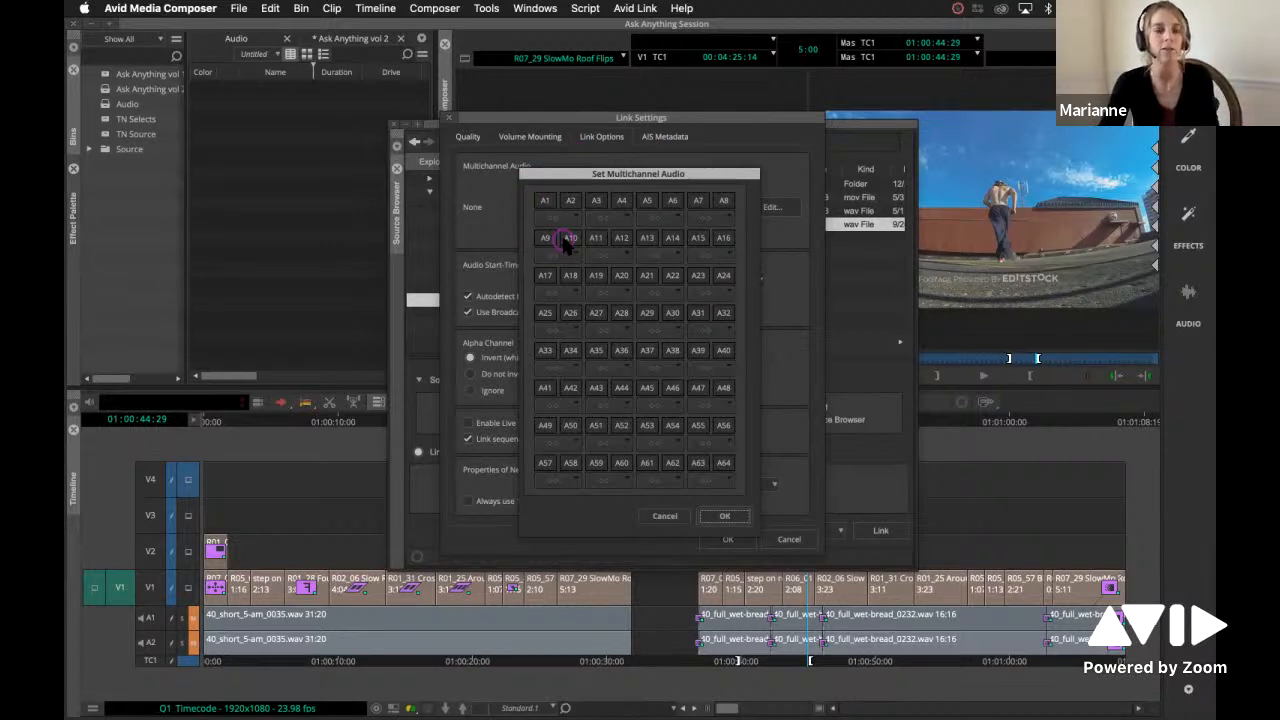
left_click(545, 200)
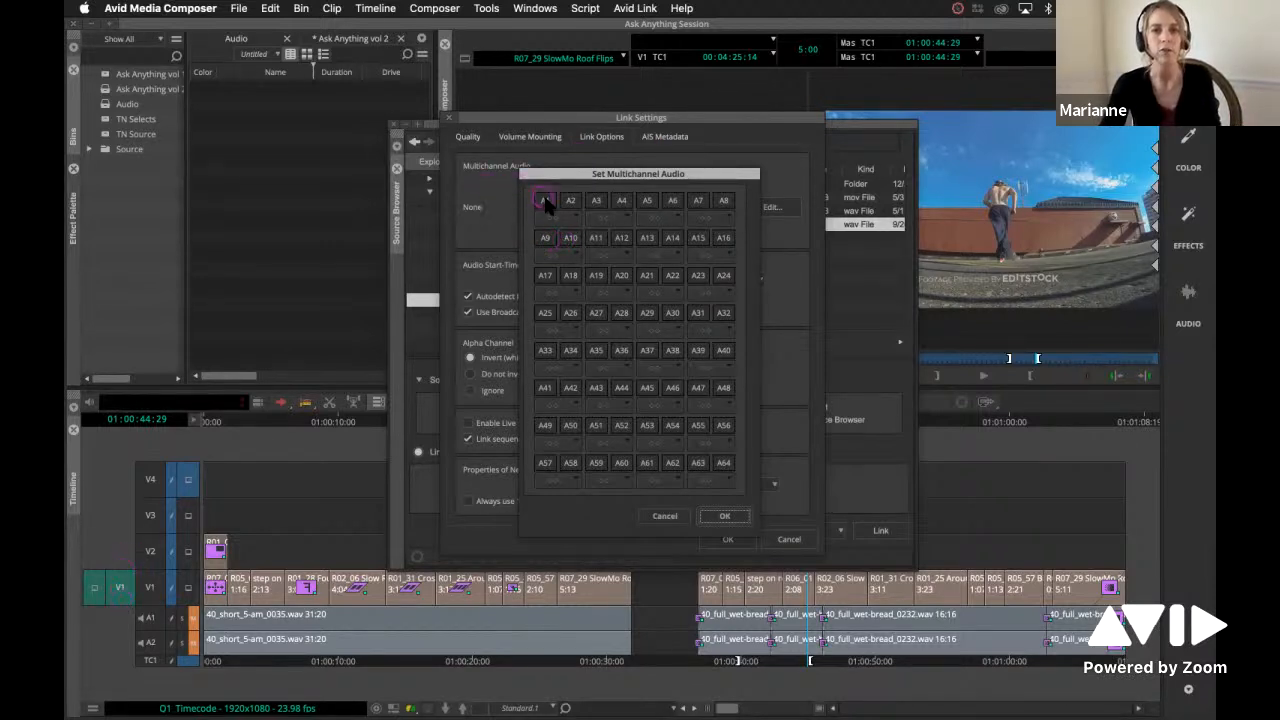
left_click(545, 217)
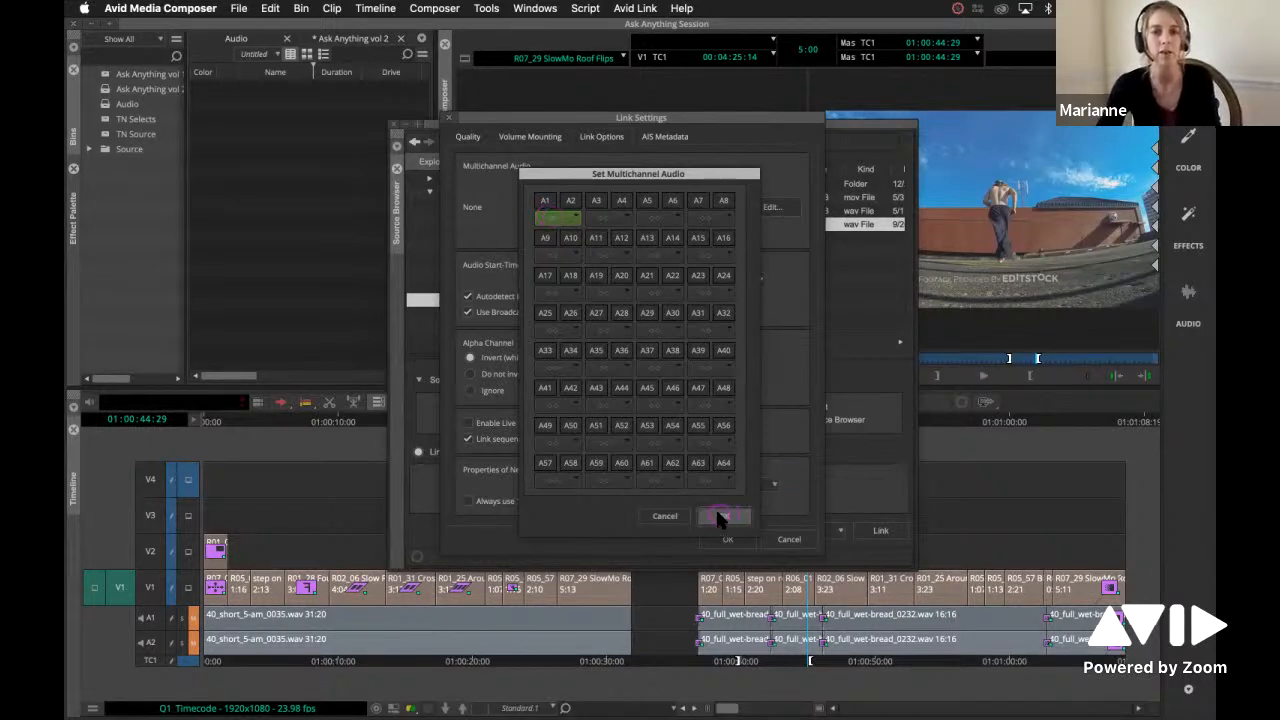
left_click(722, 516)
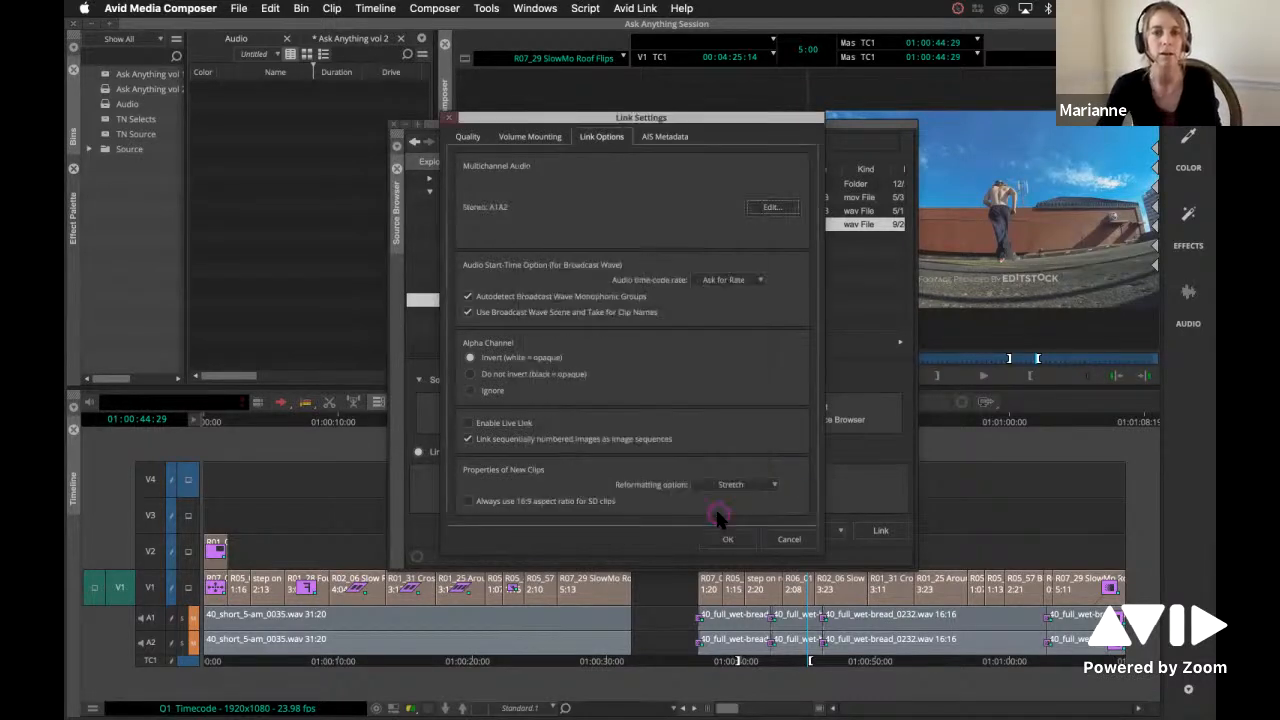
left_click(728, 539)
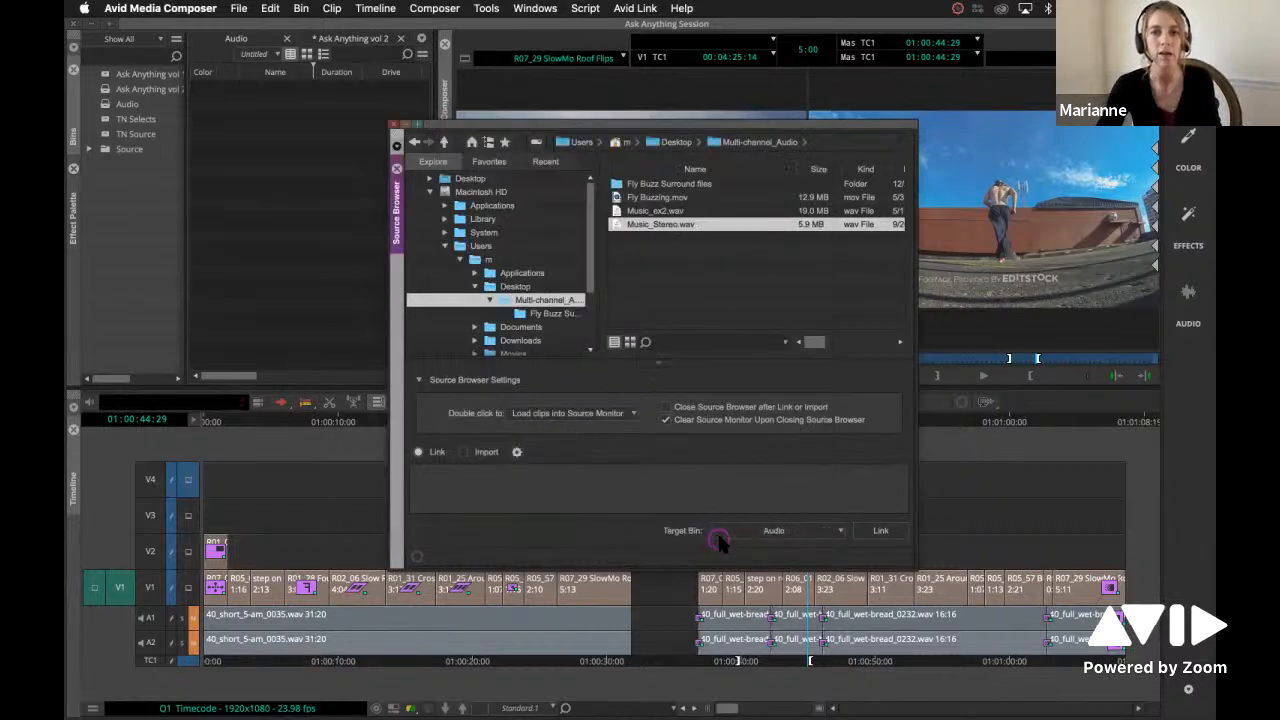
- Link Music_Stereo.wav into the Audio bin, then select Music_ex2.wav and choose Import
left_click(879, 530)
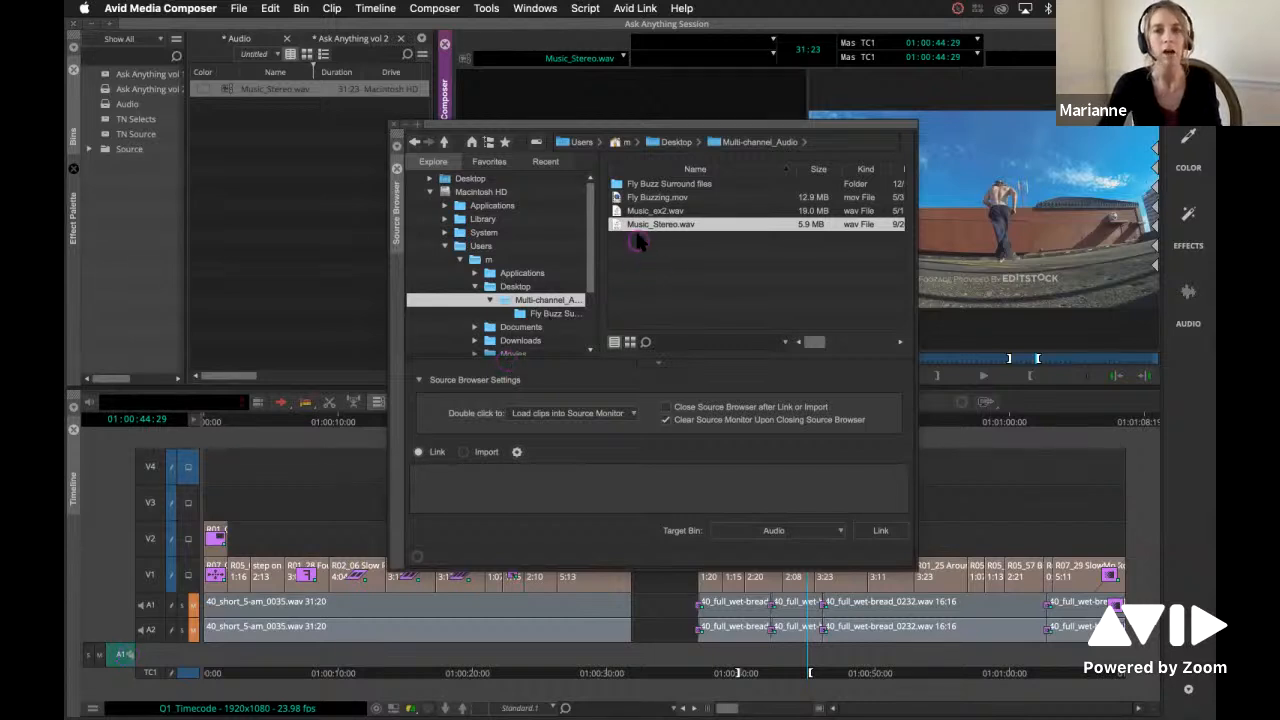
left_click(655, 210)
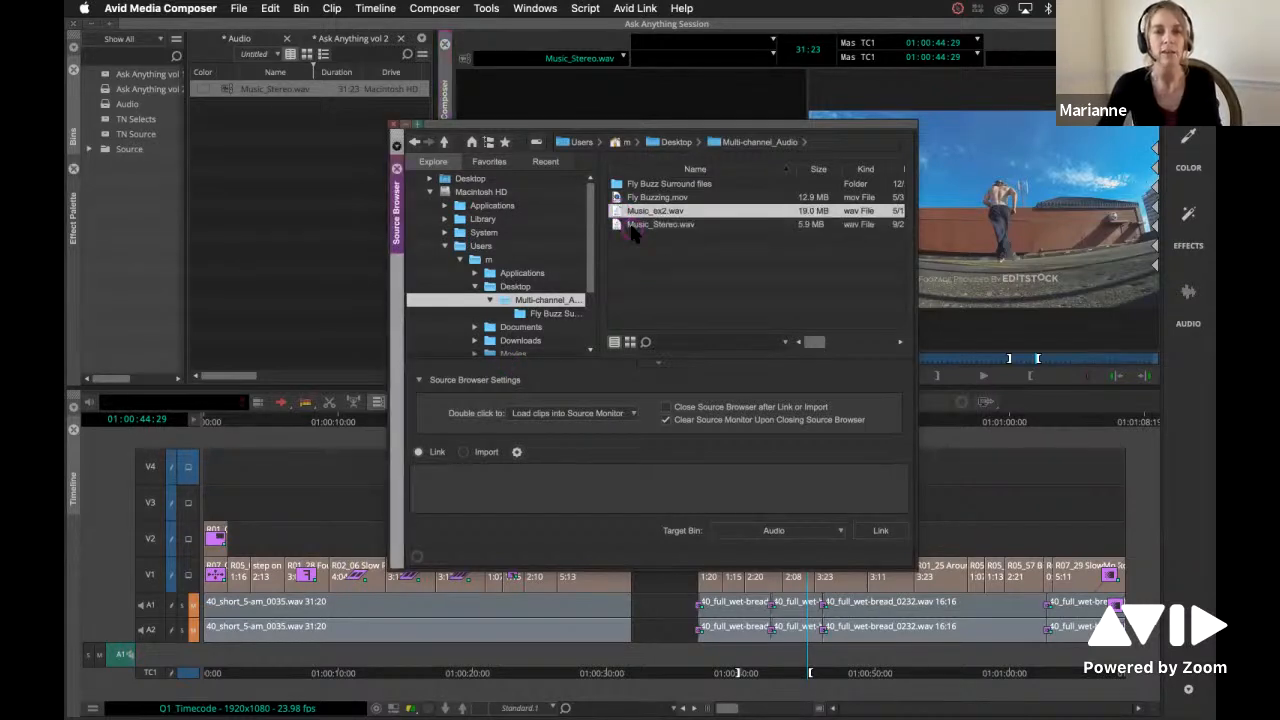
left_click(463, 452)
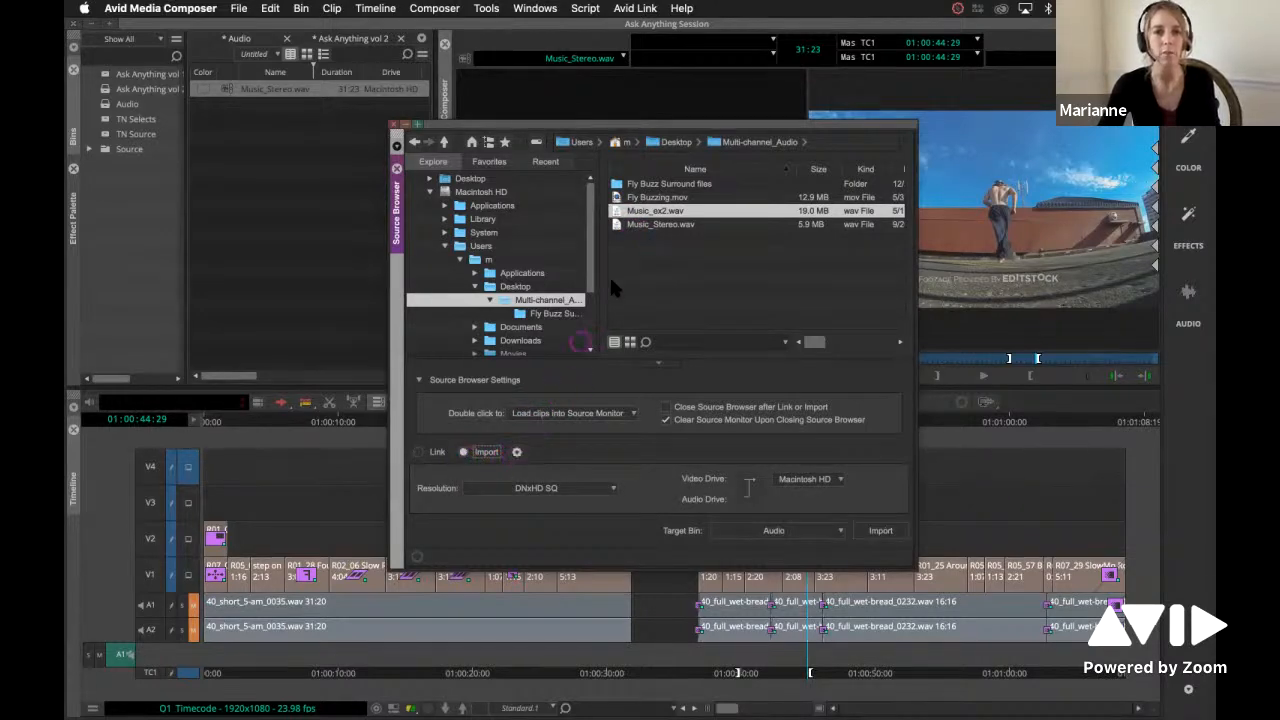
left_click(517, 452)
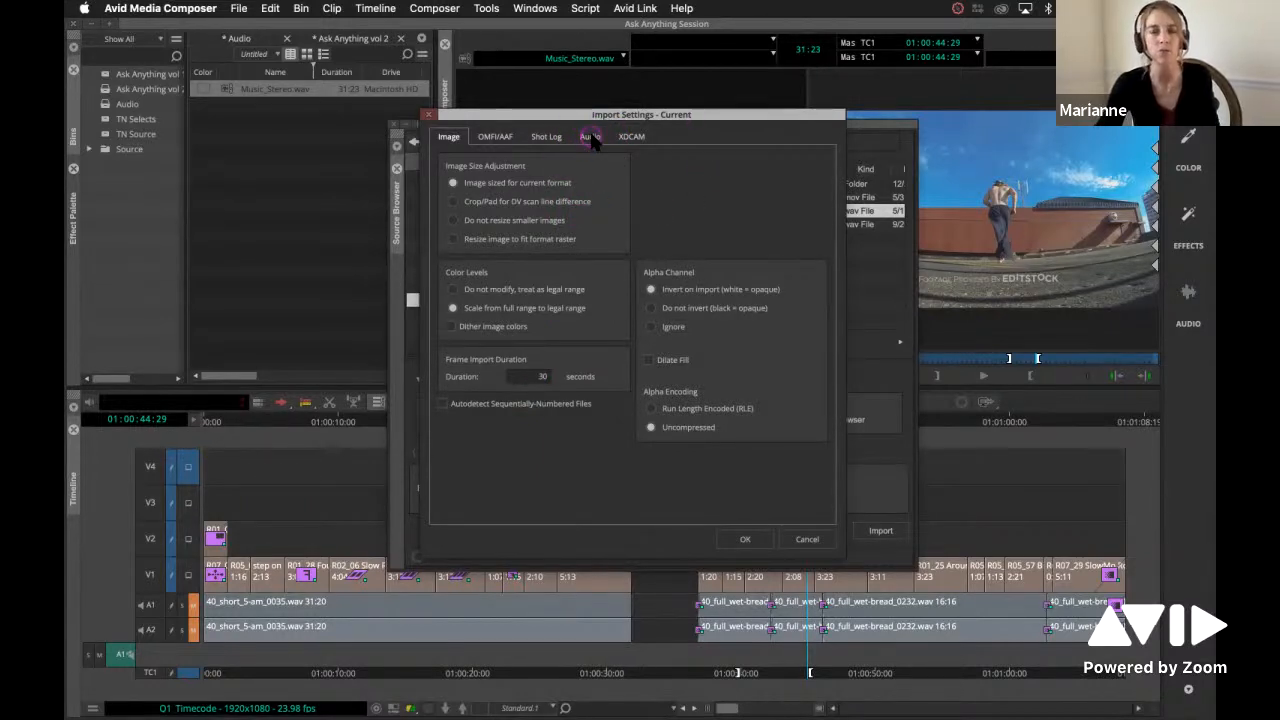
left_click(590, 136)
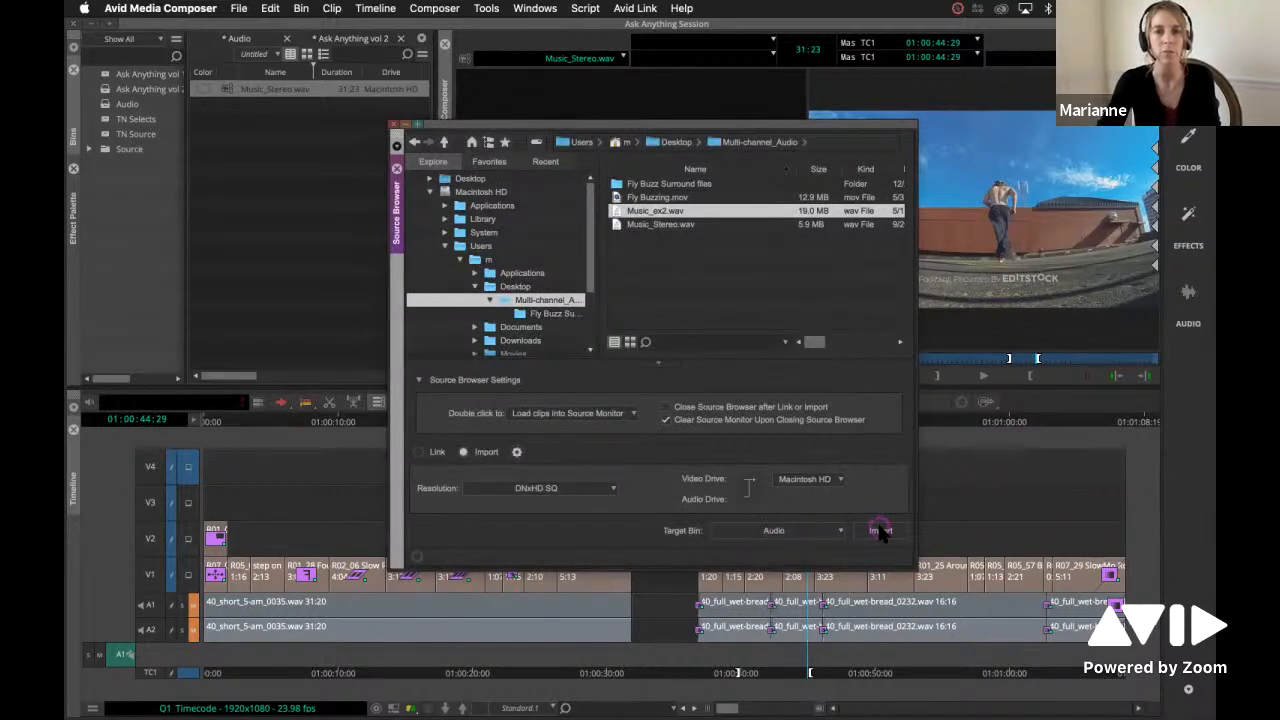
- Import Music_ex2.wav, review its grouping in Modify Clip's Set Multichannel Audio, and reopen Link Settings
left_click(880, 530)
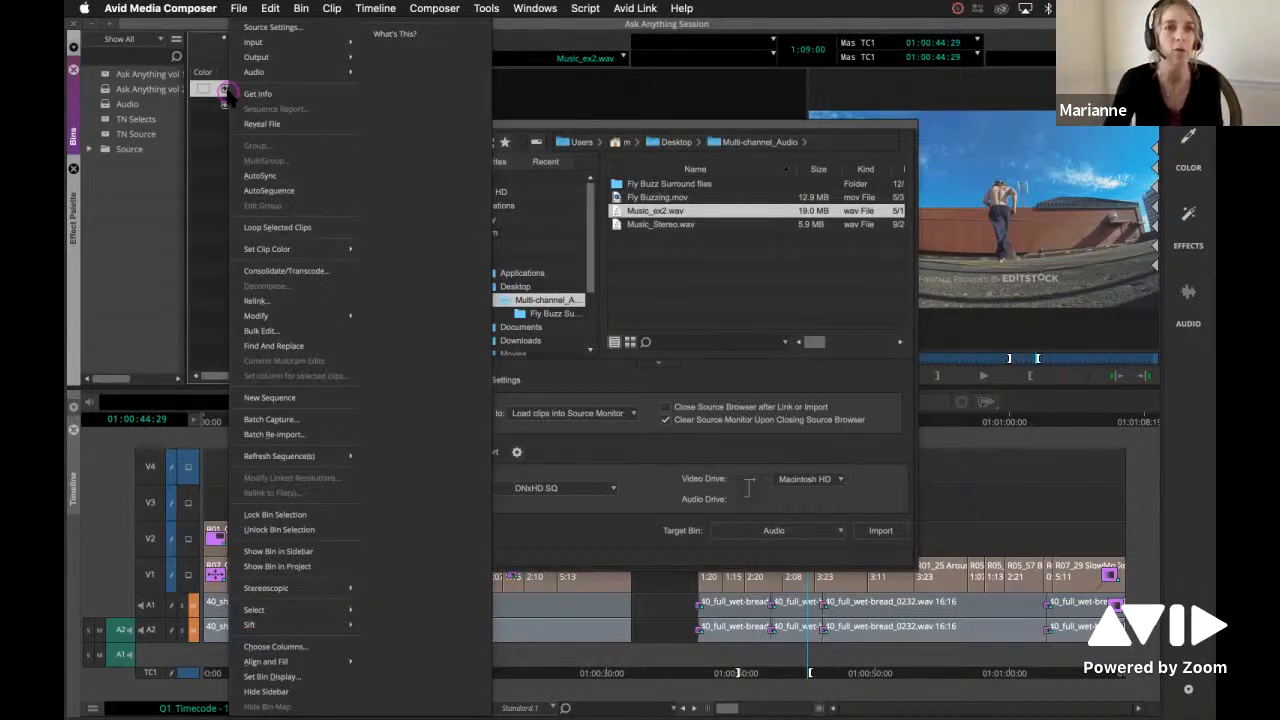
mouse_move(267, 286)
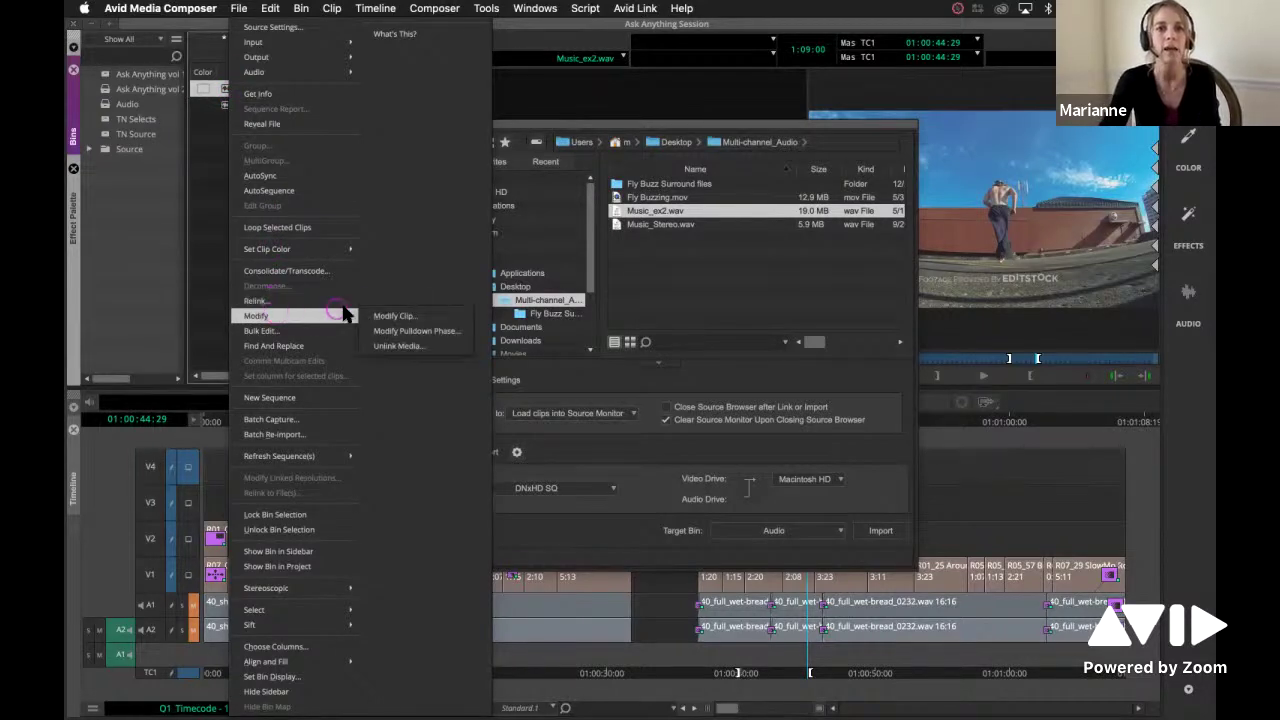
left_click(395, 316)
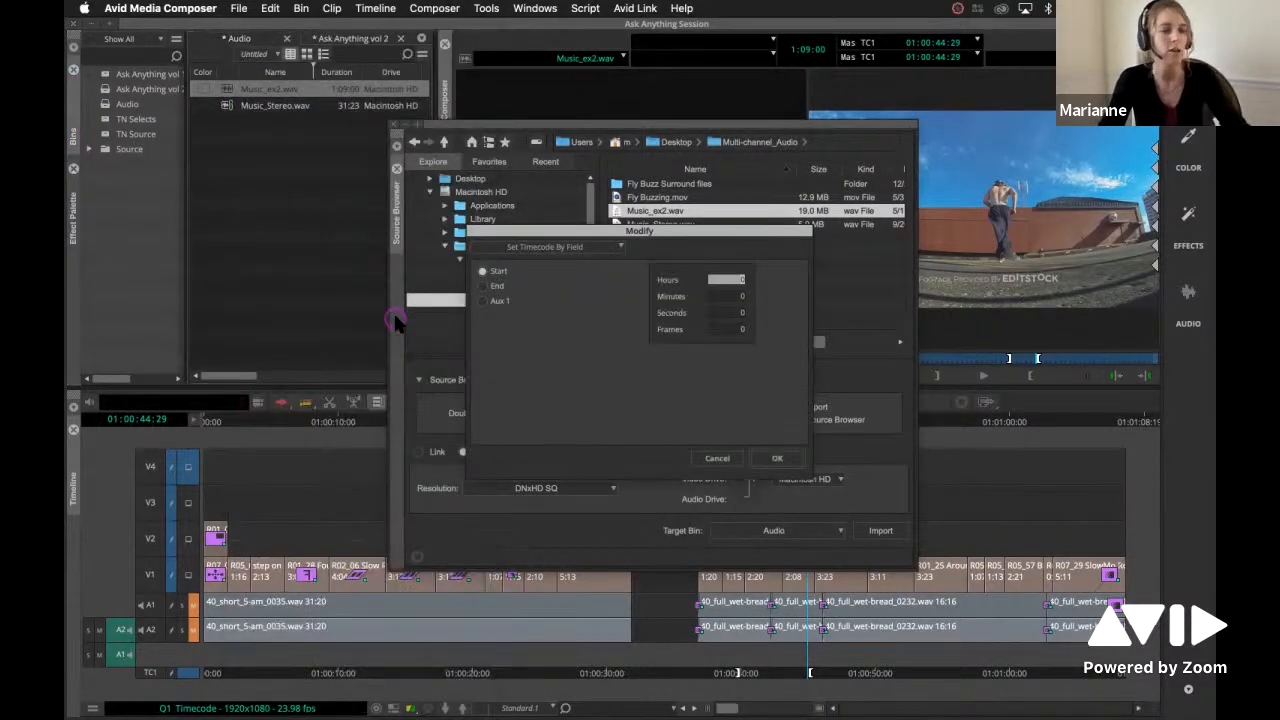
mouse_move(585, 250)
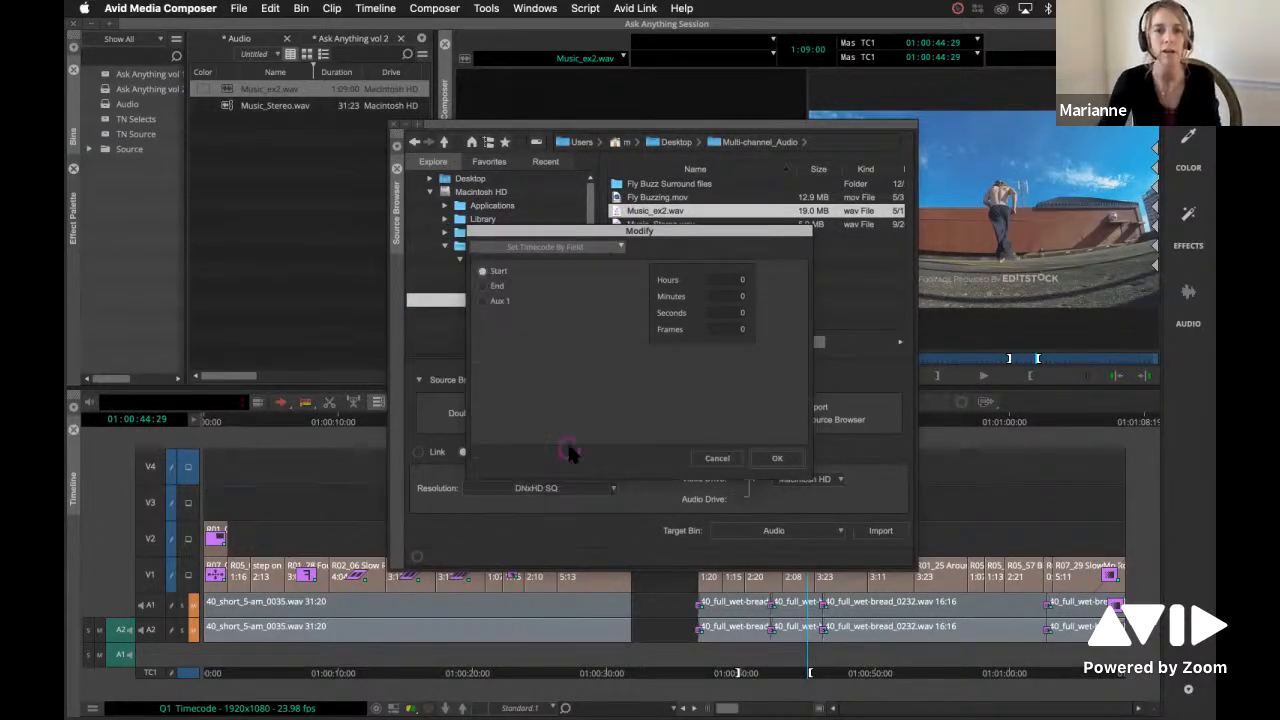
left_click(545, 247)
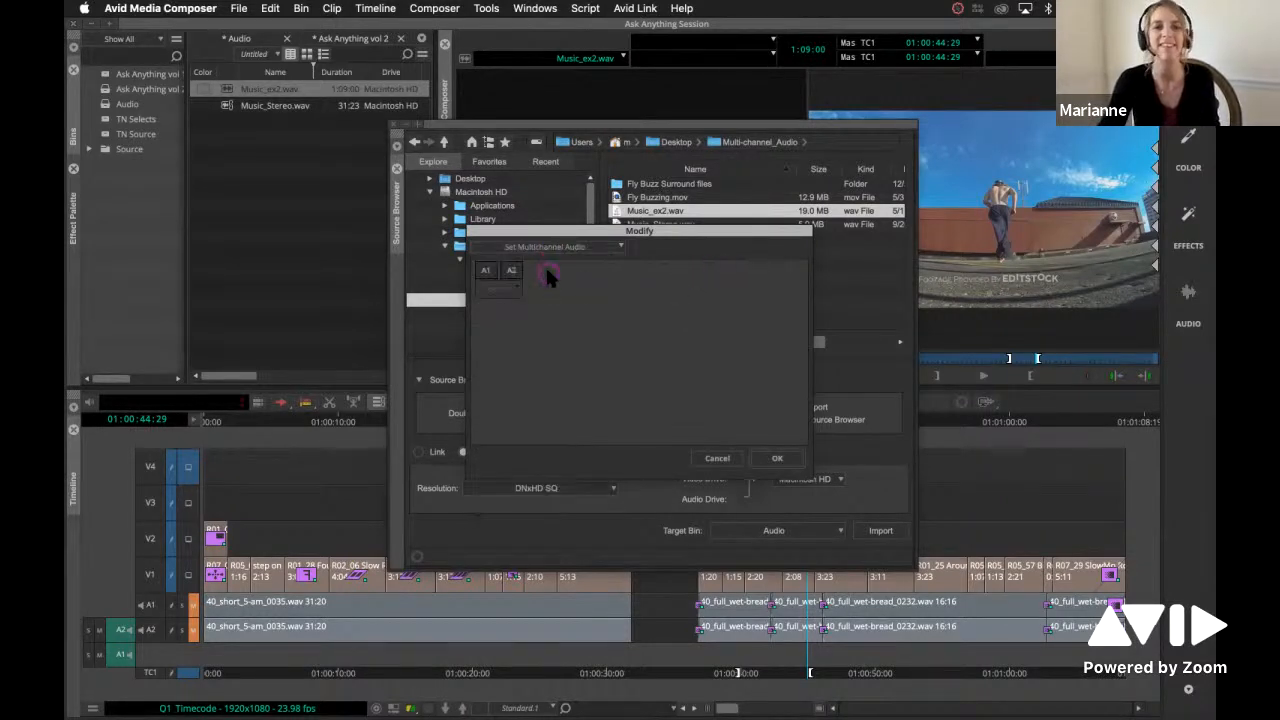
mouse_move(490, 338)
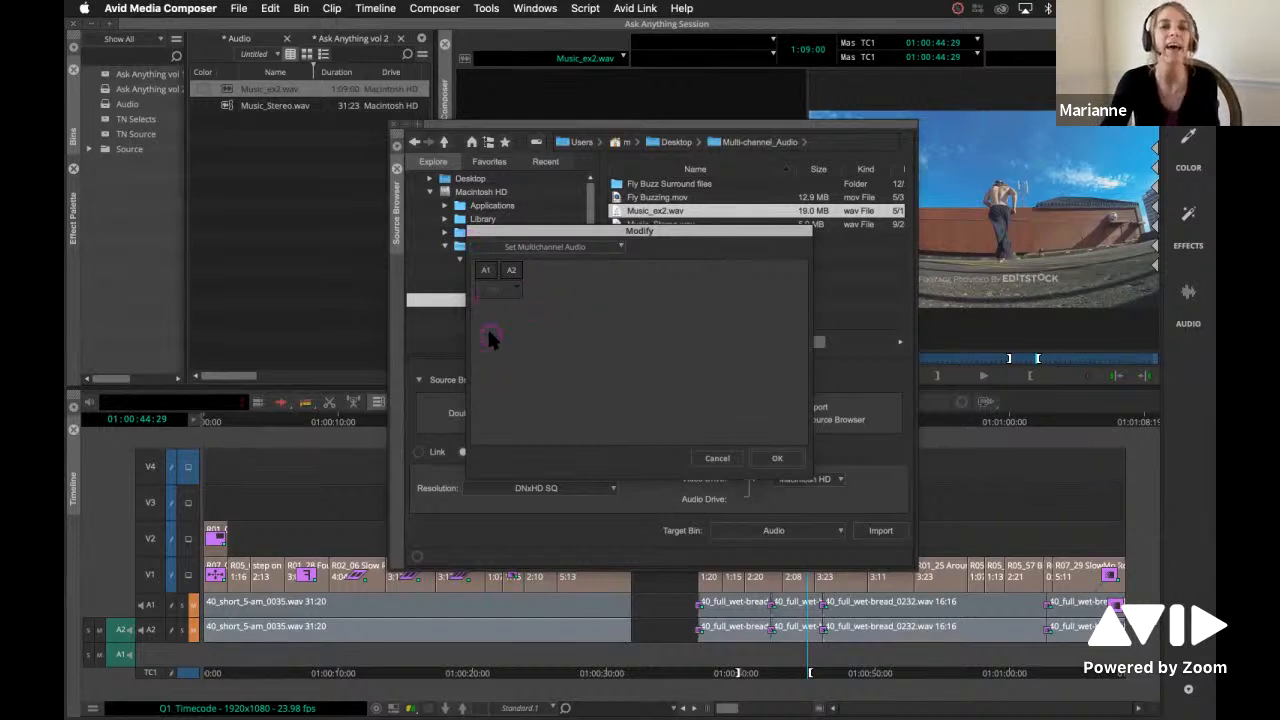
left_click(497, 290)
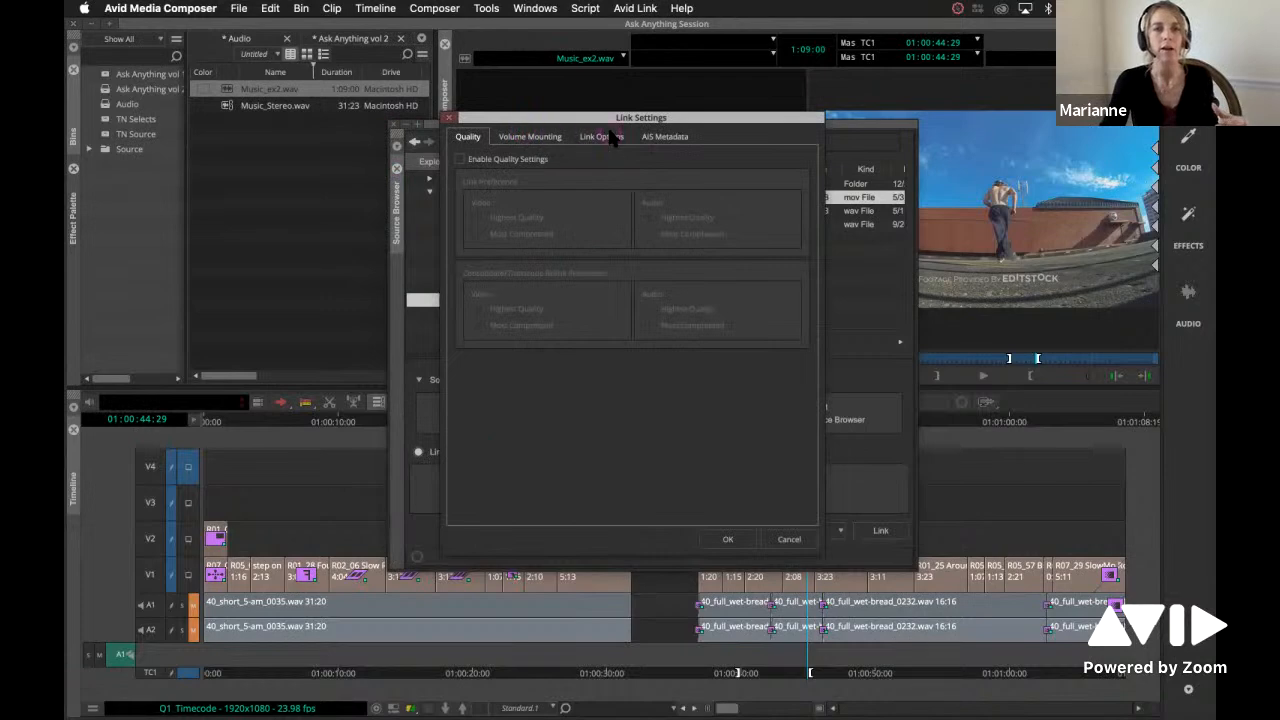
- Set Link Options multichannel audio grouping to None, then link Fly Buzzing.mov into the Audio bin
left_click(600, 136)
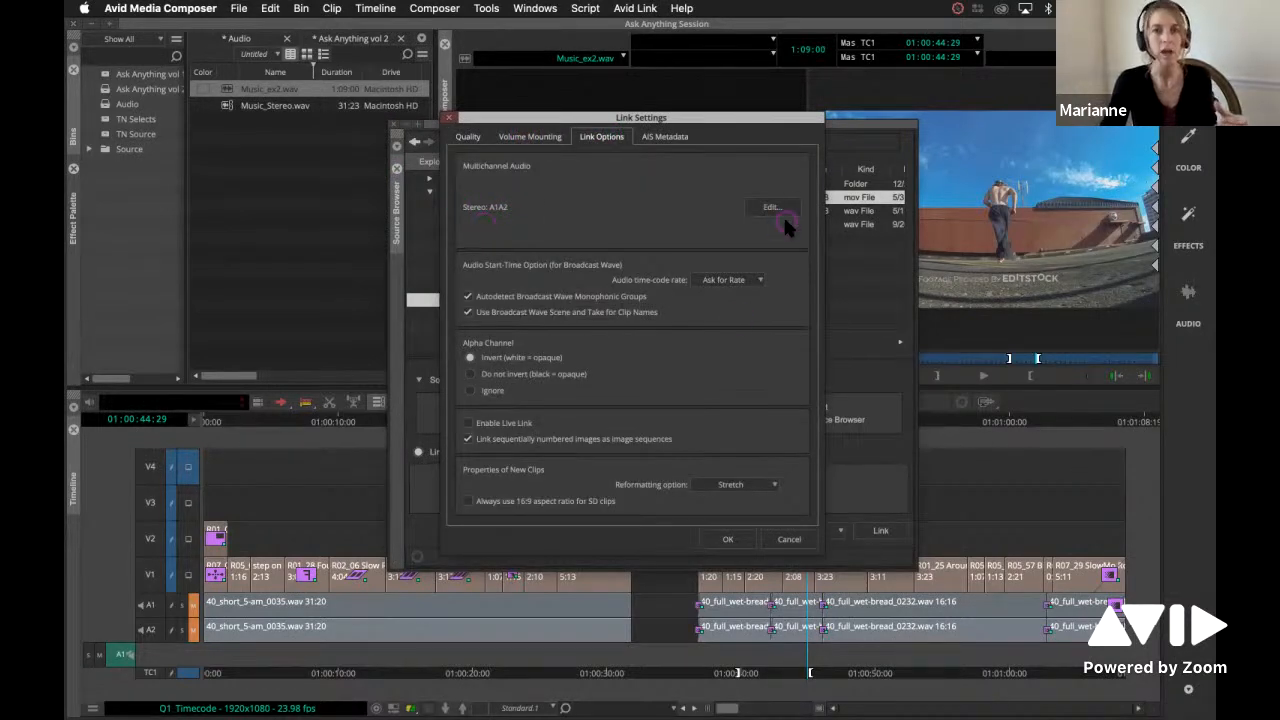
left_click(772, 207)
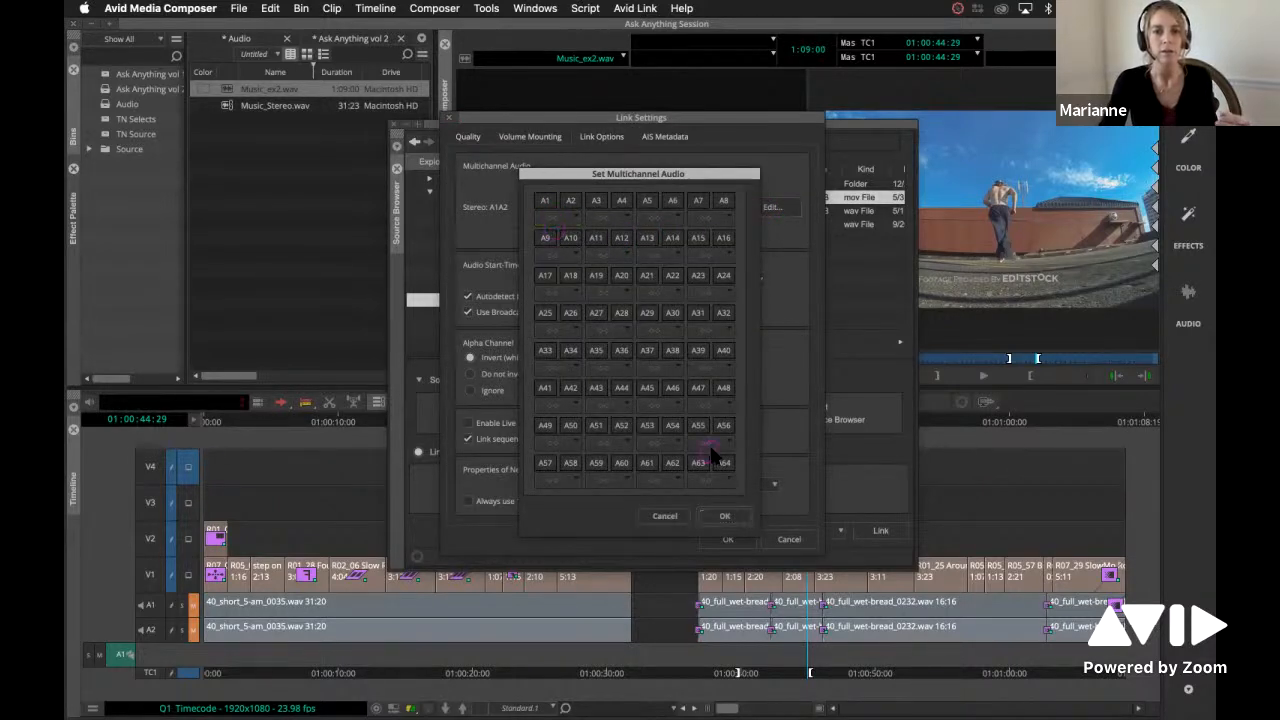
left_click(663, 515)
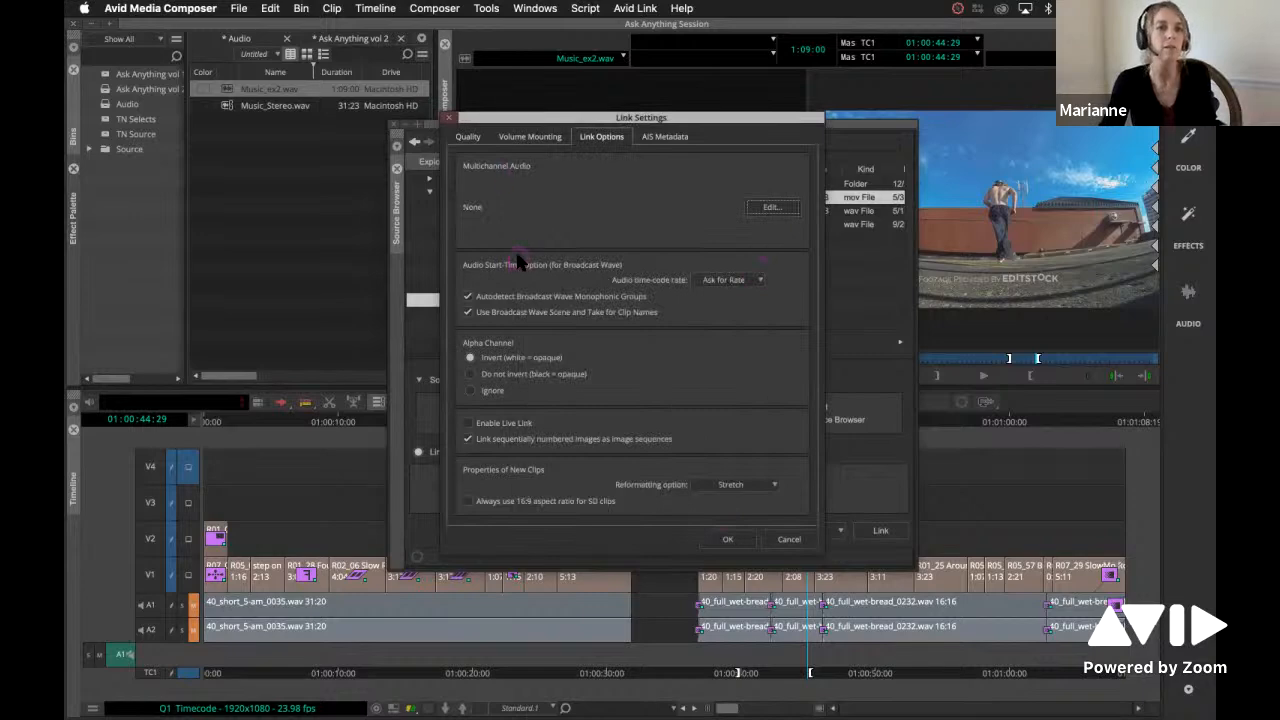
mouse_move(728, 539)
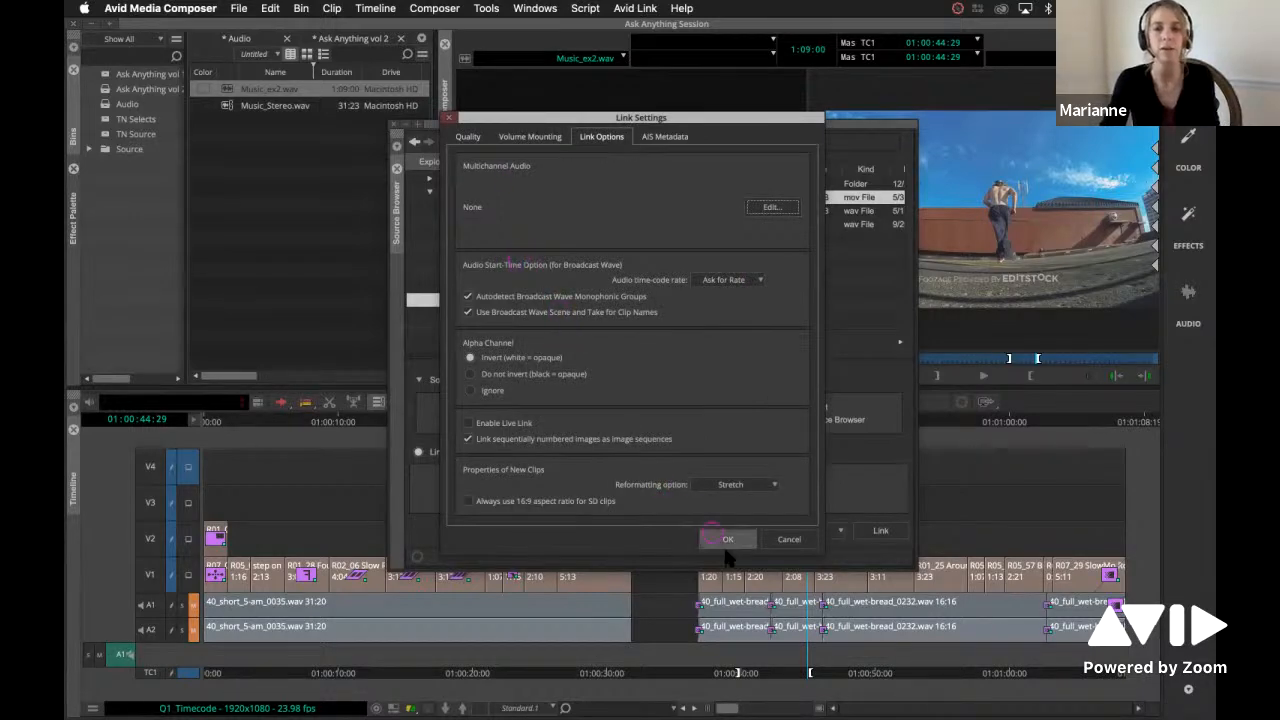
left_click(727, 539)
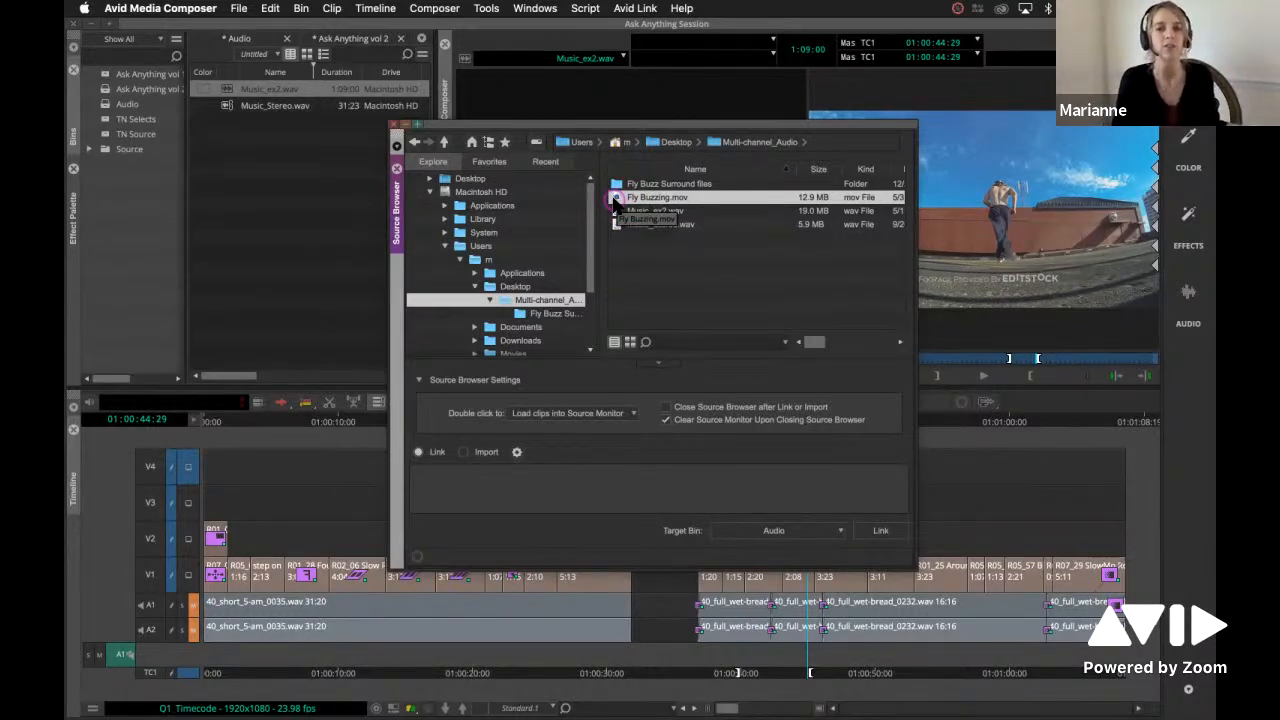
mouse_move(665, 238)
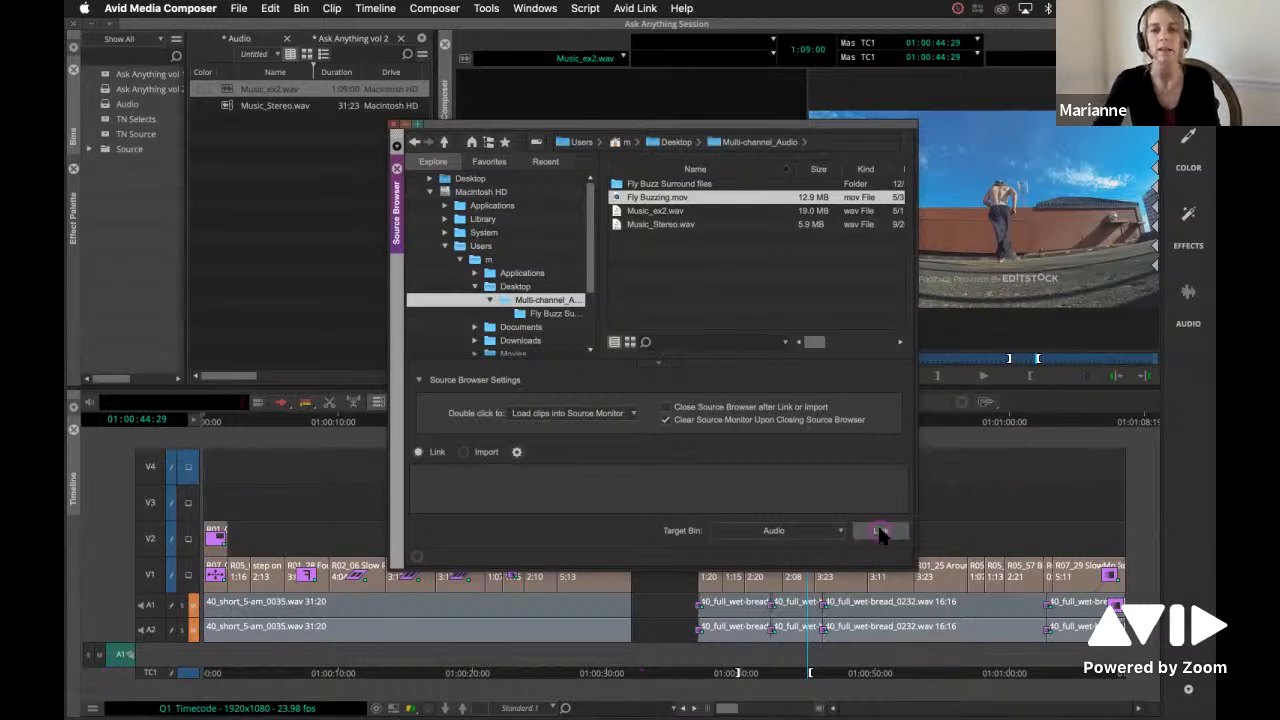
left_click(879, 530)
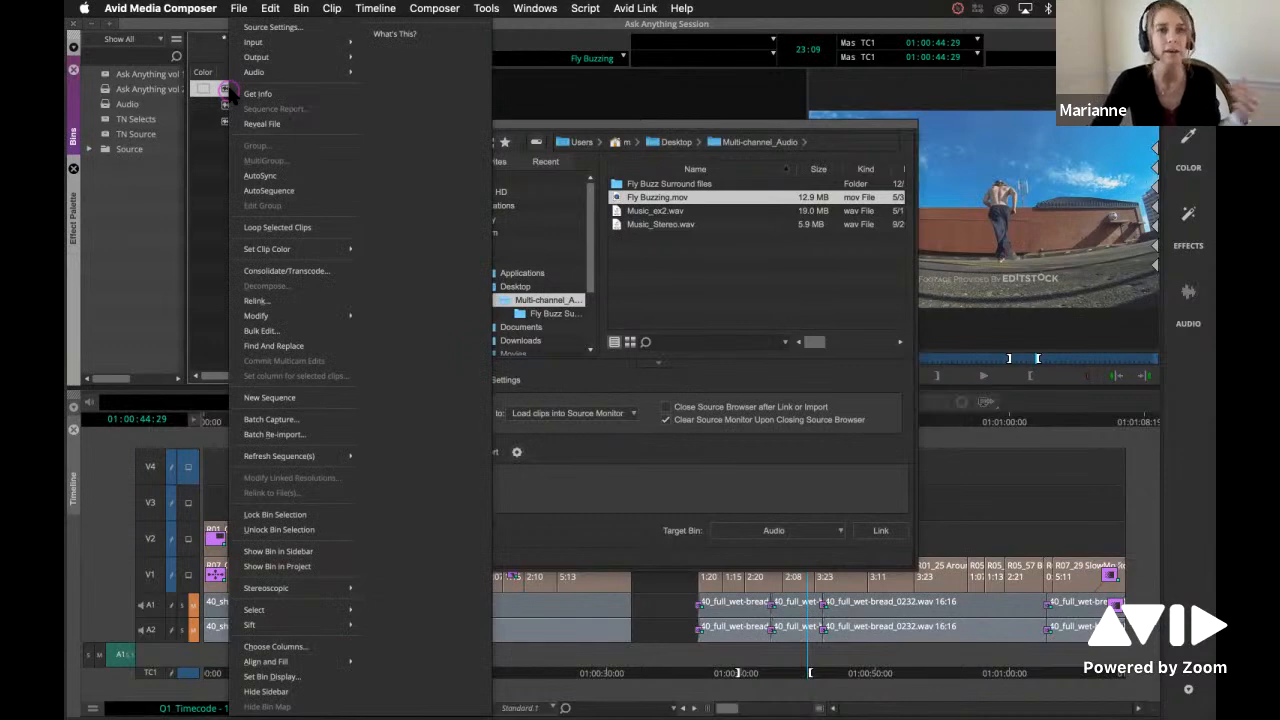
mouse_move(305, 227)
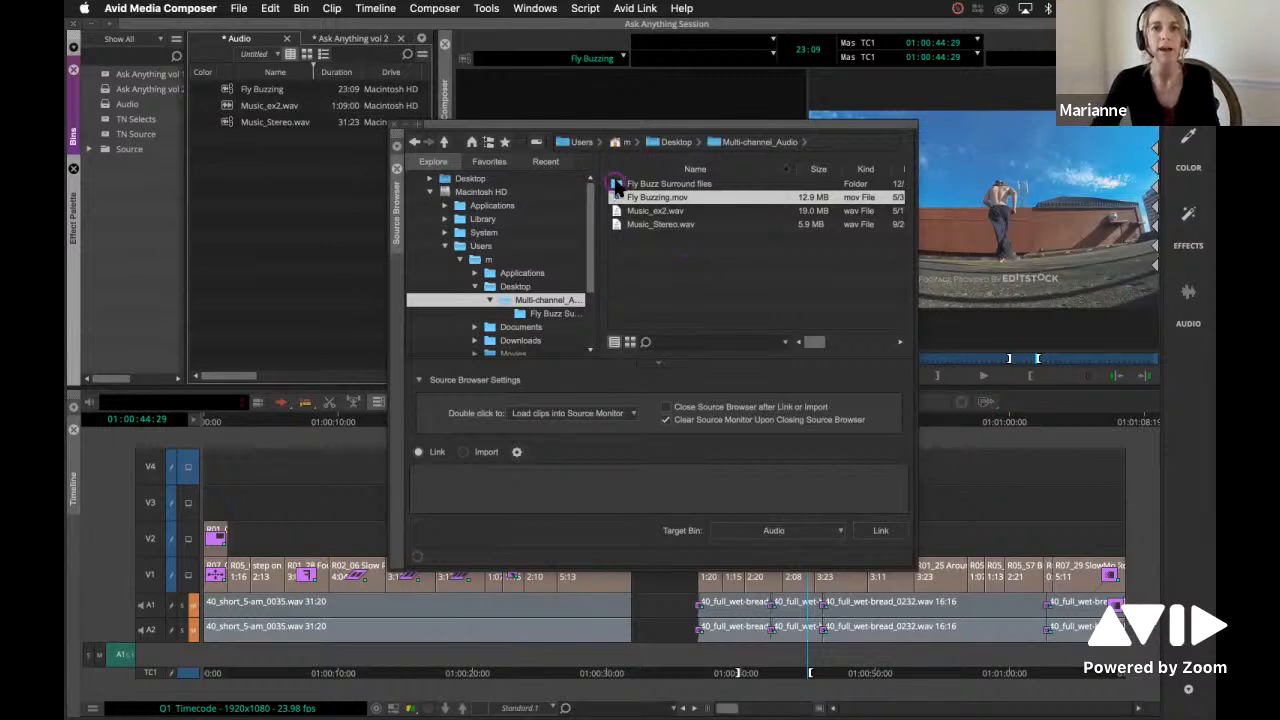
- Open the Fly Buzz Surround folder of six WAVs and bring up Link Settings
double_click(668, 183)
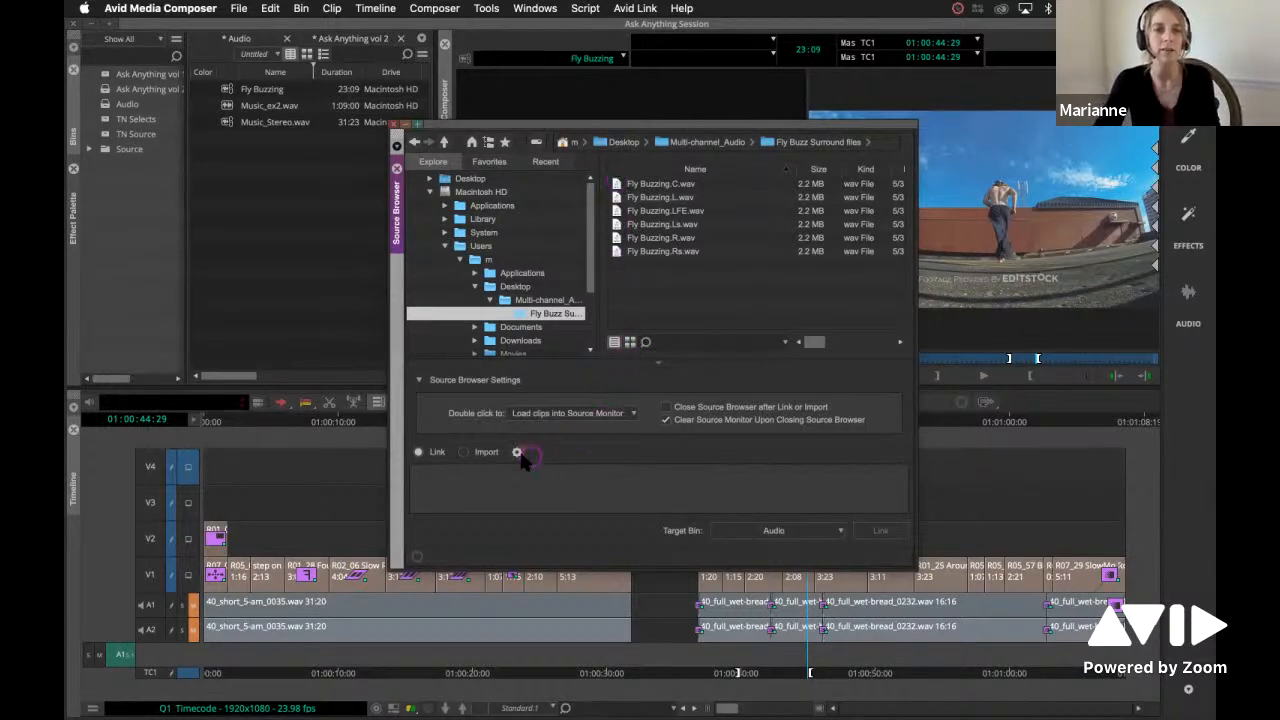
left_click(518, 452)
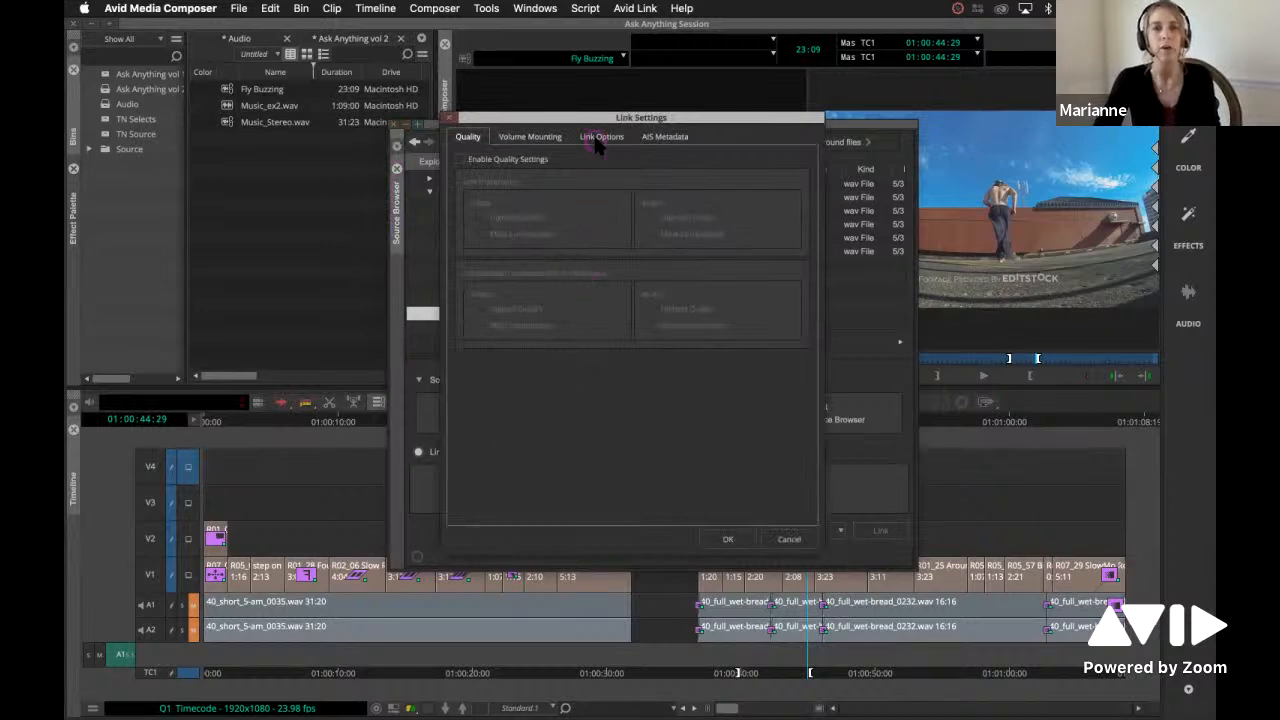
- Open the Set Multichannel Audio grid from the Link Options tab
left_click(601, 137)
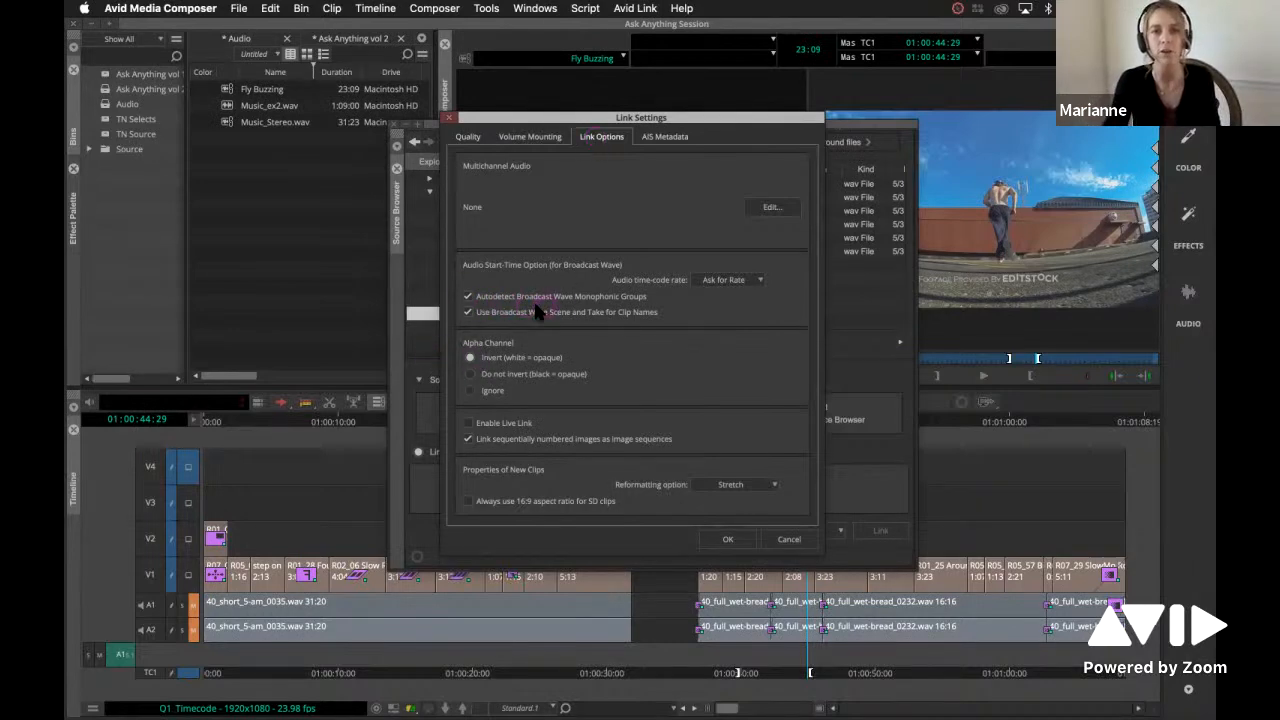
mouse_move(595, 305)
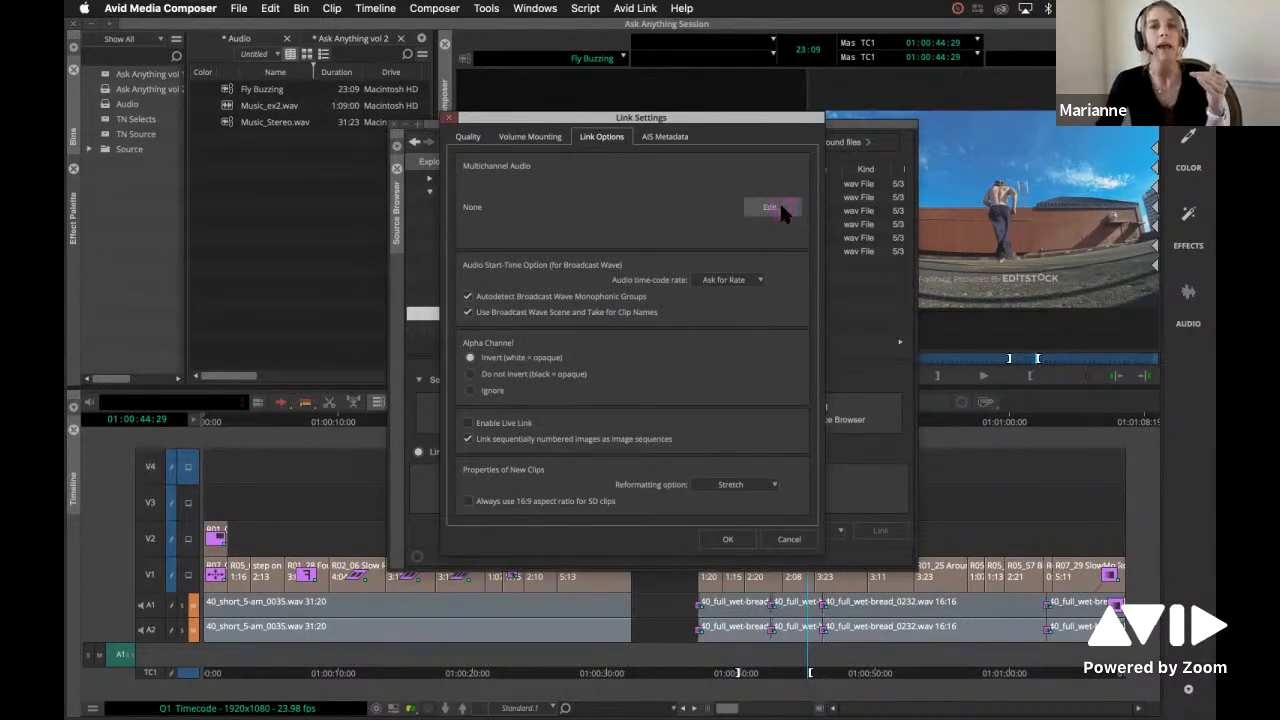
left_click(771, 207)
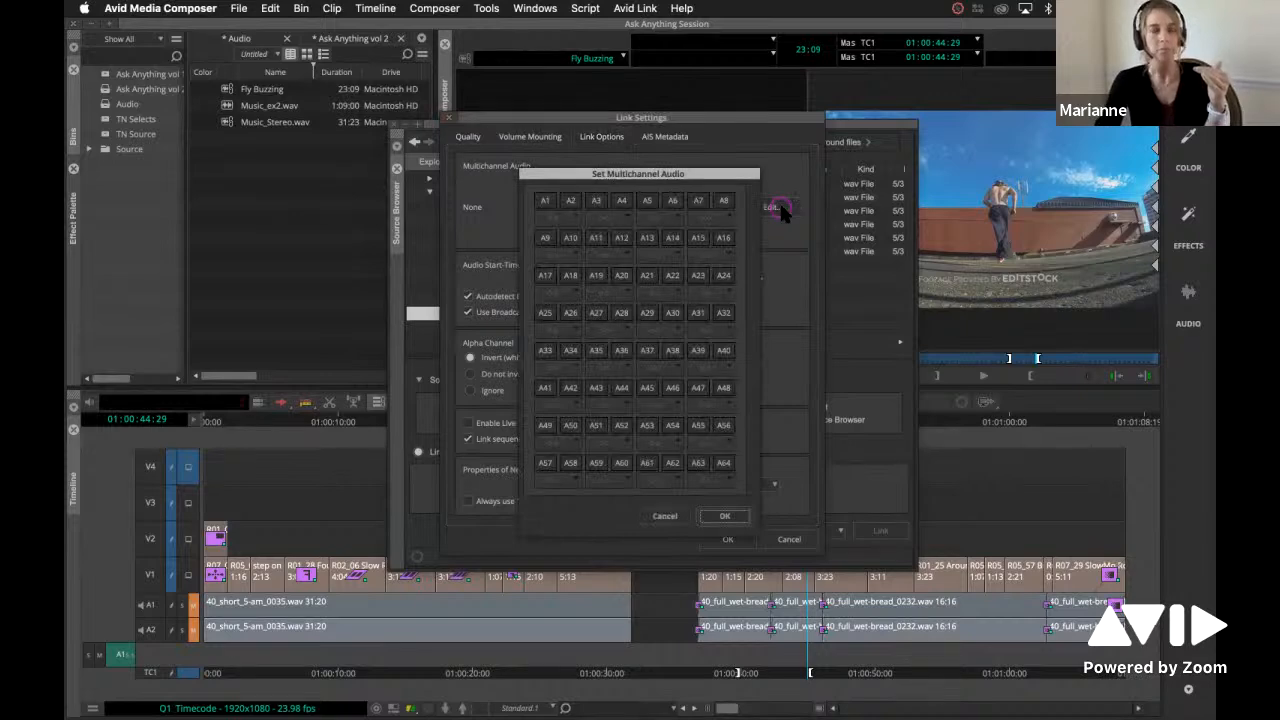
mouse_move(700, 170)
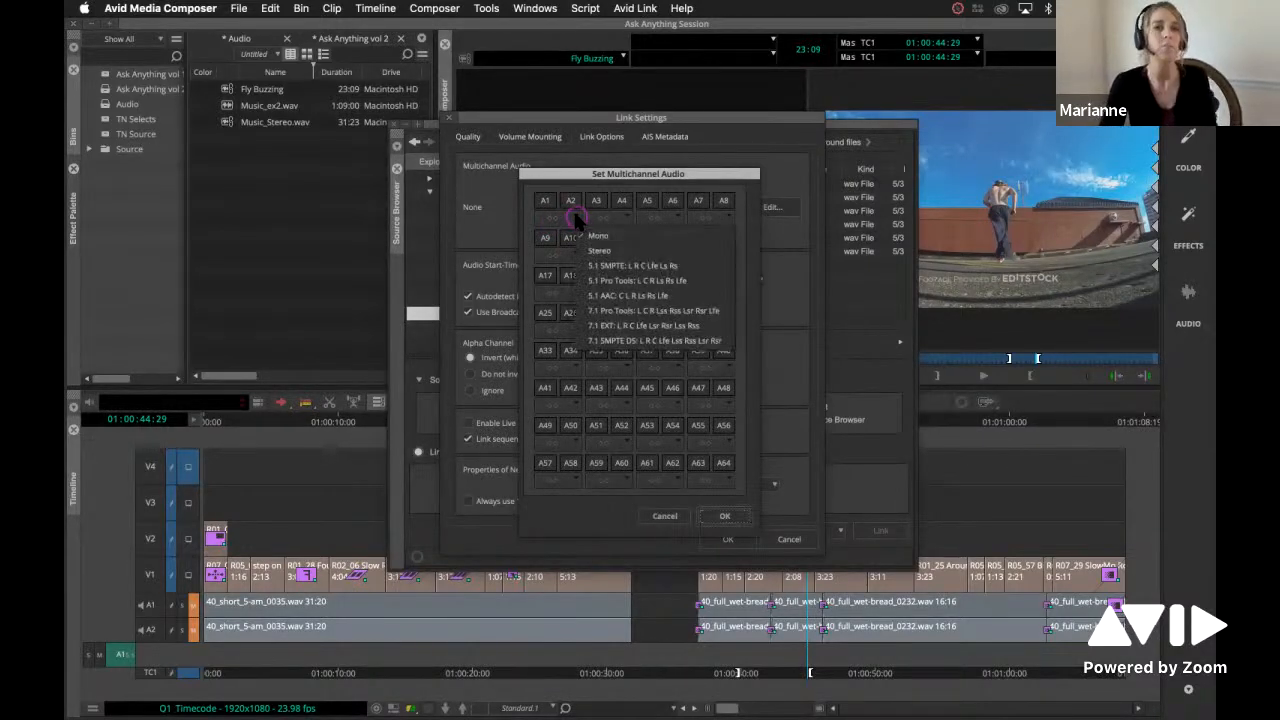
mouse_move(600, 395)
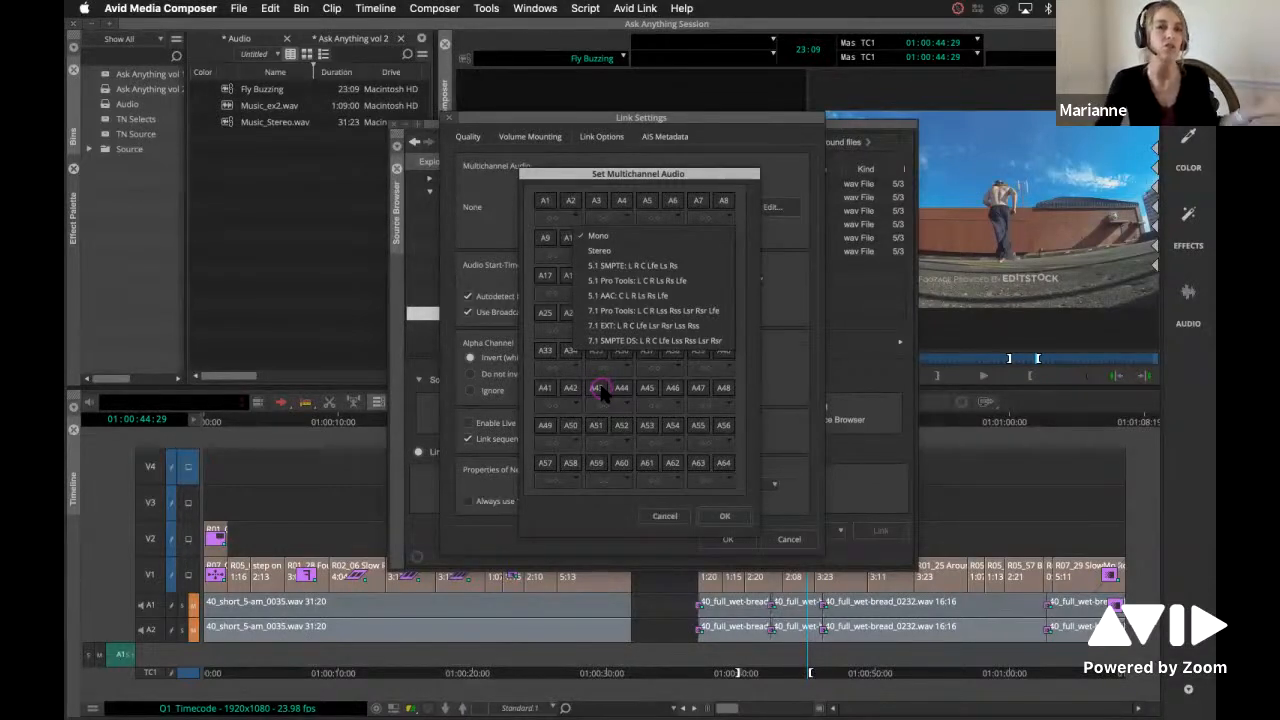
mouse_move(685, 280)
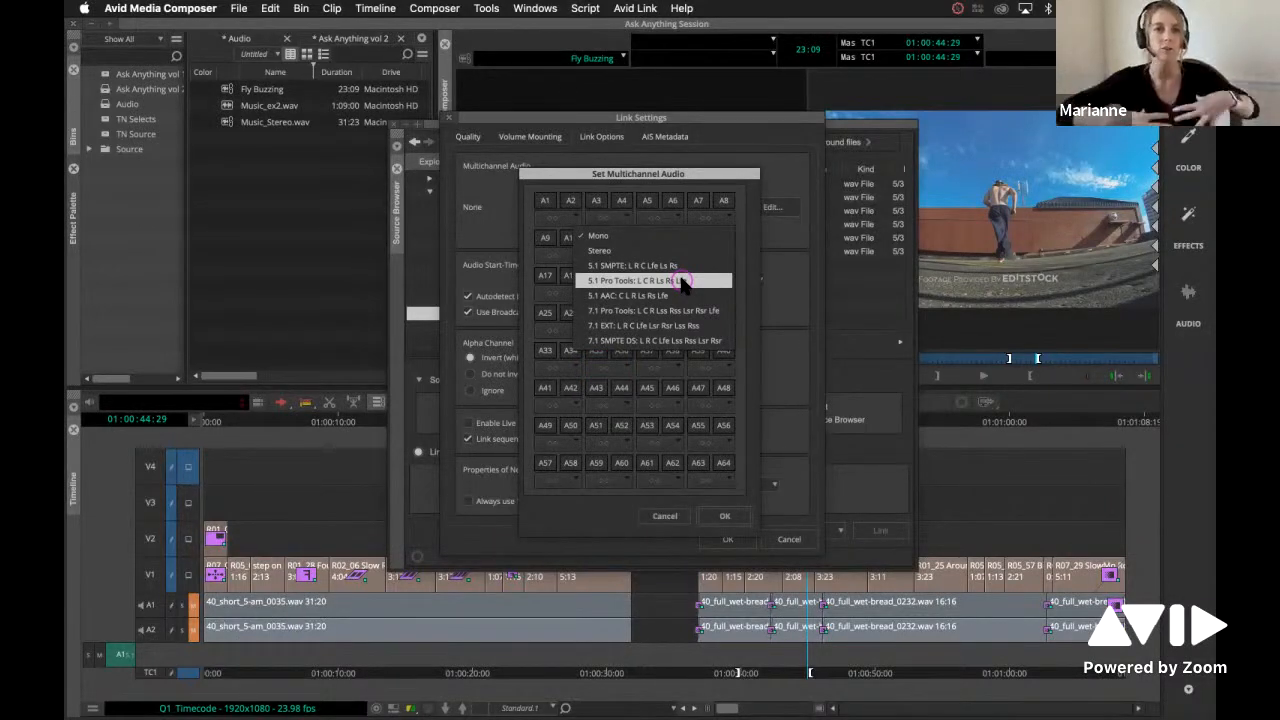
mouse_move(690, 296)
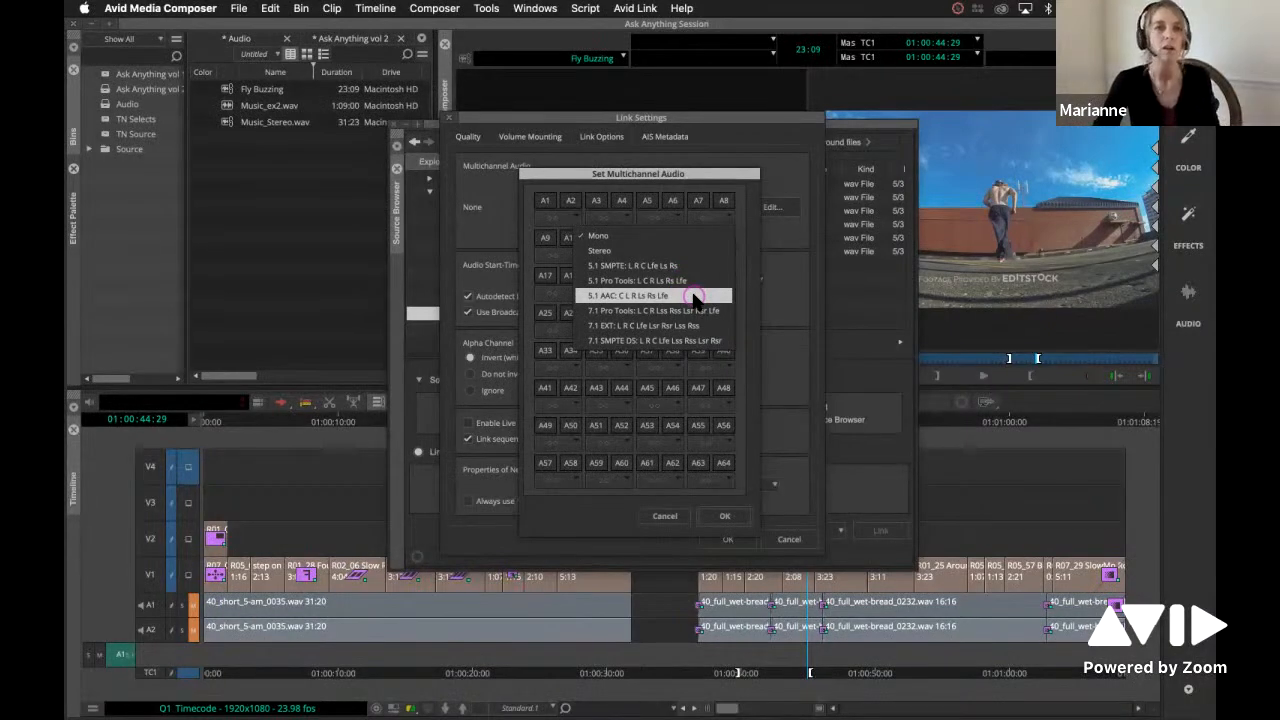
- Group channels A1–A6 as a 5.1 surround set and confirm
left_click(656, 295)
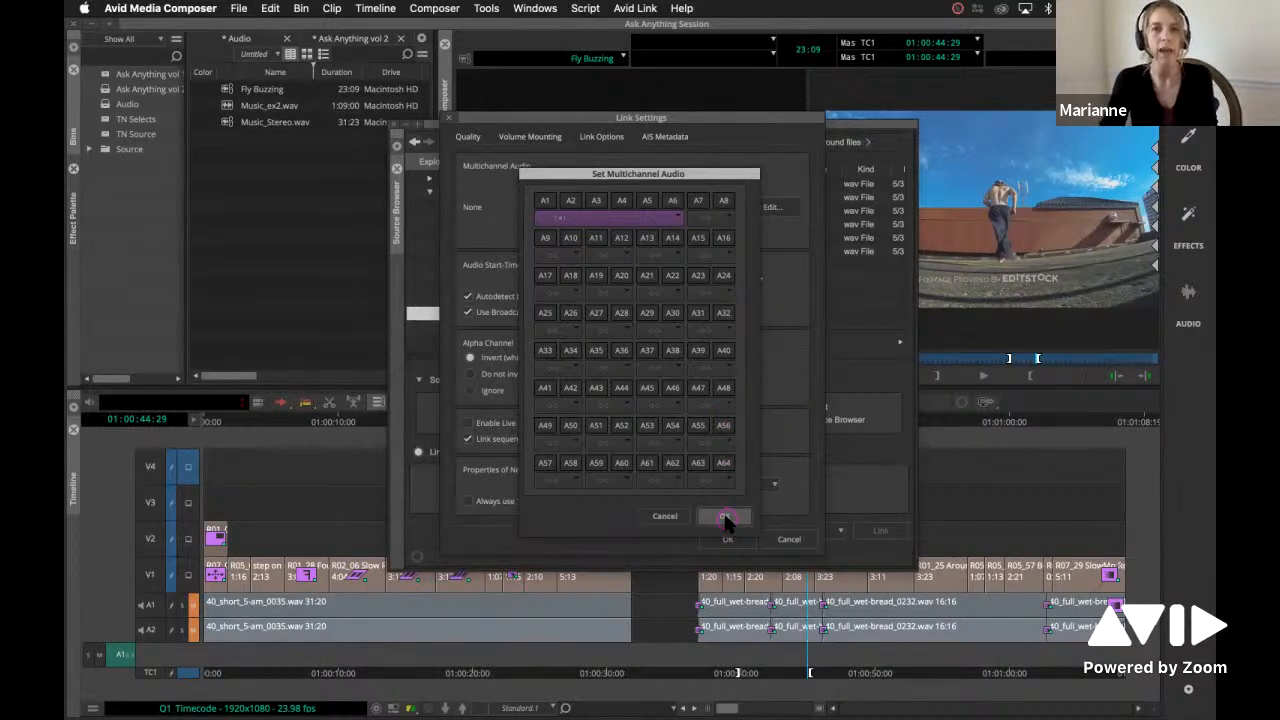
left_click(725, 517)
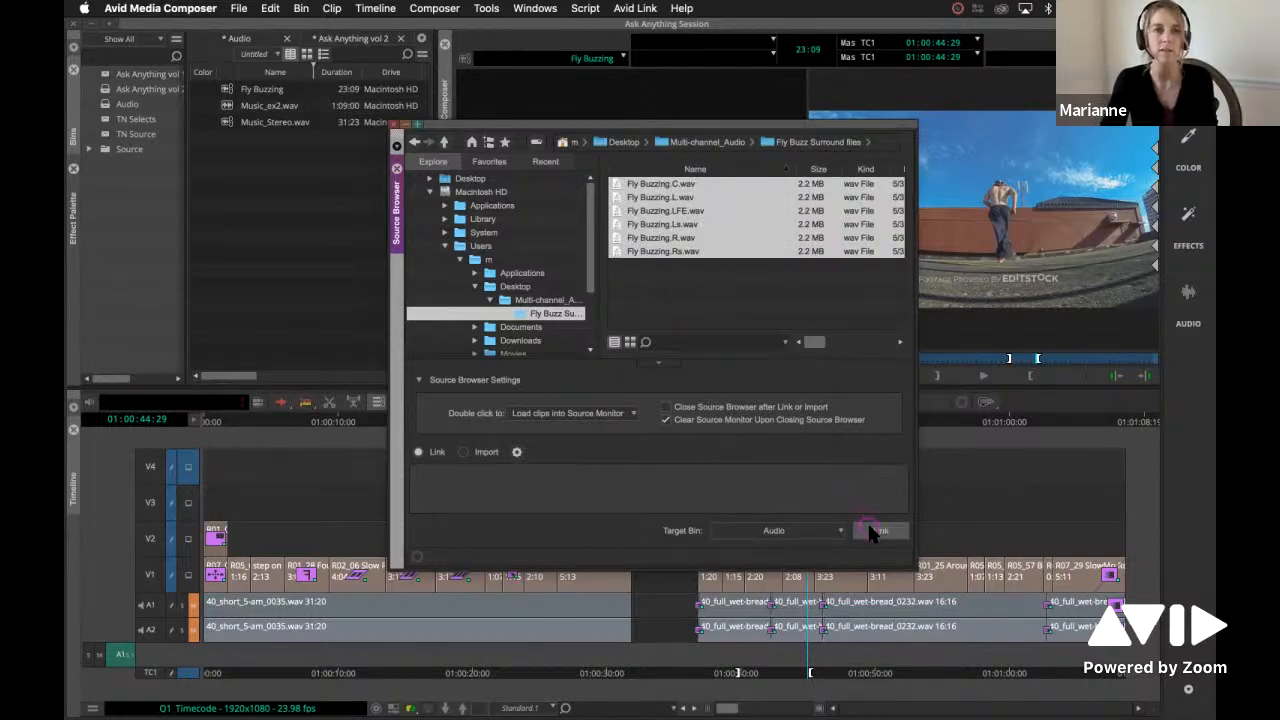
- Link the six selected Fly Buzzing surround WAVs as one Fly Buzzing.C.wav clip
left_click(879, 530)
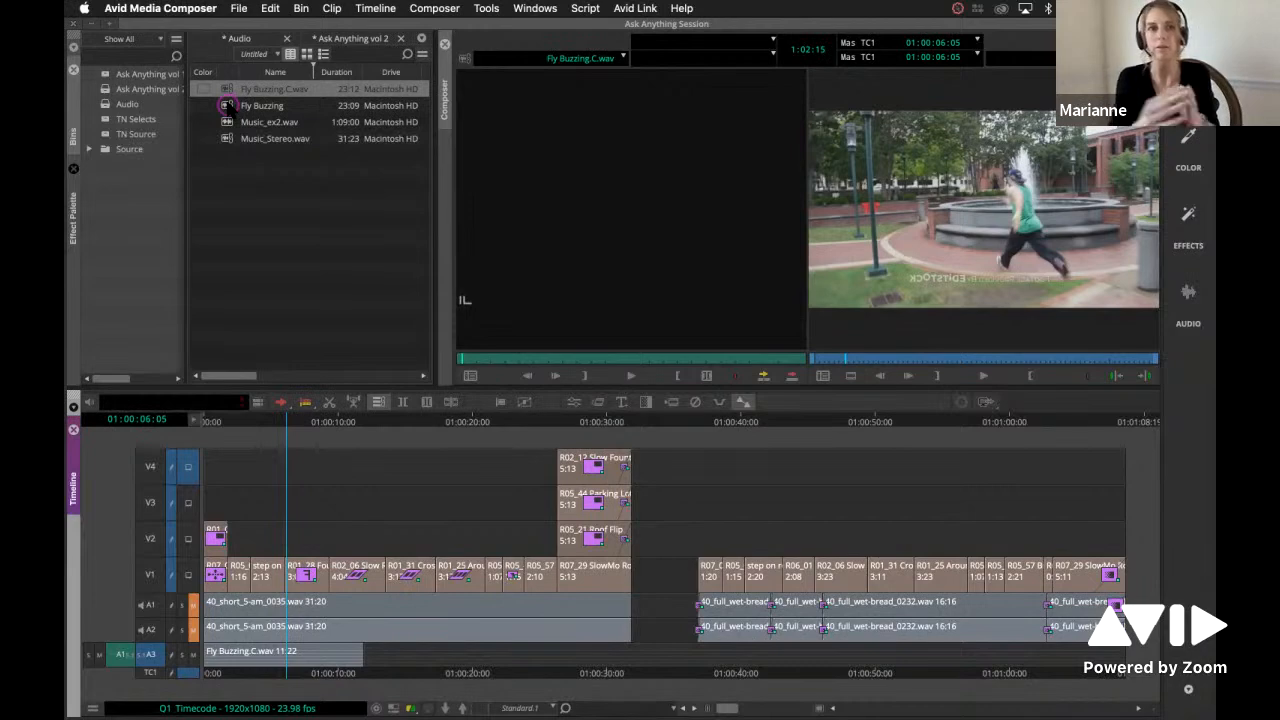
- Select the Fly Buzzing clip and the A3 surround track, then open its track options
left_click(262, 105)
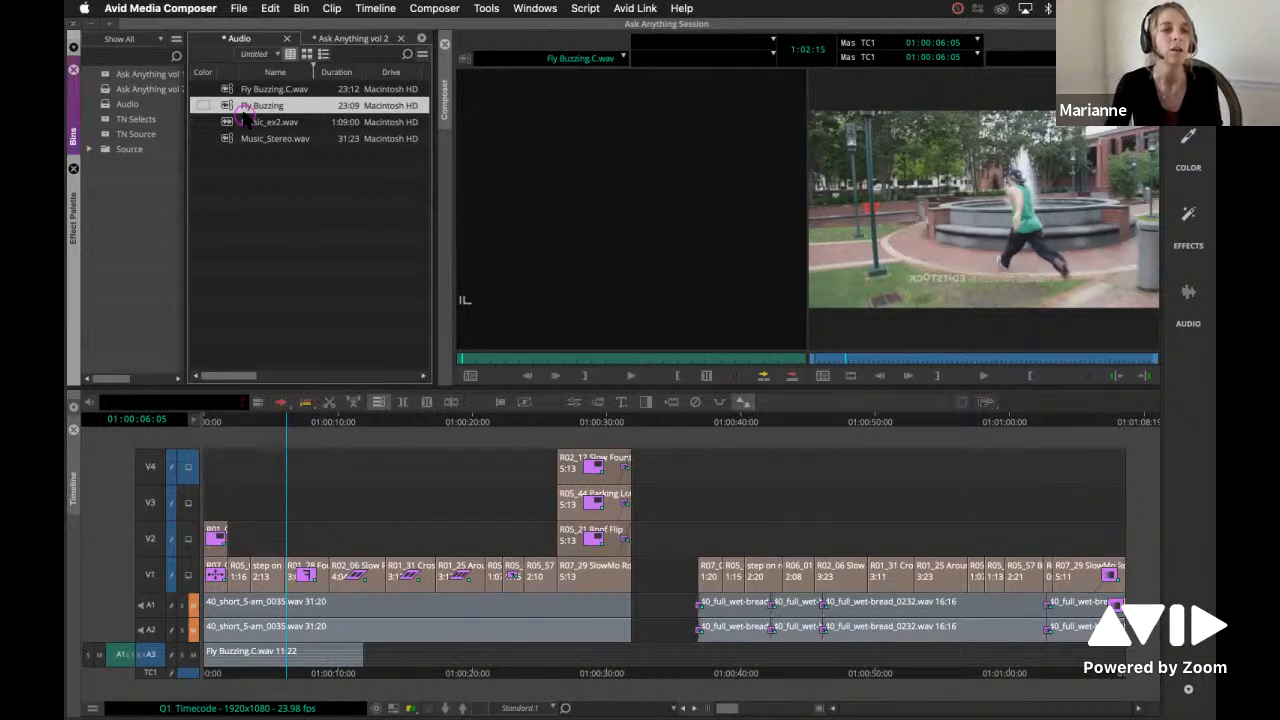
left_click(149, 654)
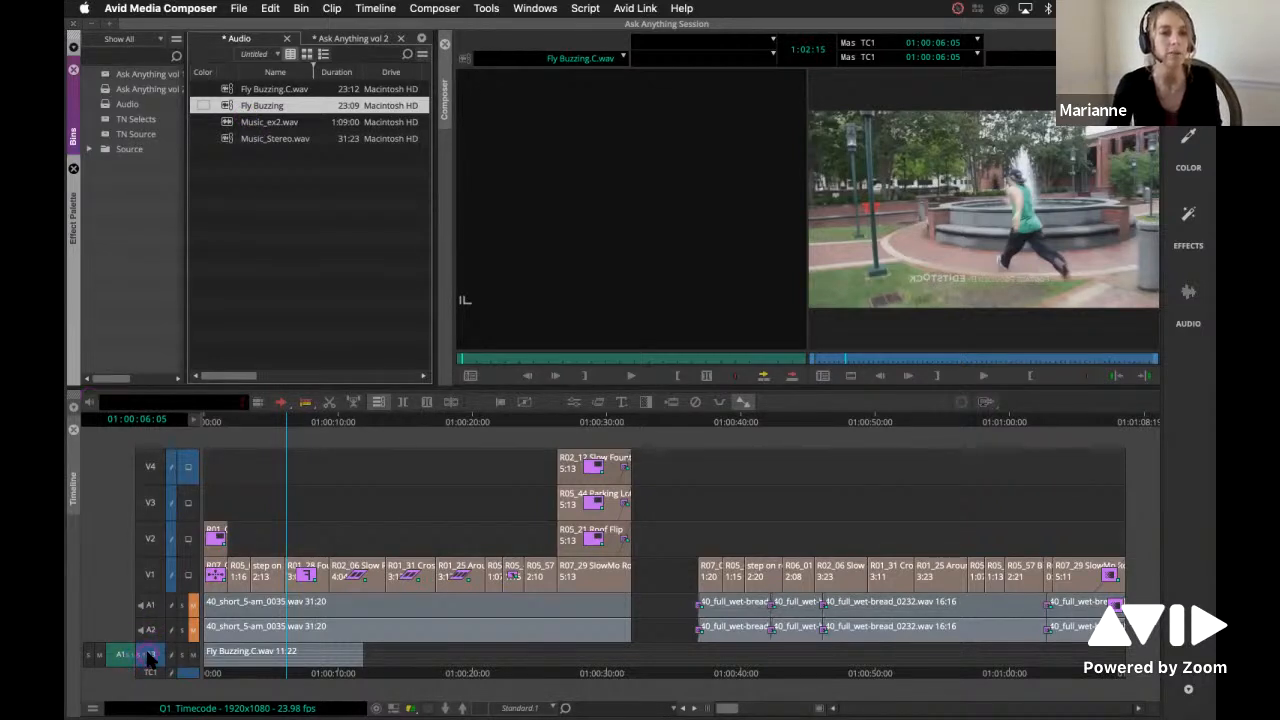
right_click(148, 654)
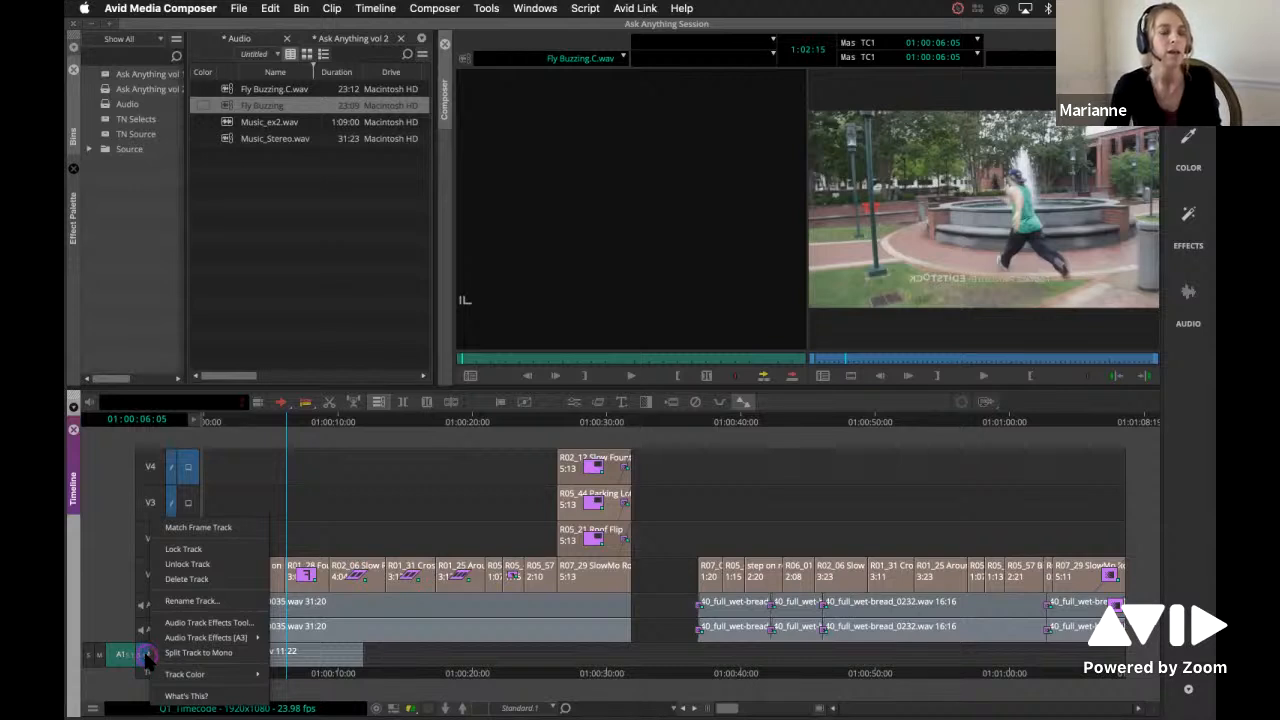
mouse_move(198, 652)
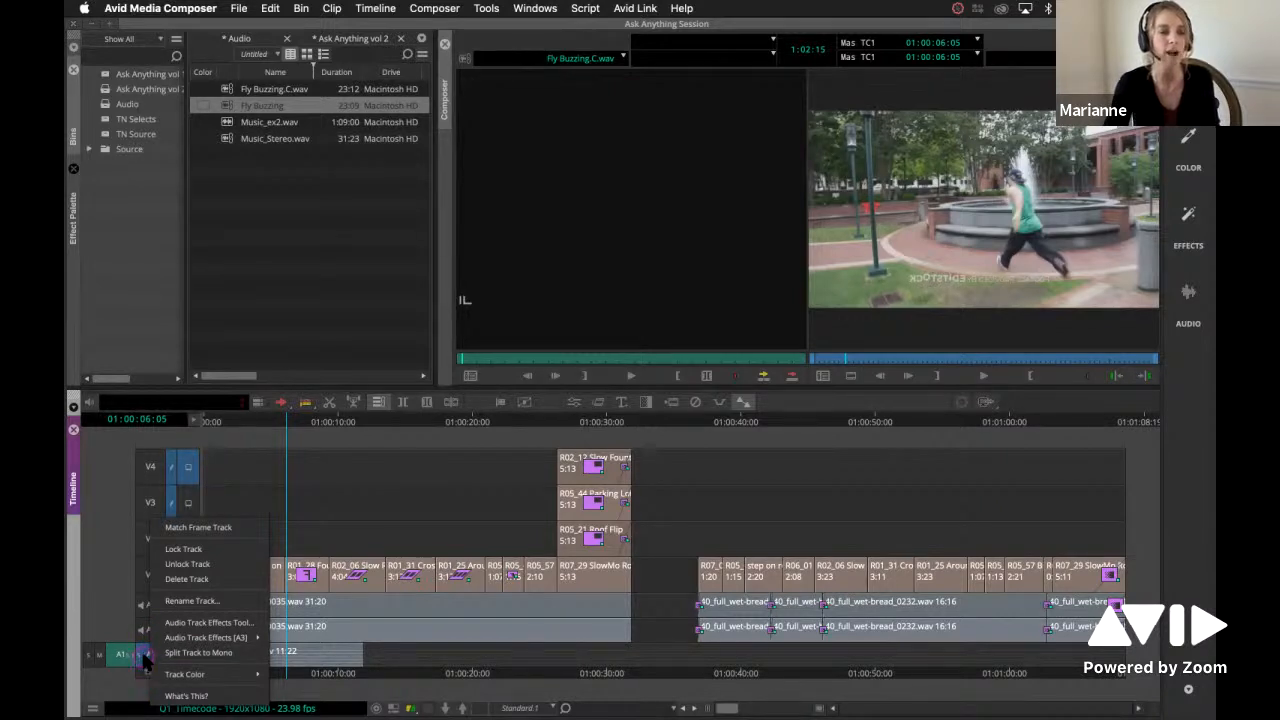
mouse_move(198, 652)
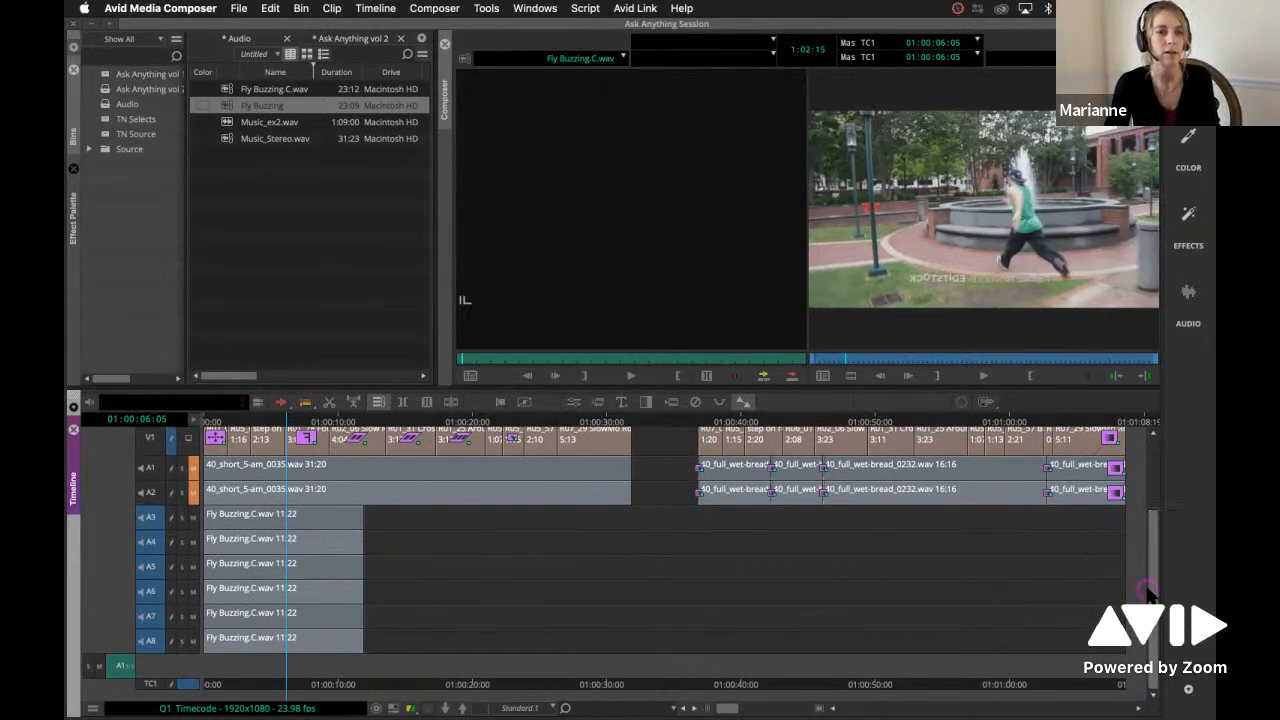
mouse_move(293, 640)
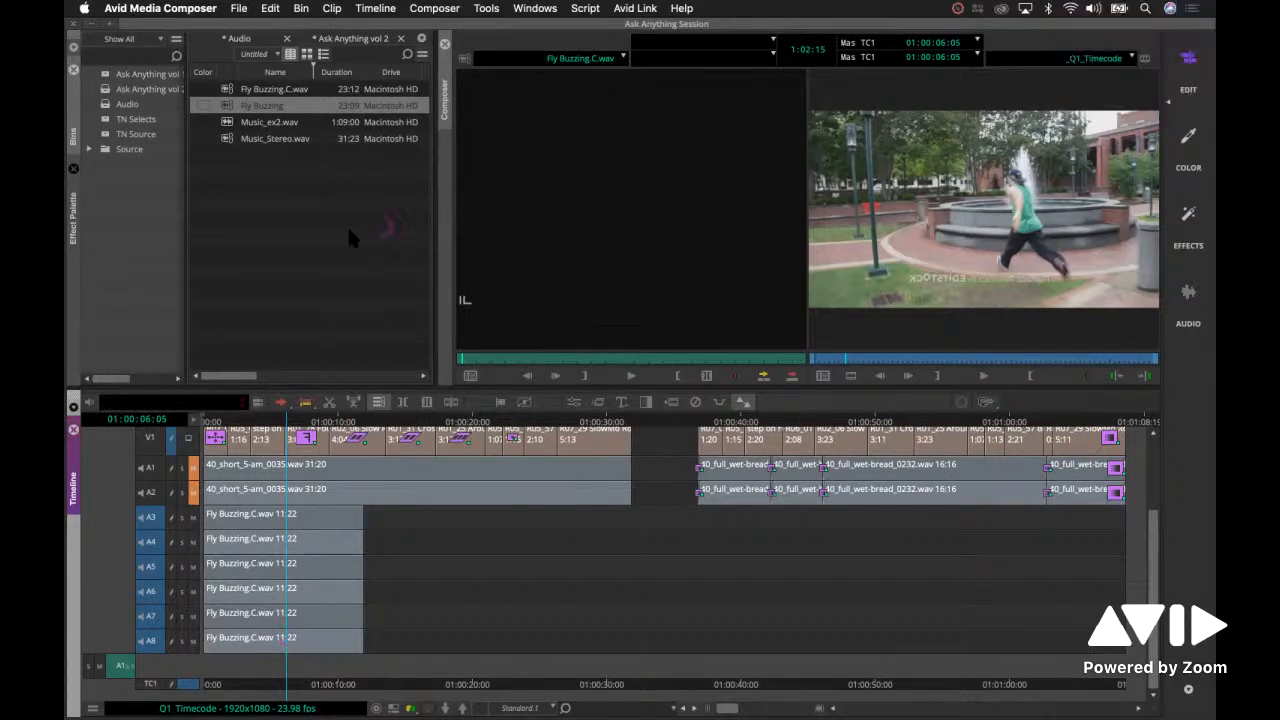
mouse_move(325, 237)
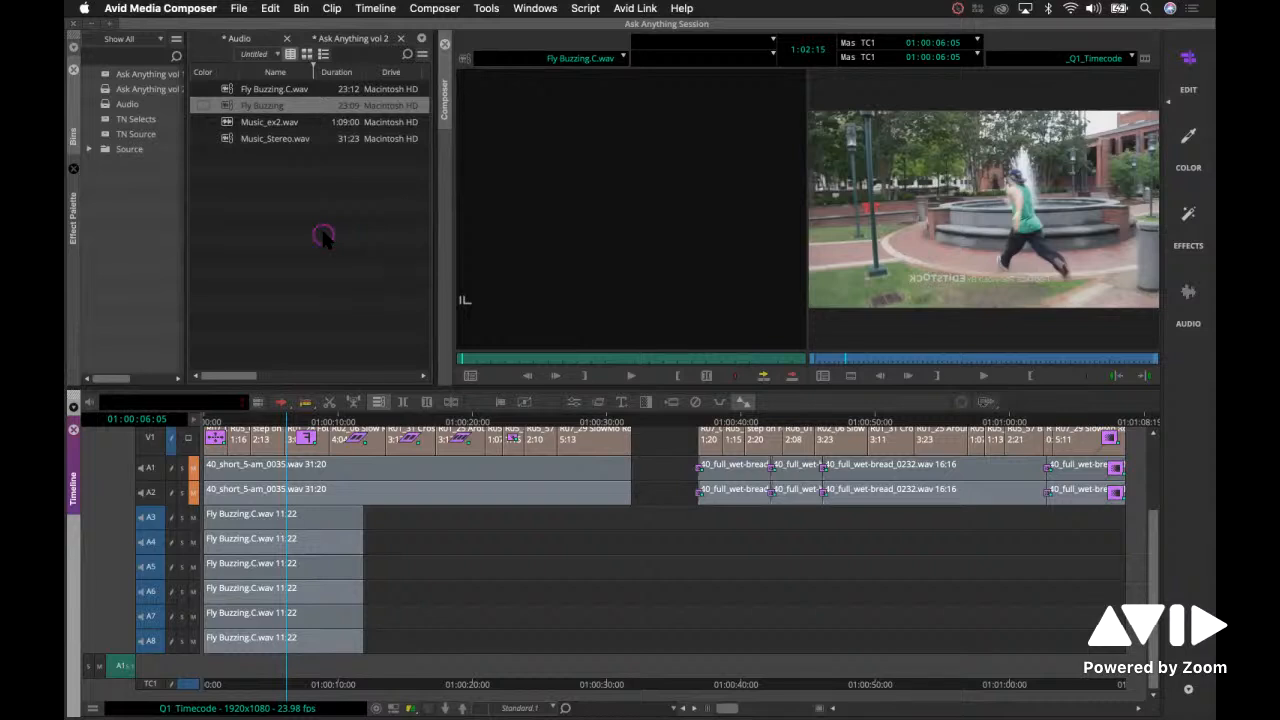
left_click(350, 38)
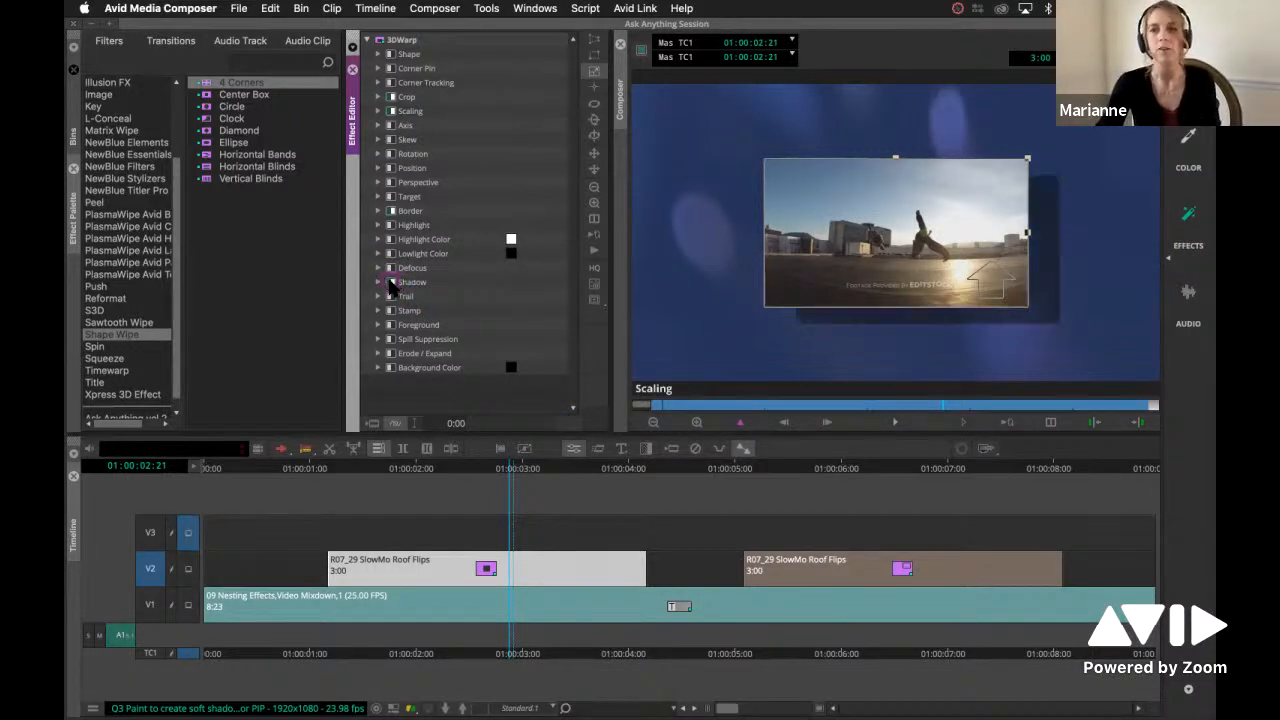
mouse_move(1065, 290)
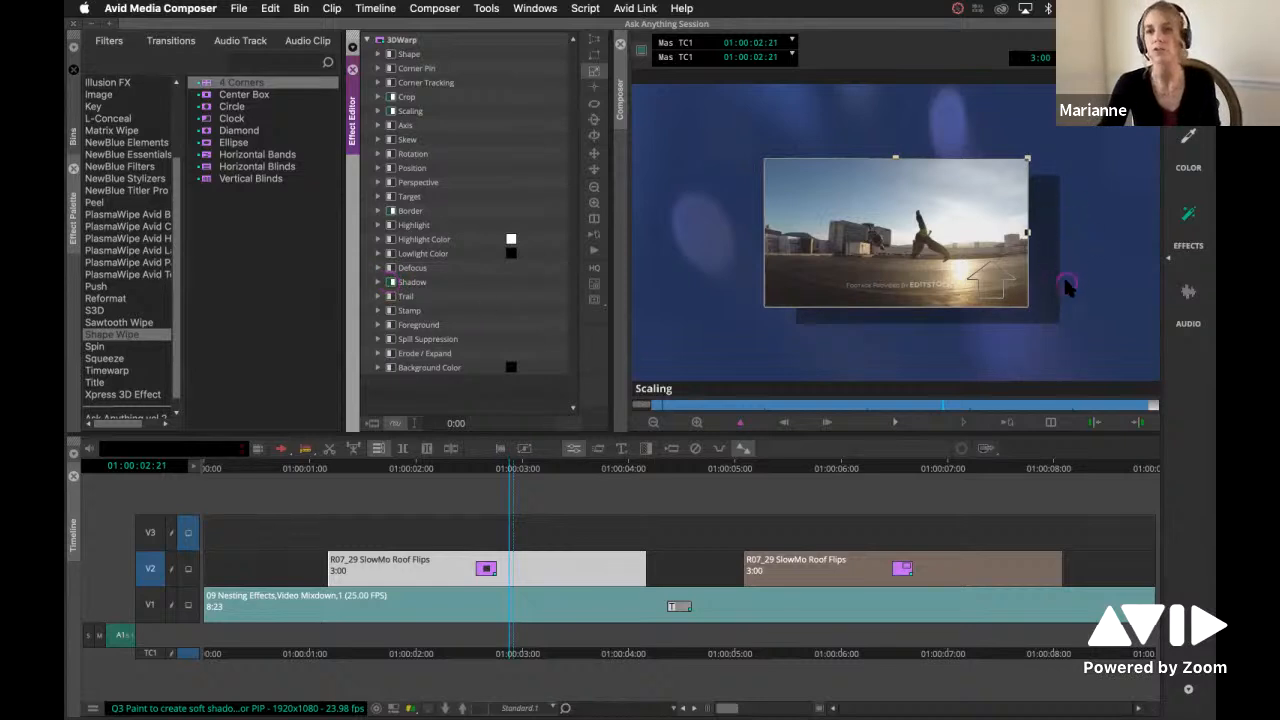
mouse_move(418, 310)
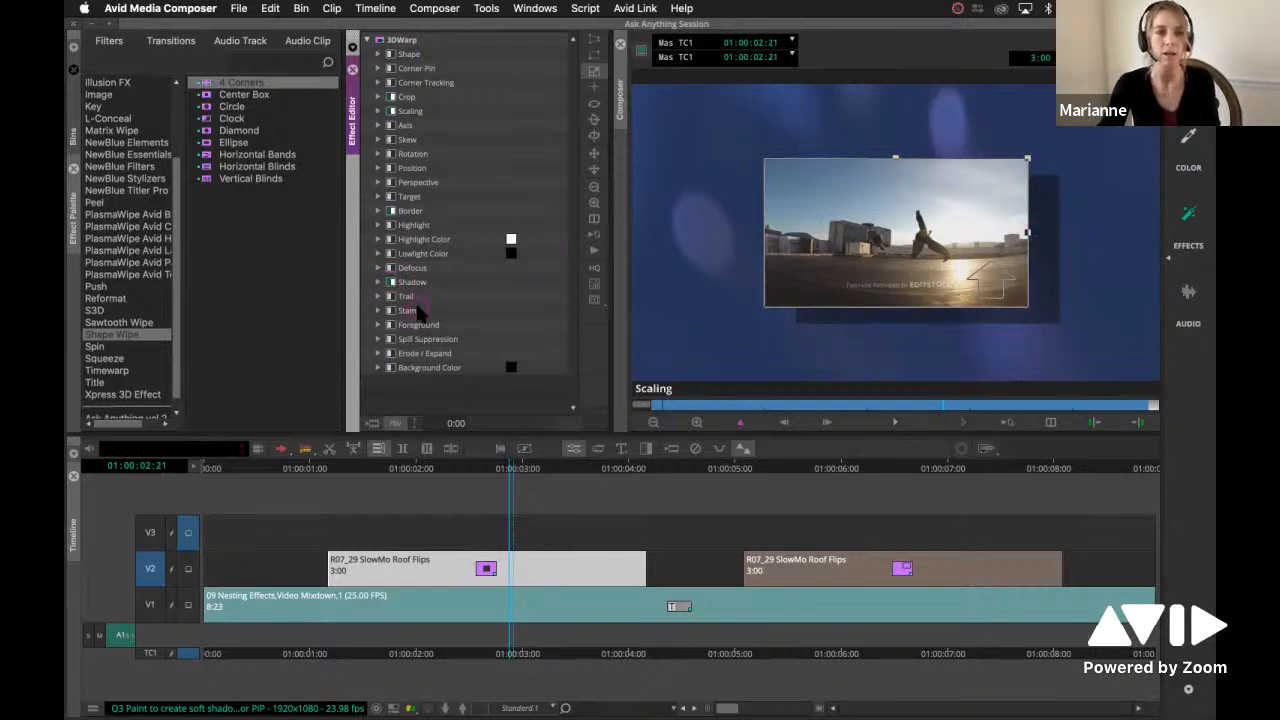
- Expand the 3D Warp Shadow settings: opacity 50, X offset 50, Y offset -50
left_click(379, 281)
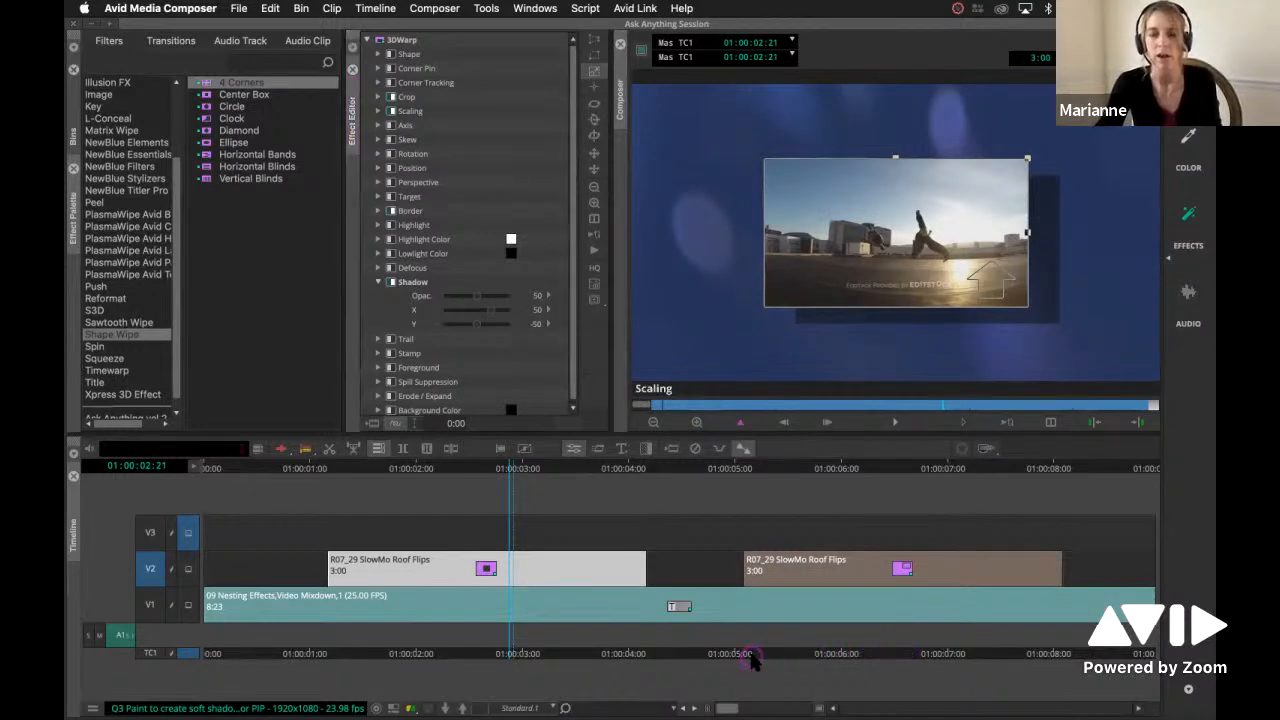
mouse_move(895, 655)
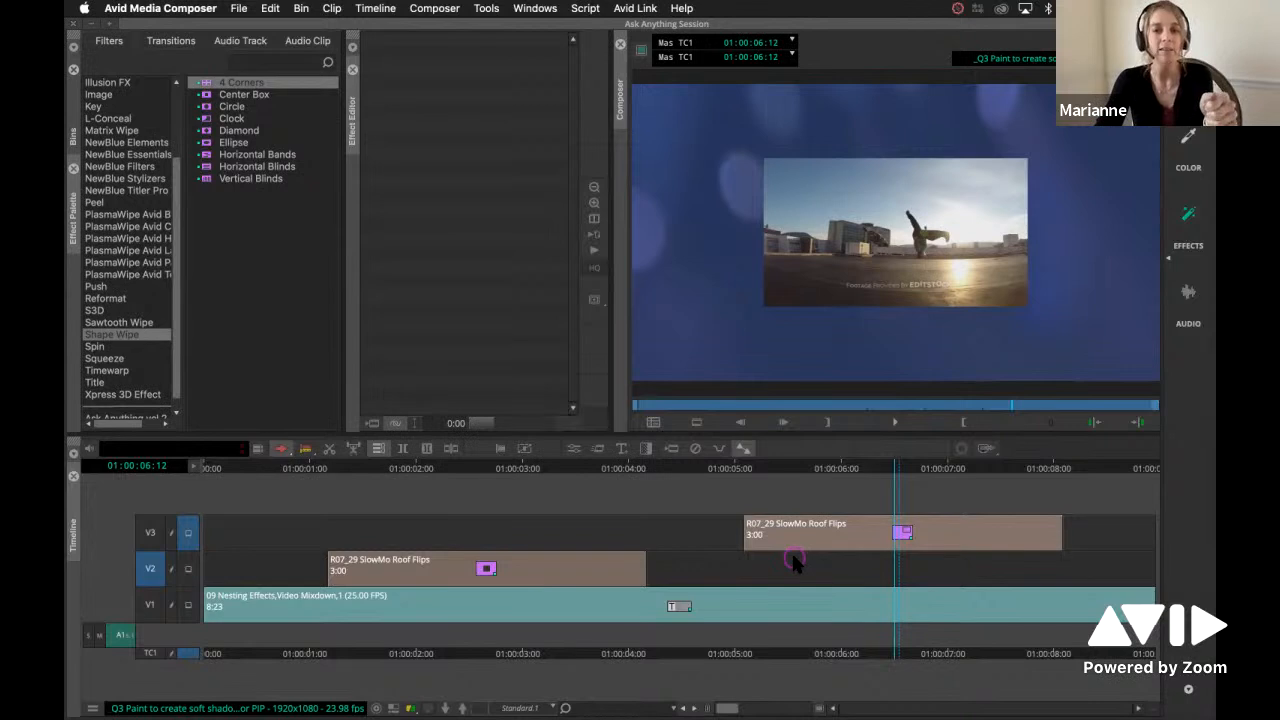
mouse_move(755, 567)
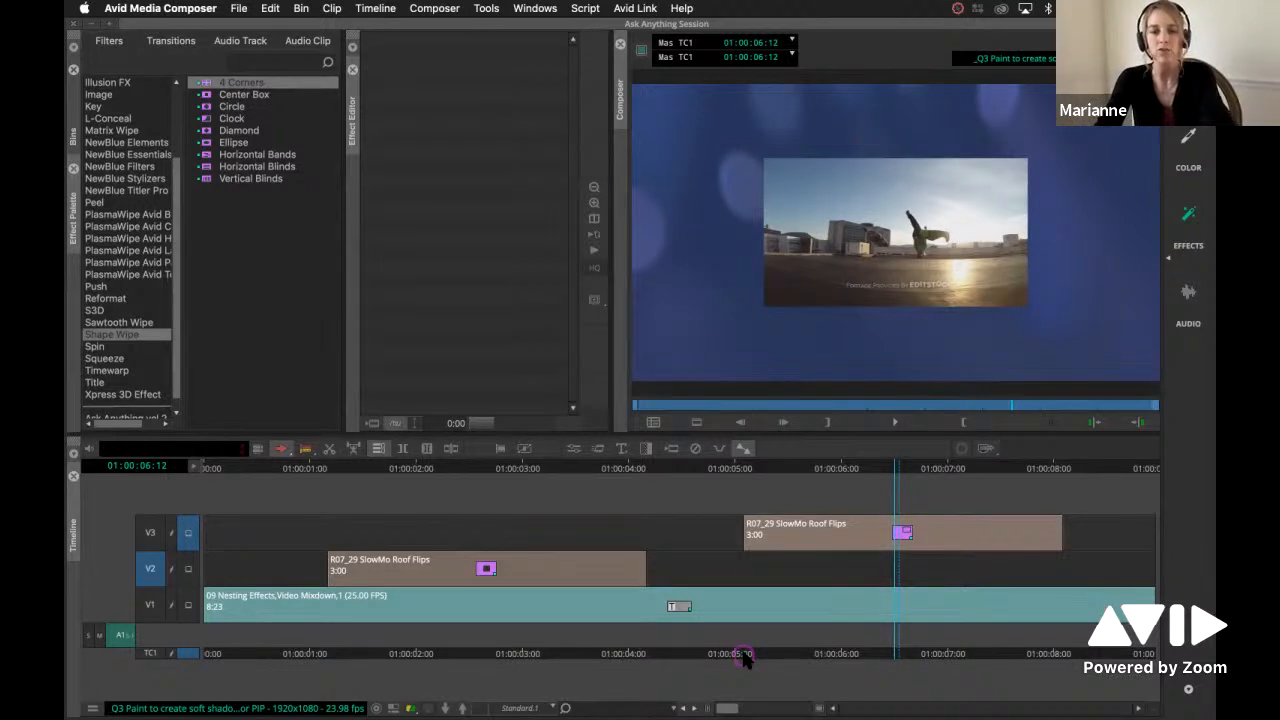
left_click(748, 653)
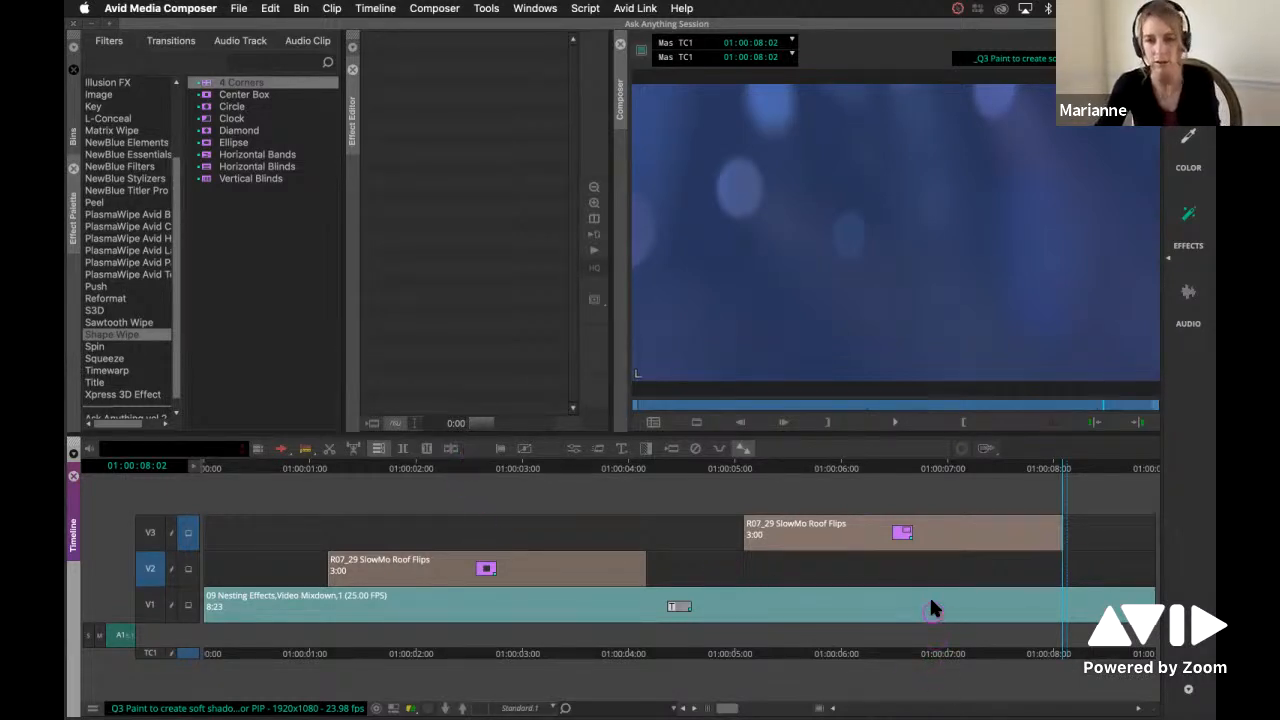
left_click(862, 580)
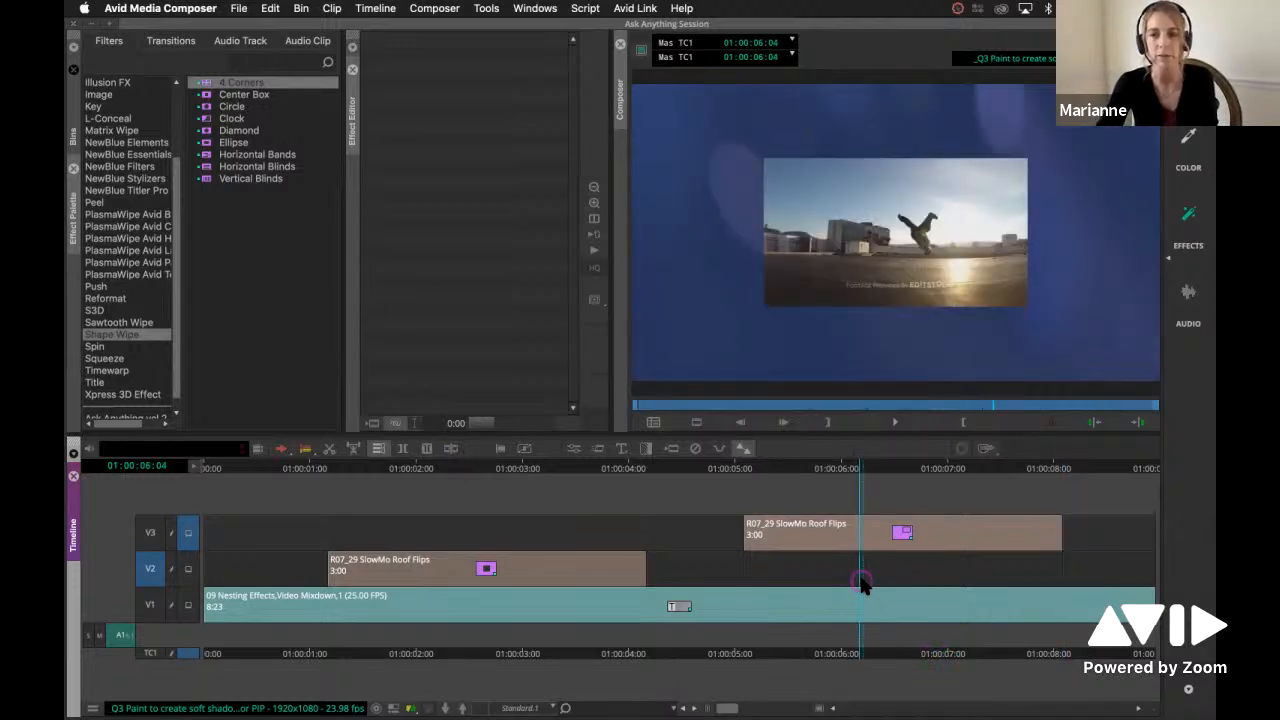
mouse_move(463, 381)
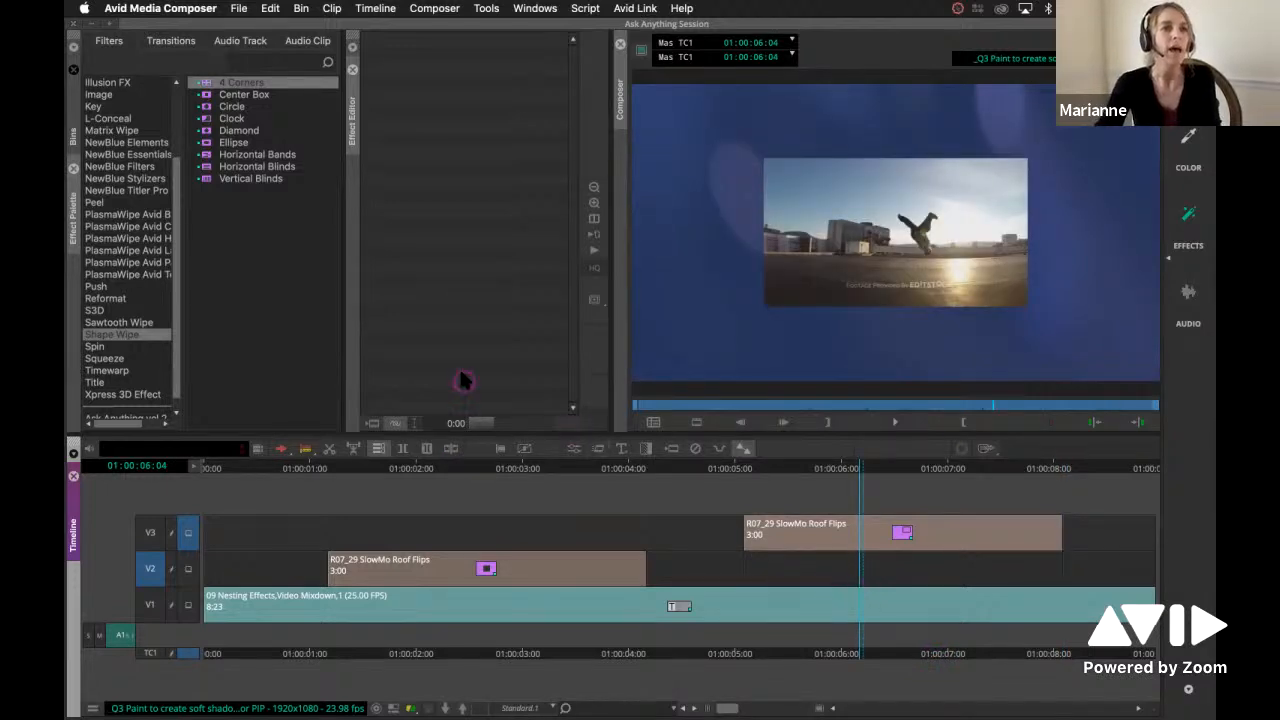
- Drop Paint Effect from the Image category onto the V2 filler under the roof flips
left_click(97, 94)
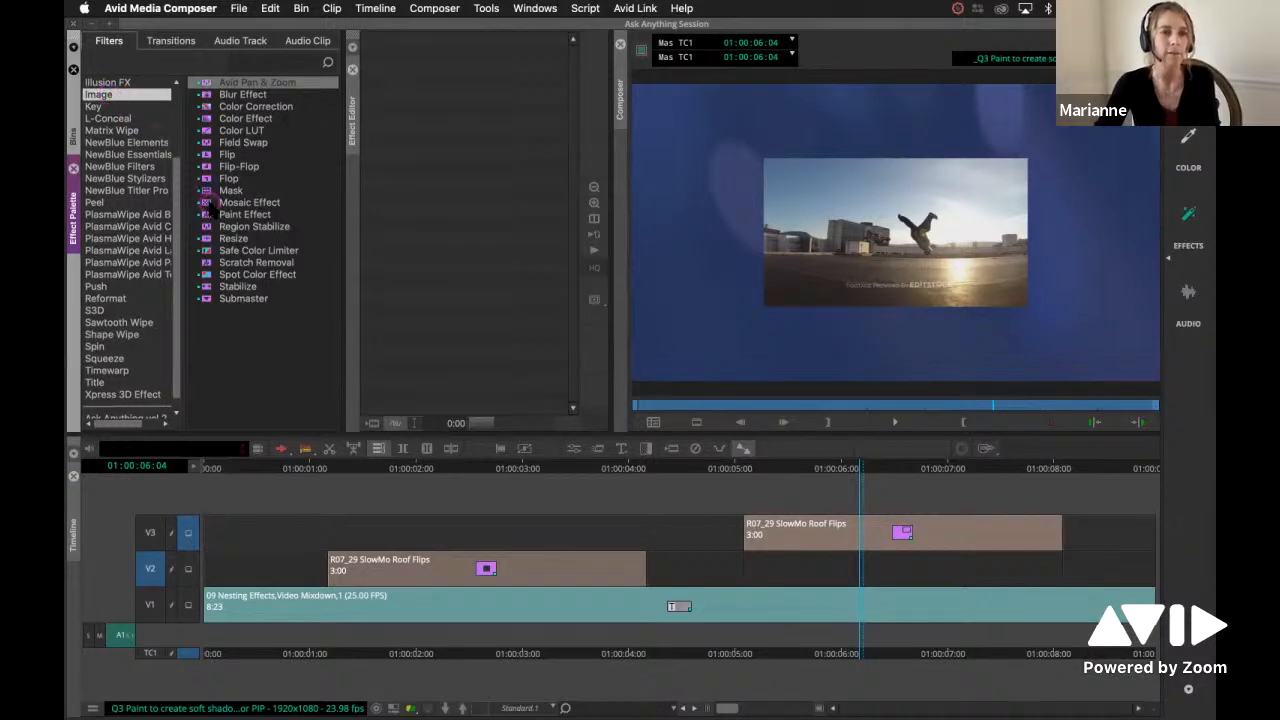
mouse_move(244, 214)
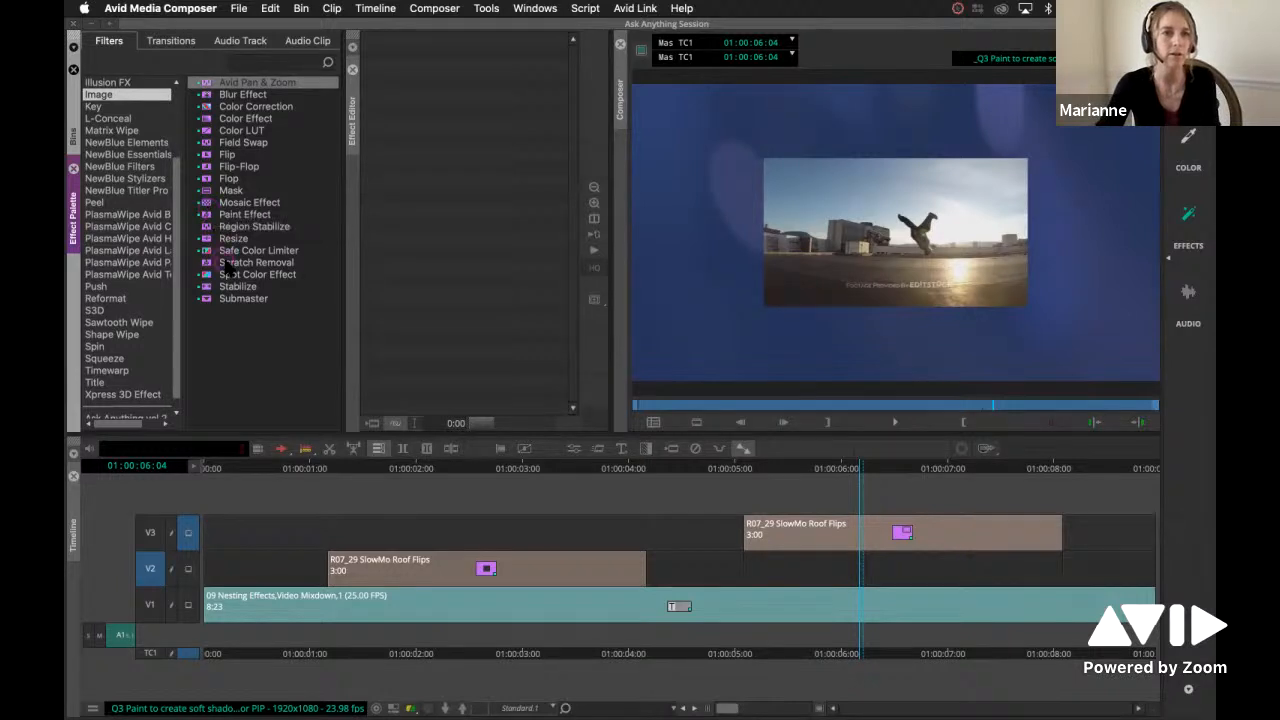
left_click(245, 214)
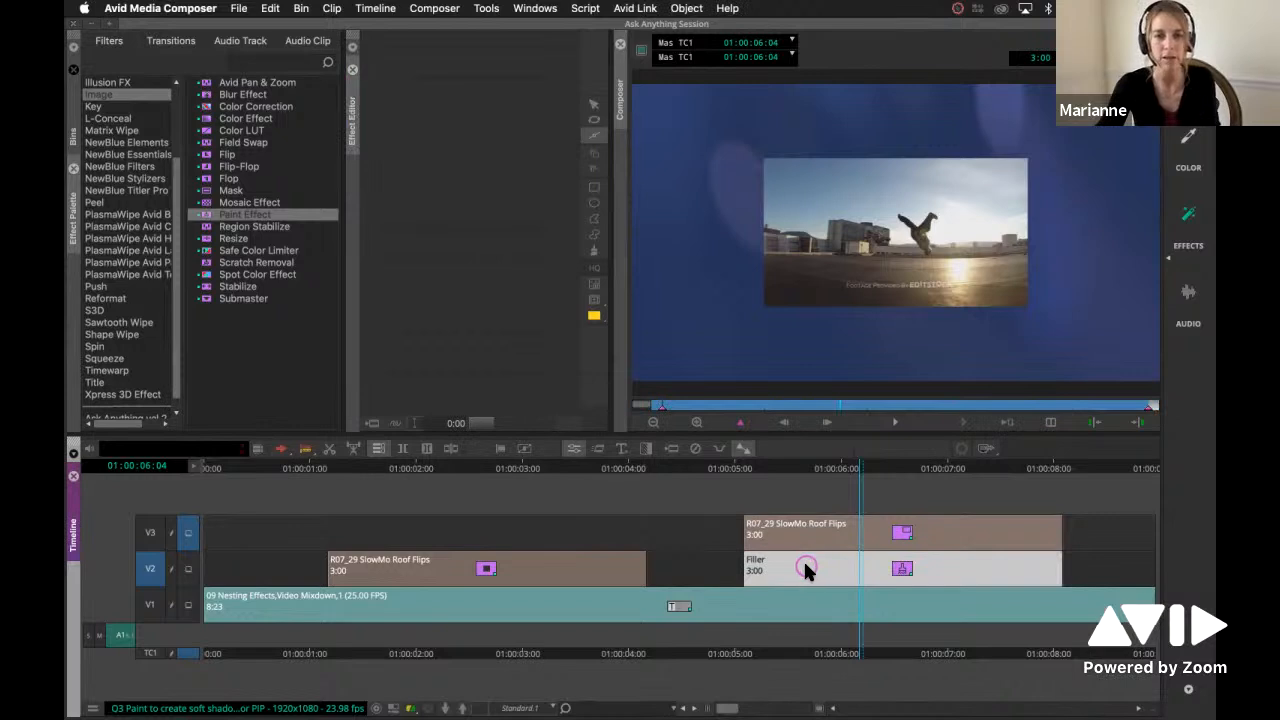
mouse_move(922, 578)
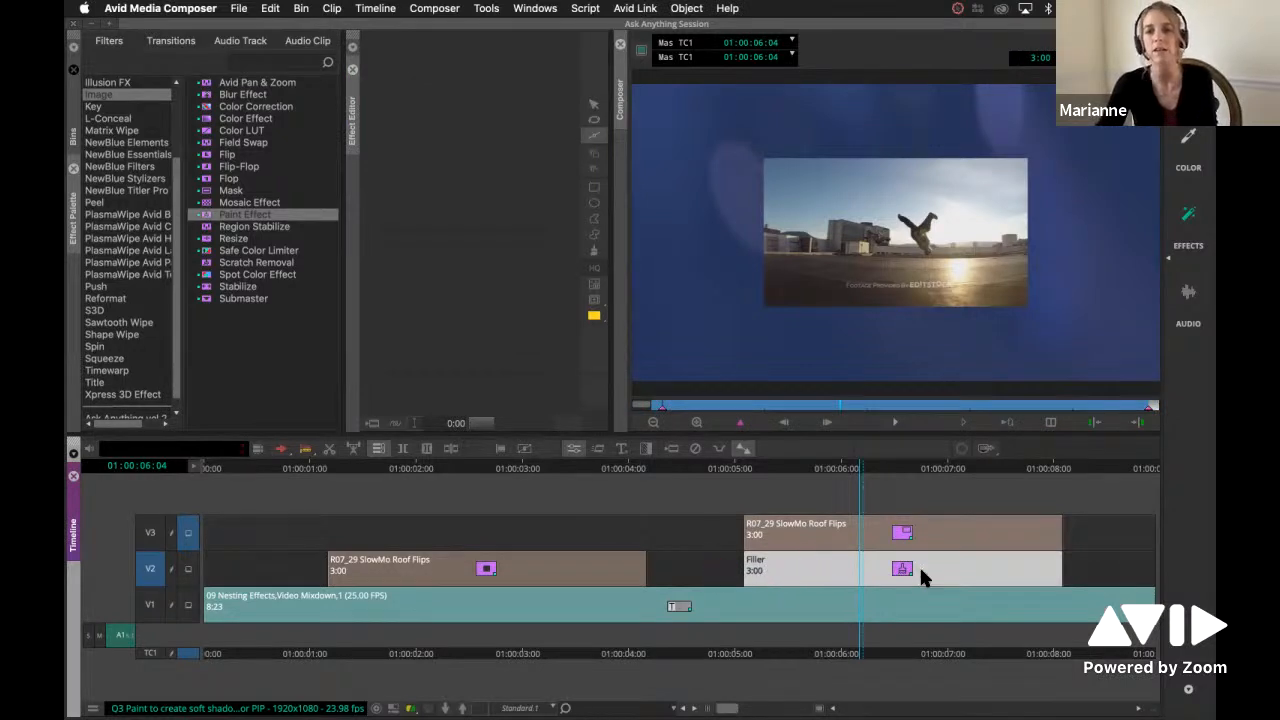
mouse_move(982, 532)
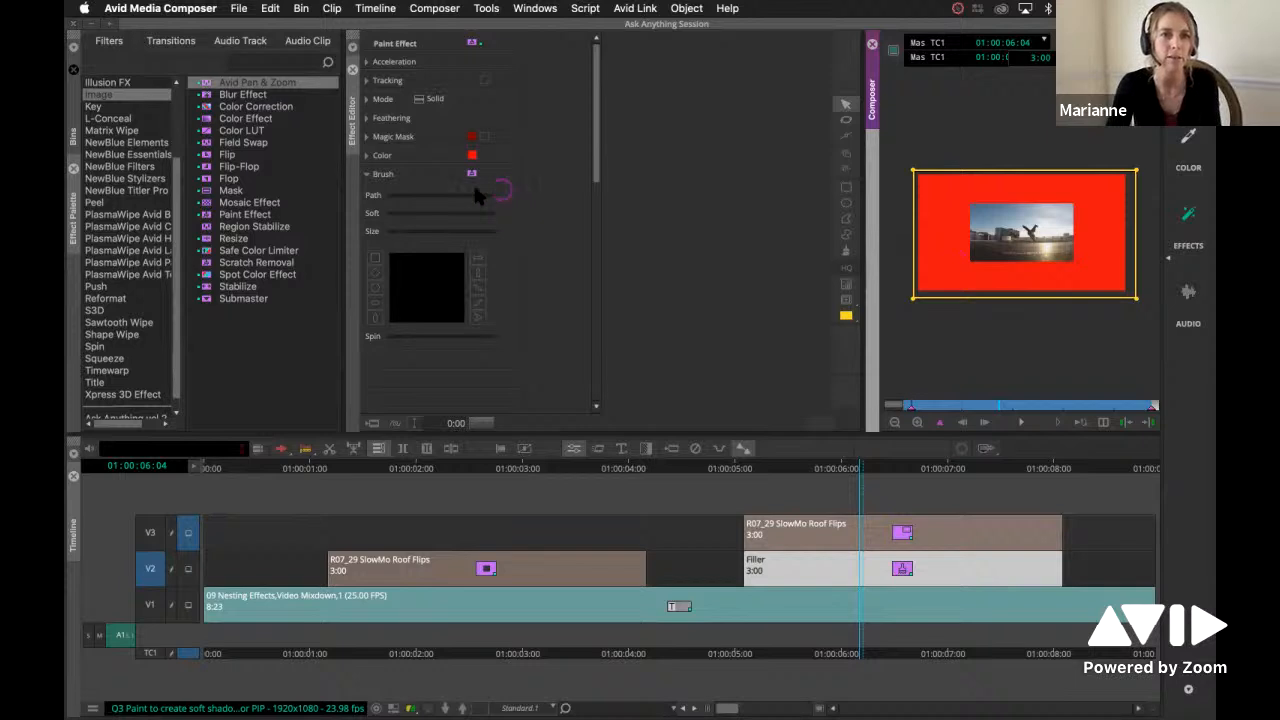
- Pick black in the Paint Effect's Select Color chooser and confirm with OK
left_click(472, 155)
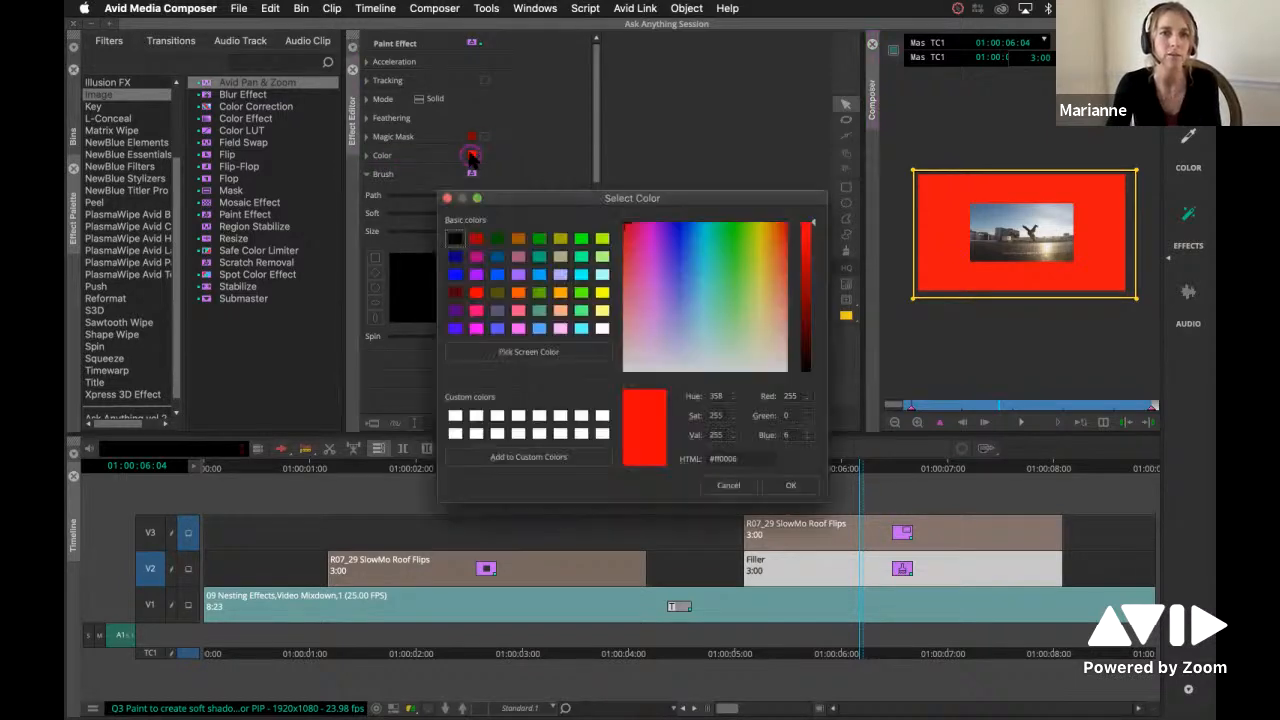
left_click(455, 238)
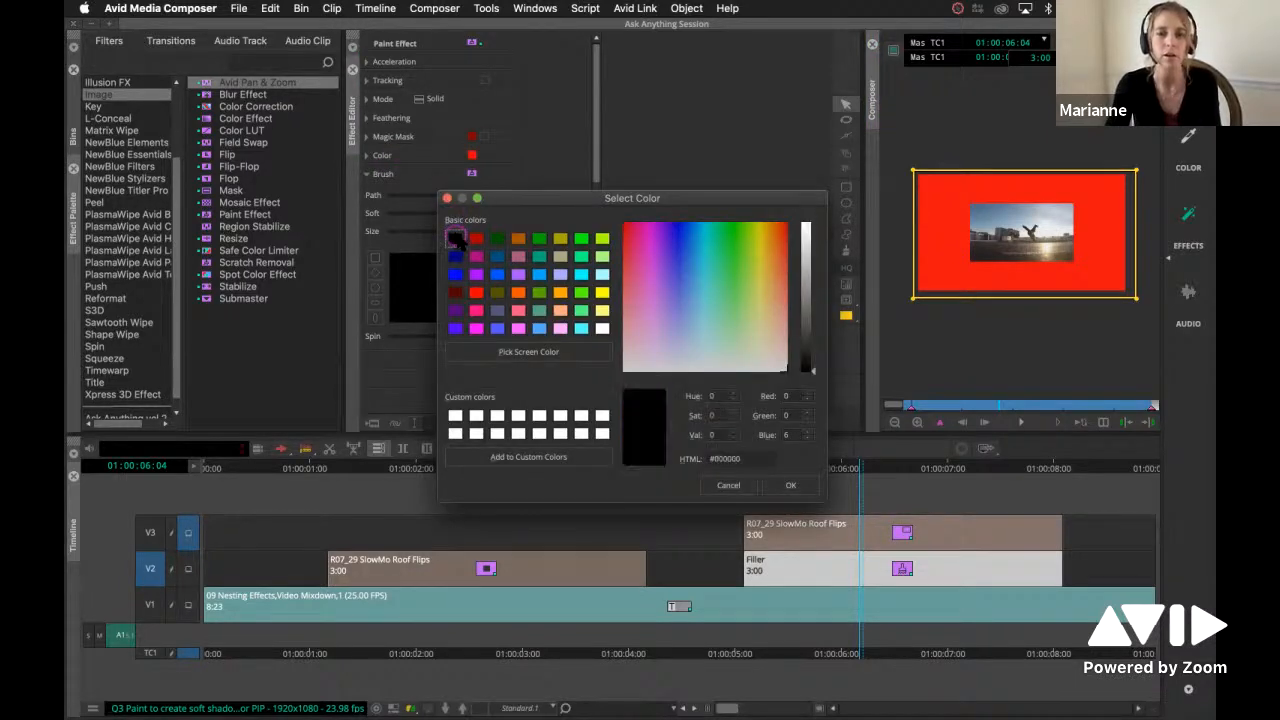
left_click(790, 485)
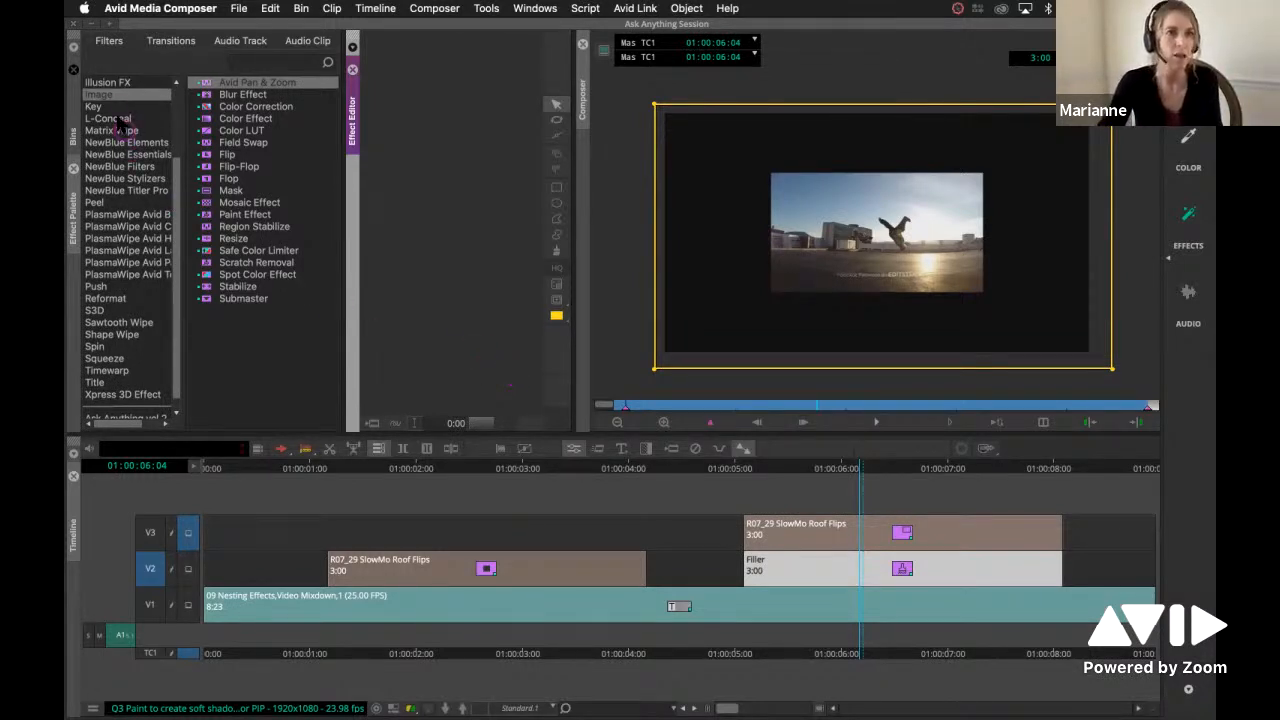
- Show the Key effects category in the Effect Palette, listing AniMatte
left_click(93, 106)
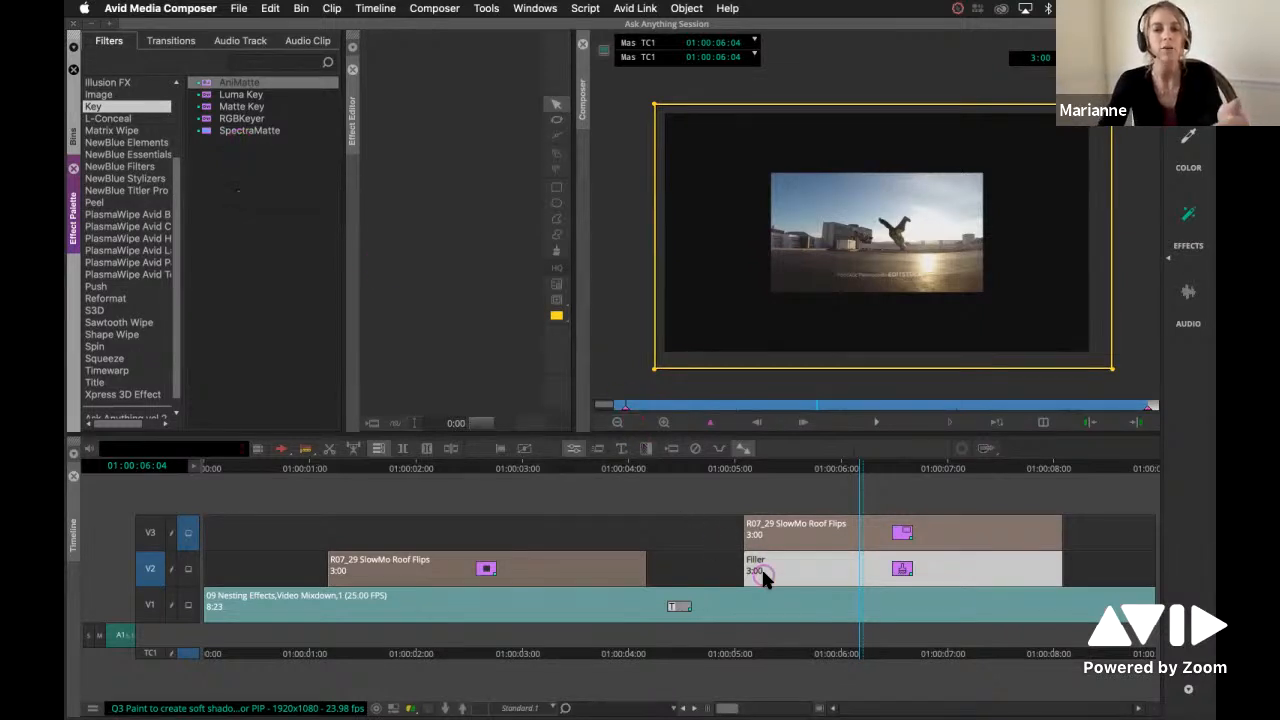
mouse_move(838, 575)
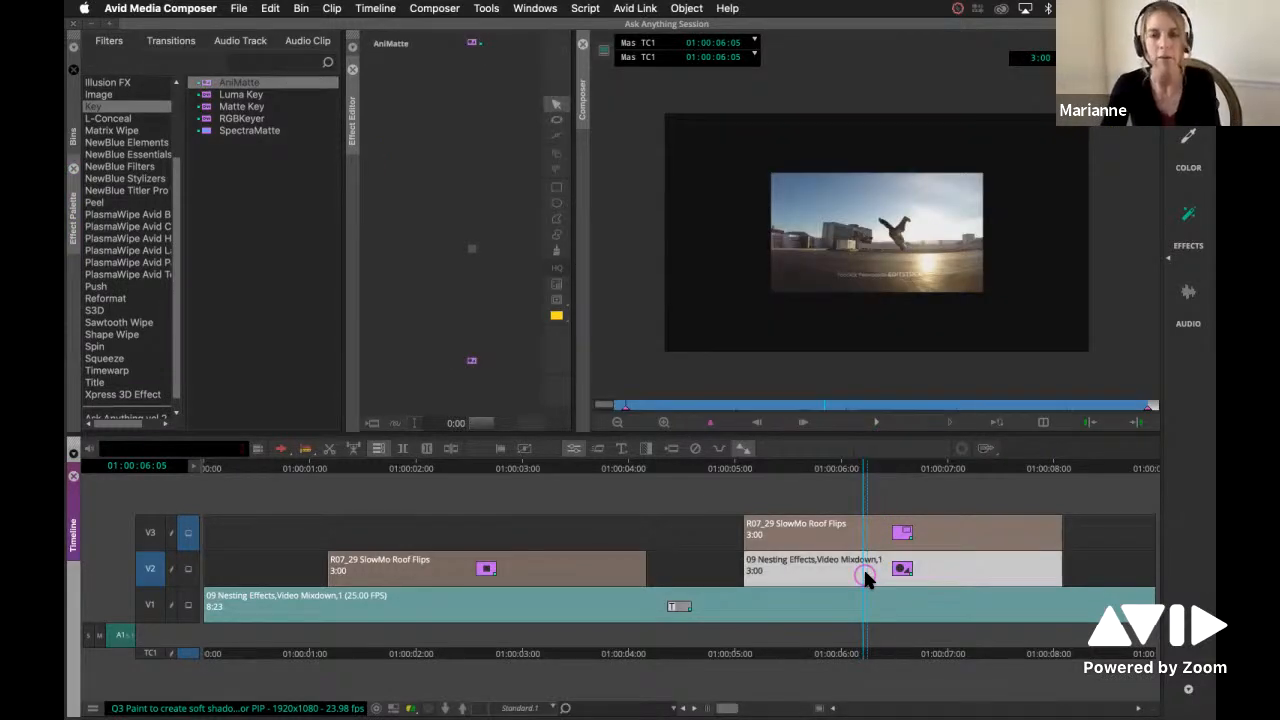
mouse_move(555, 355)
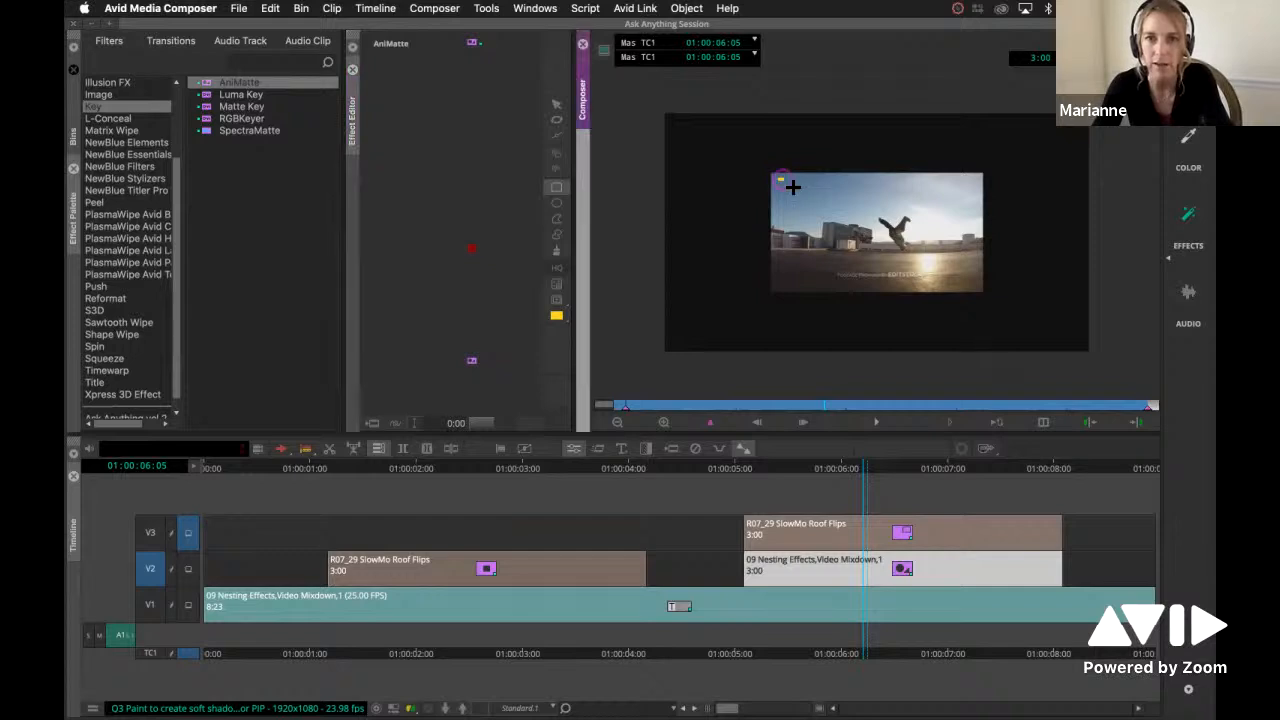
- Drag an AniMatte rectangle around the roof flips picture in the Composer
left_click_drag(783, 178, 980, 290)
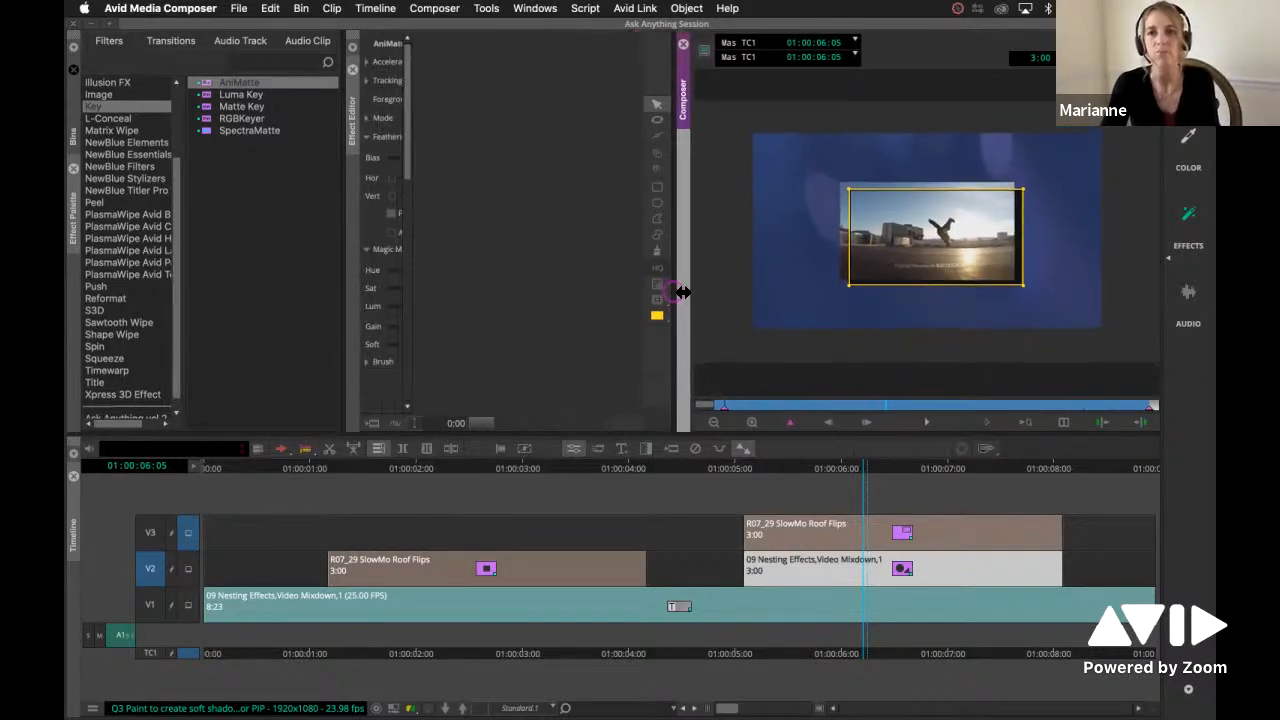
left_click_drag(683, 292, 763, 294)
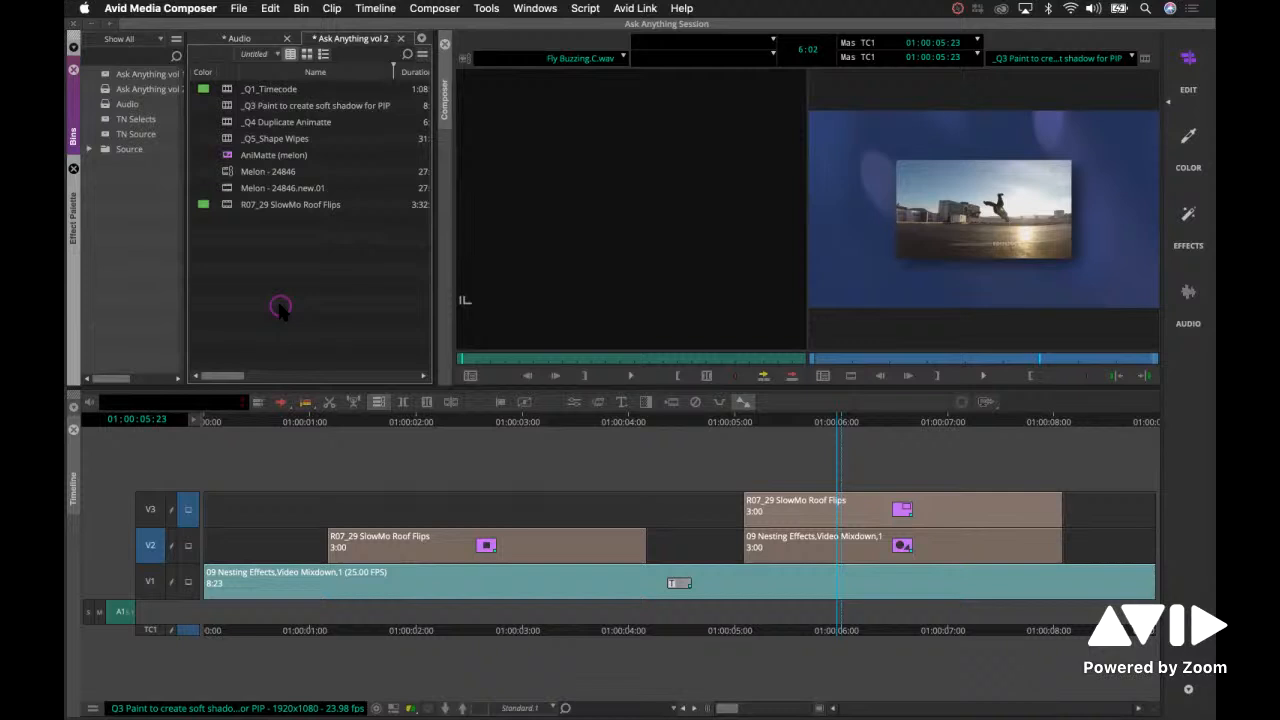
mouse_move(297, 320)
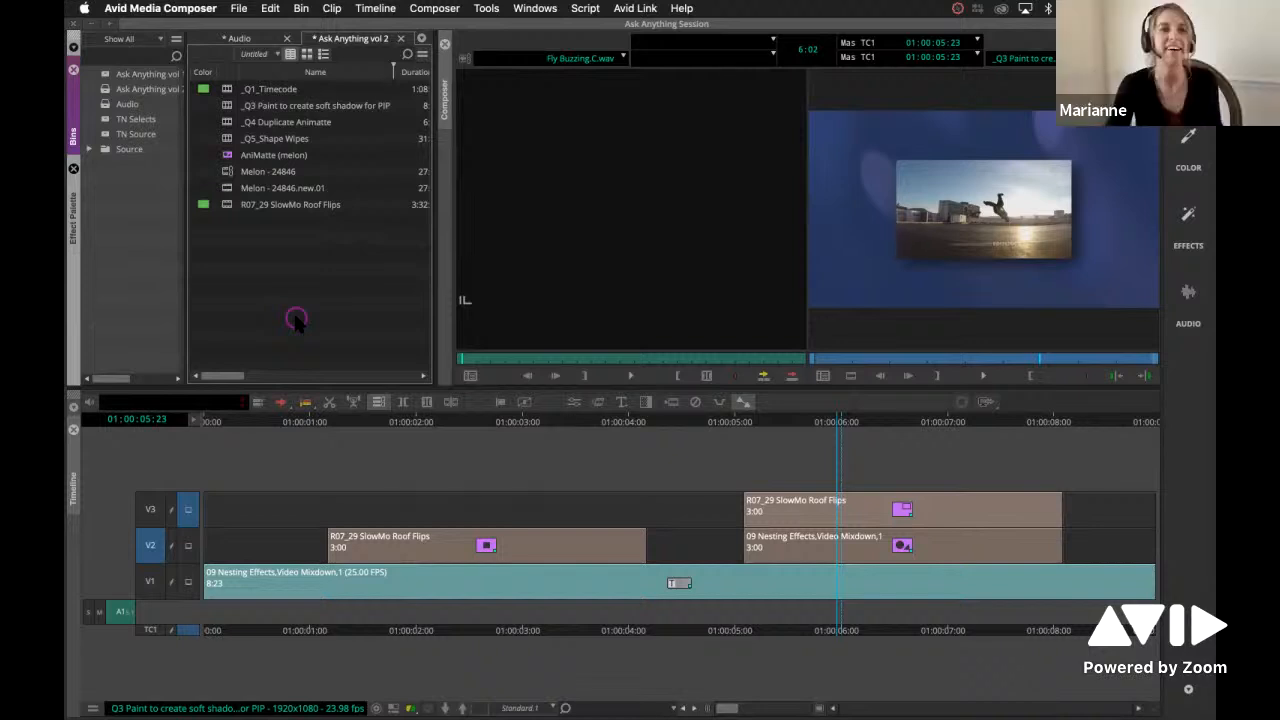
- Select the _Q4 Duplicate Animatte sequence in the Ask Anything vol 2 bin
left_click(287, 121)
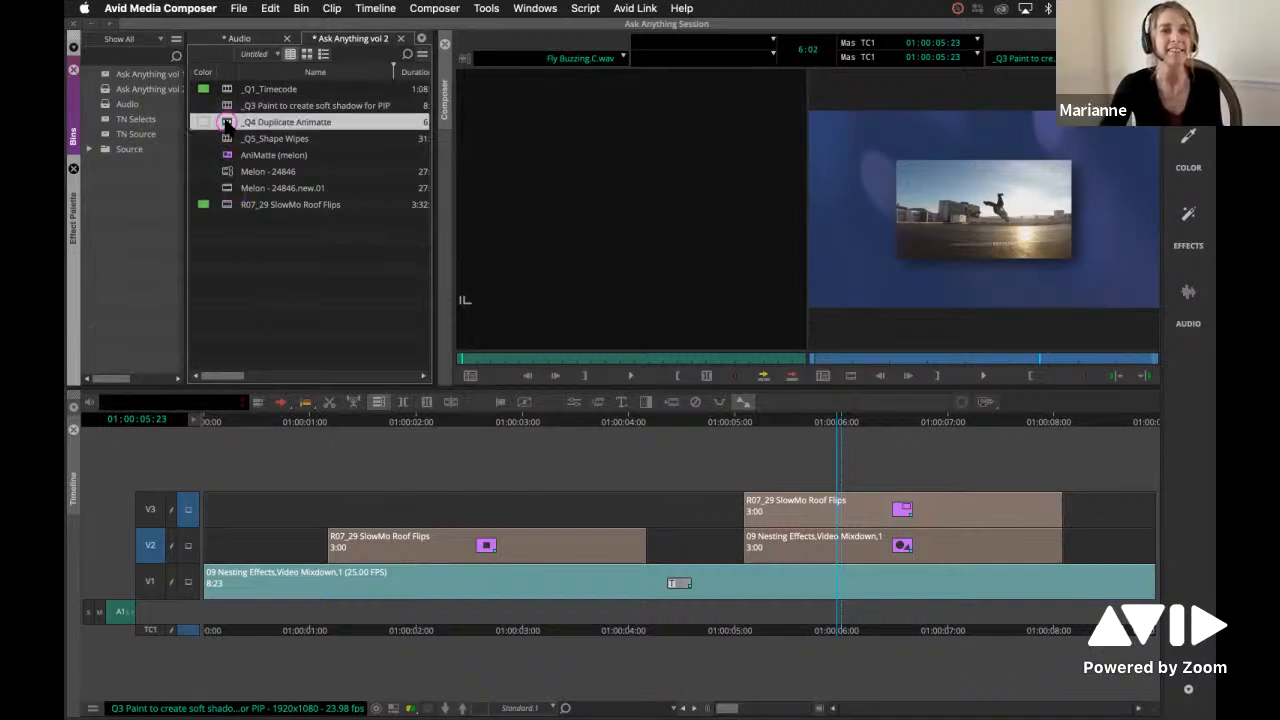
- Load the _Q4 Duplicate Animatte sequence and select the melon clip to copy onto V2
double_click(287, 121)
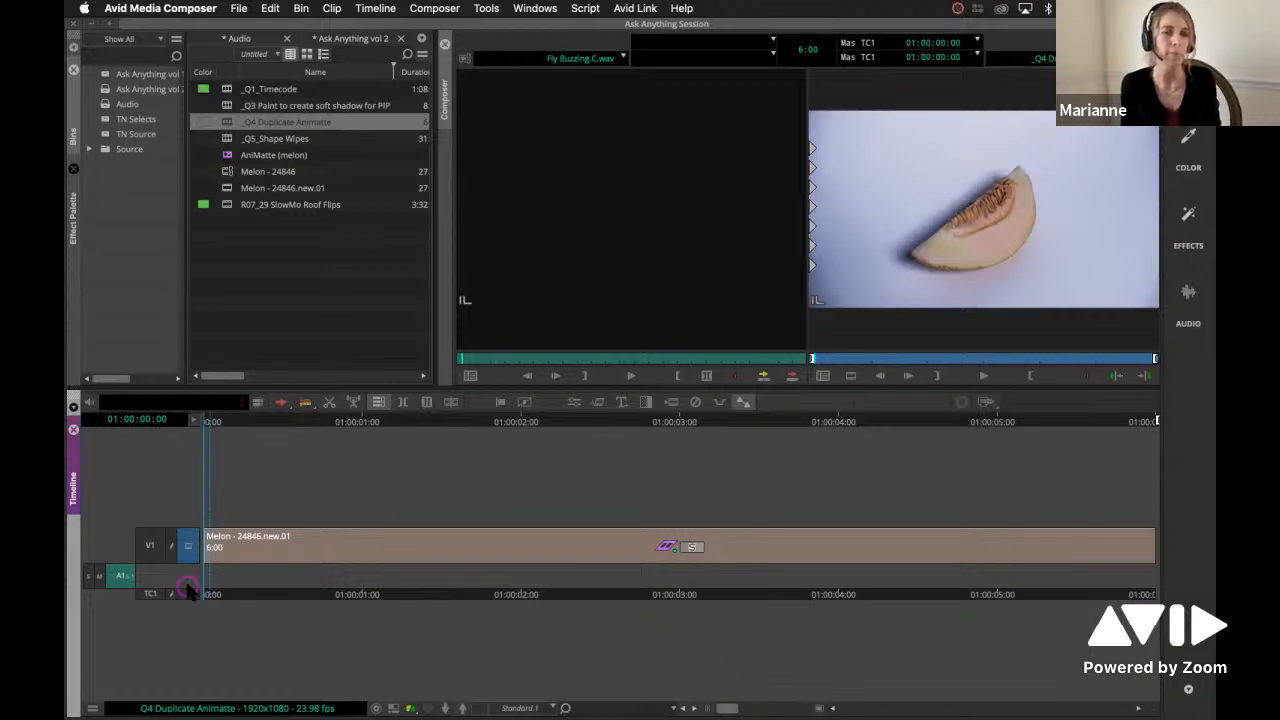
mouse_move(228, 598)
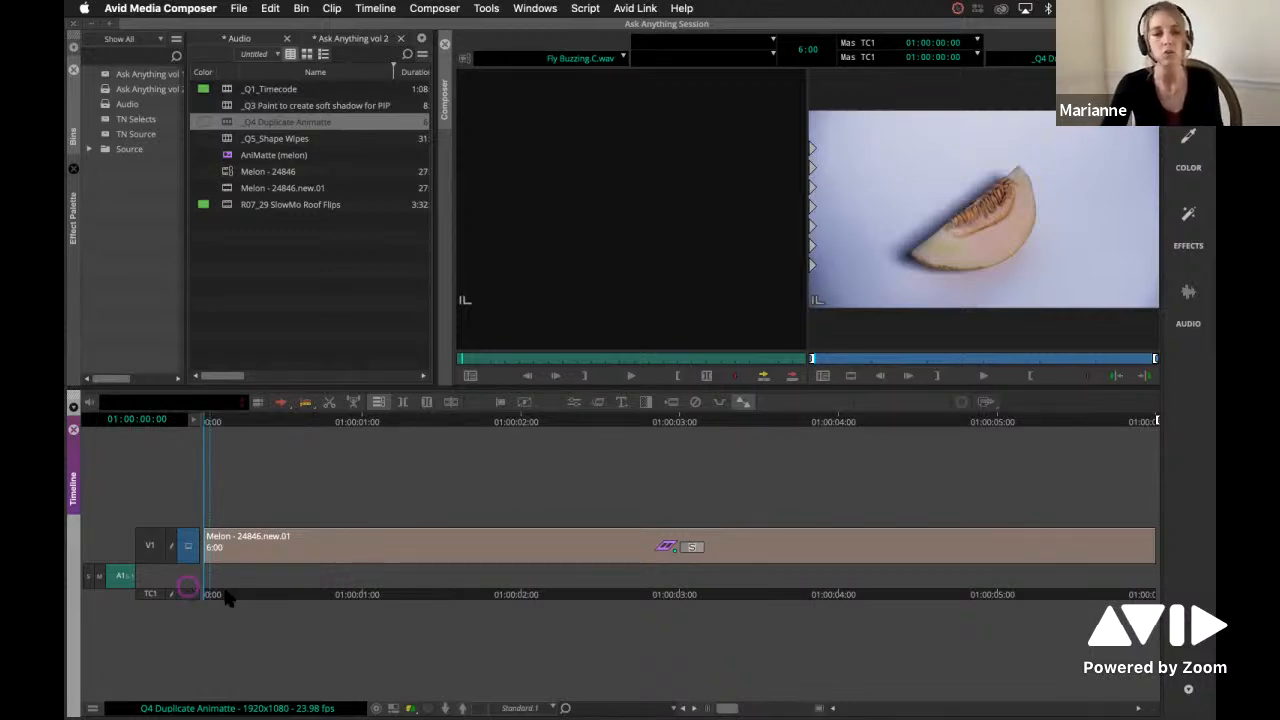
mouse_move(582, 468)
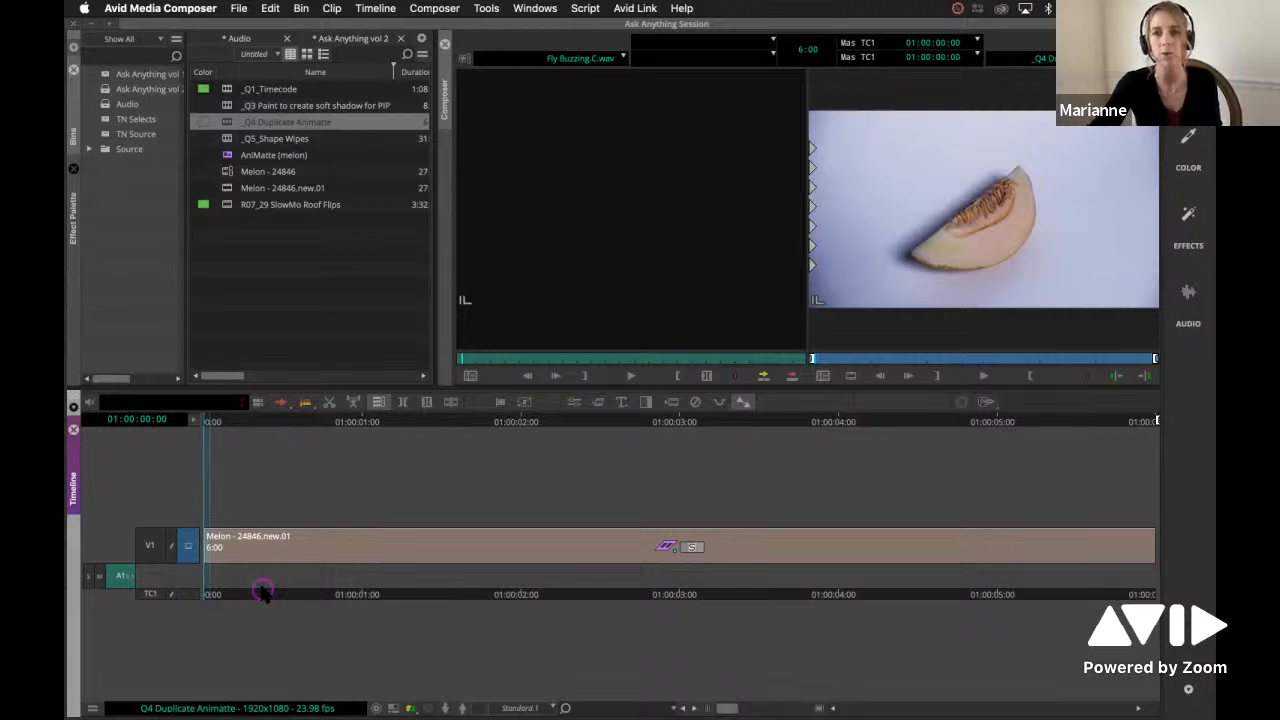
left_click(983, 375)
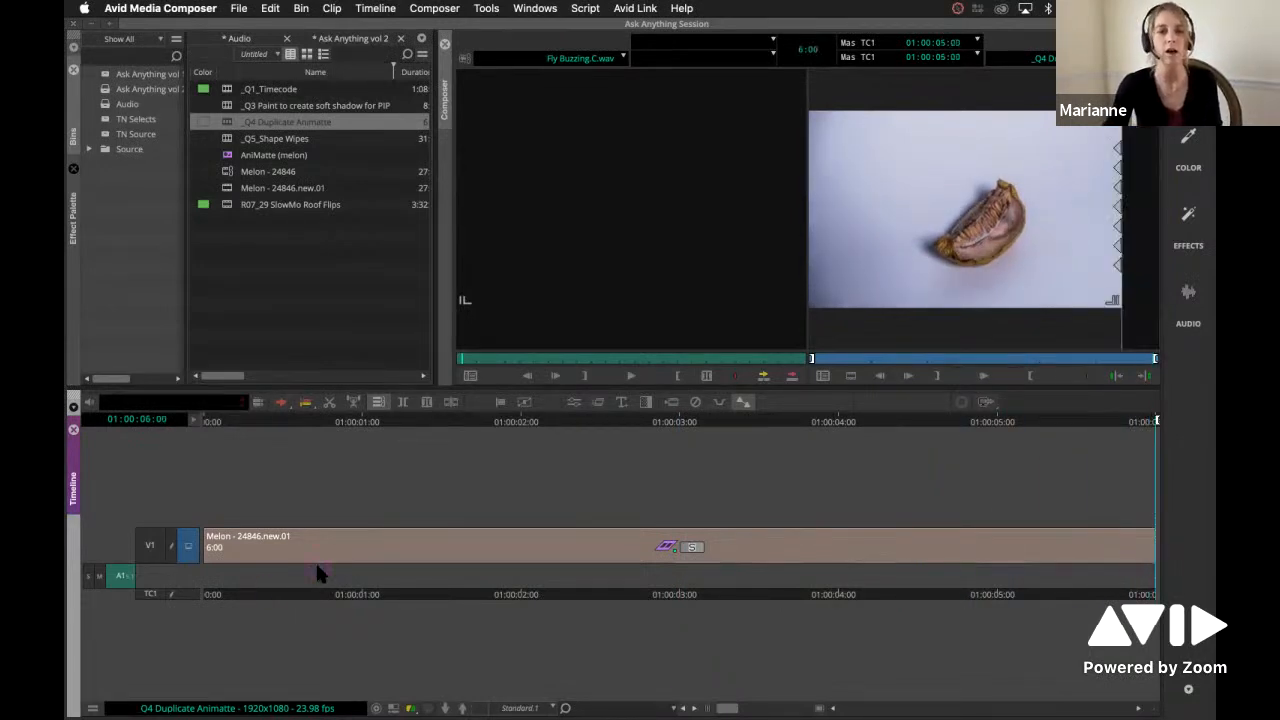
left_click(202, 593)
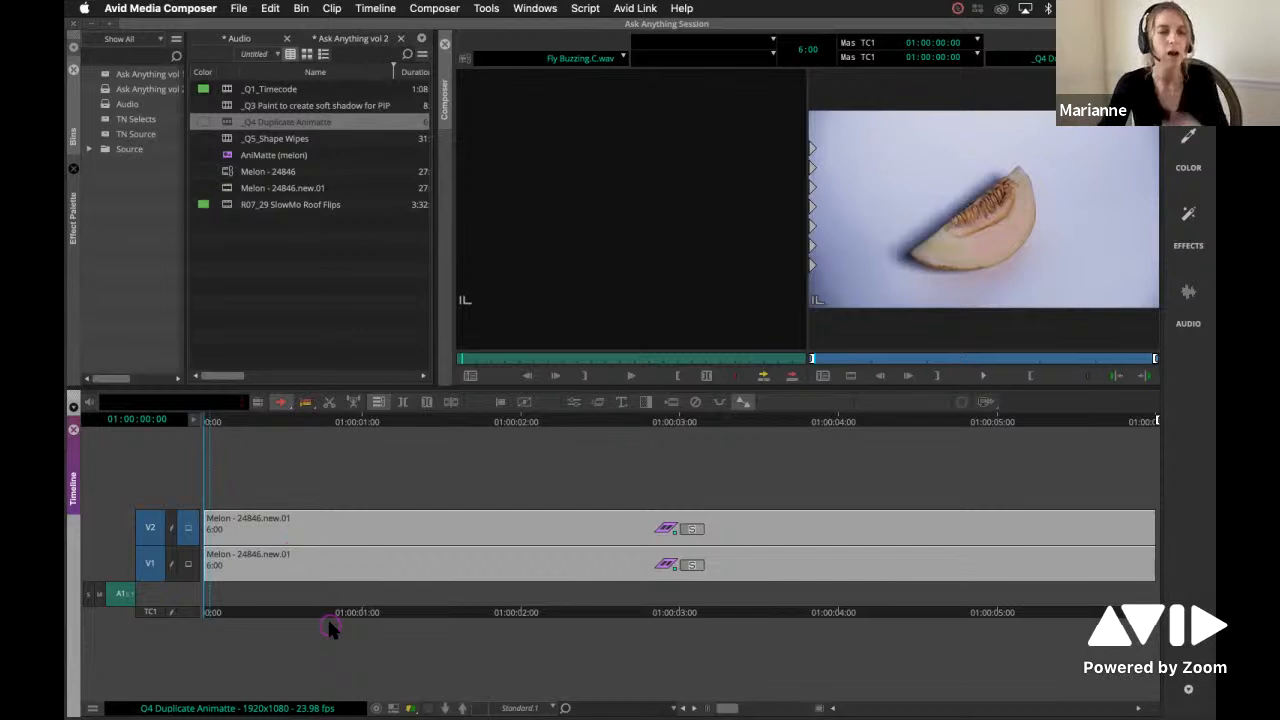
mouse_move(660, 508)
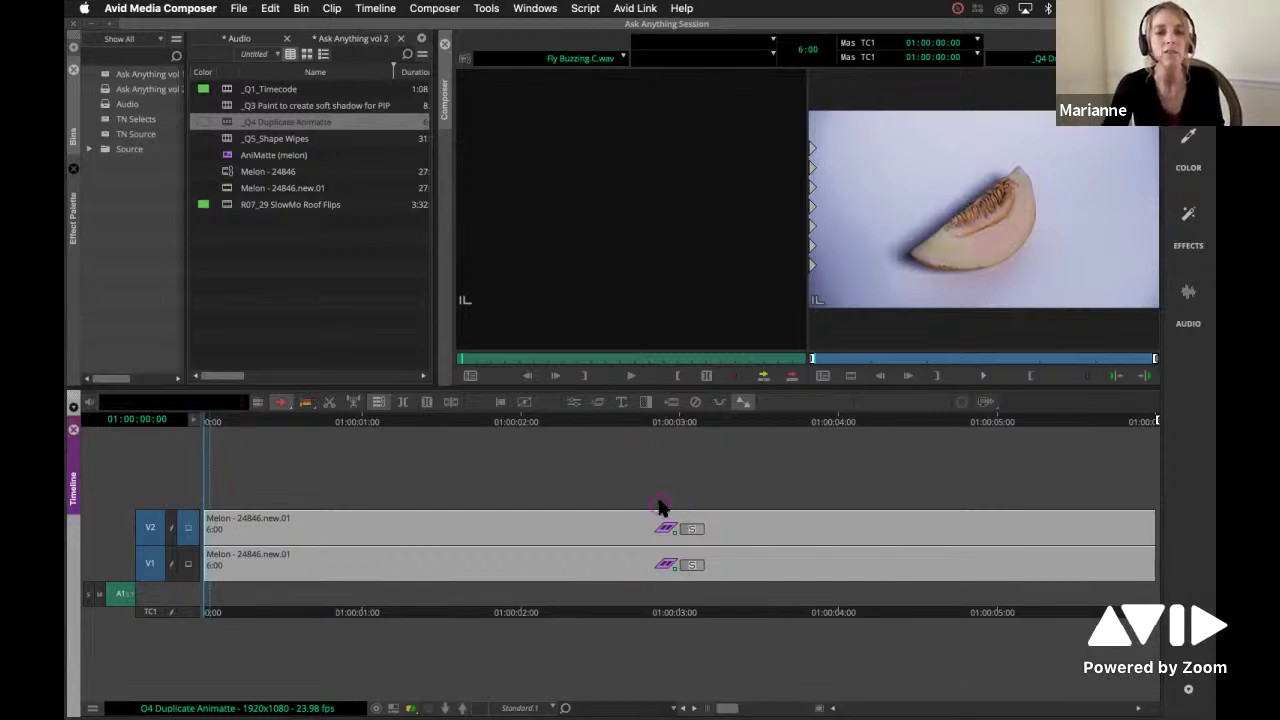
mouse_move(635, 521)
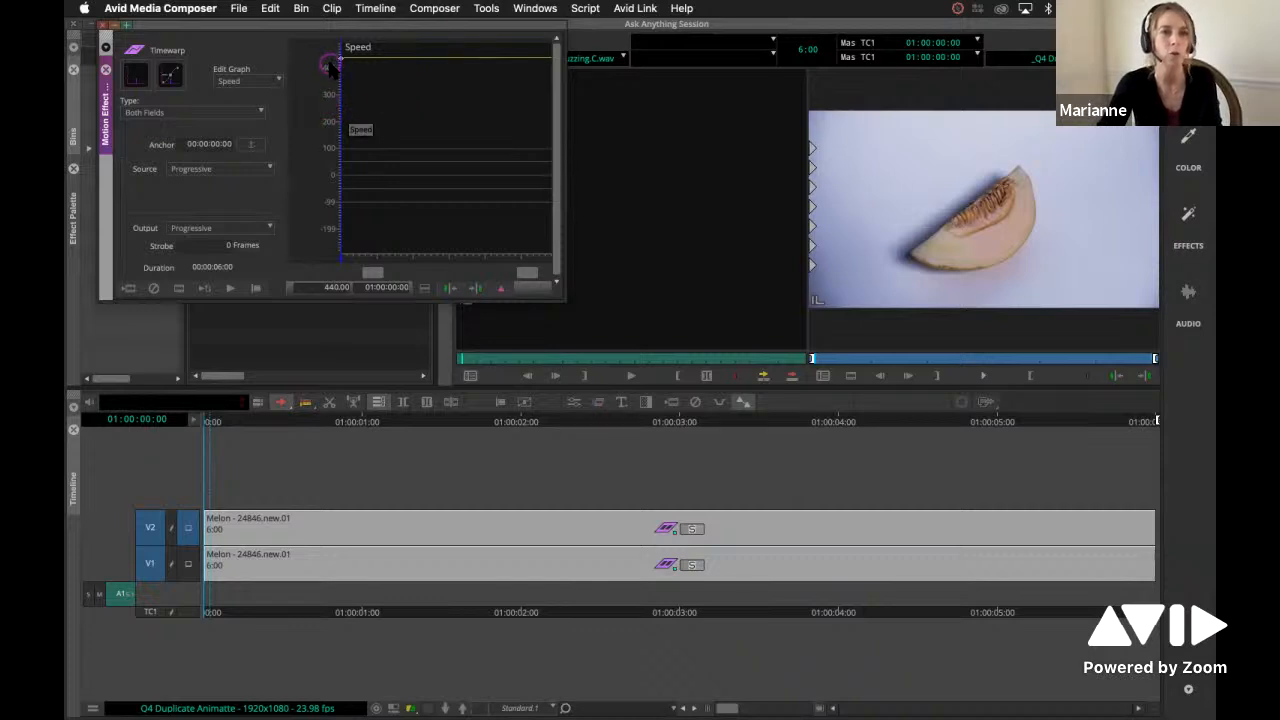
- Drag the Timewarp speed keyframe down to about 203% and park near one second
left_click_drag(332, 63, 345, 120)
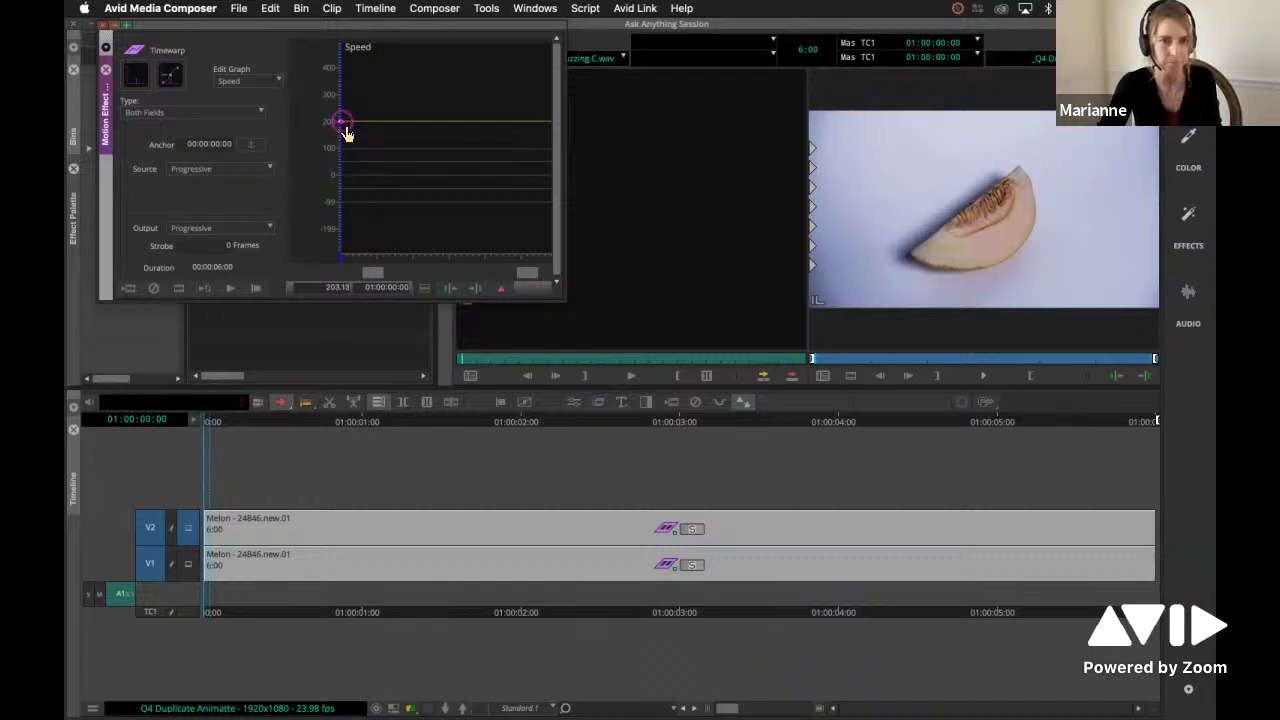
mouse_move(460, 280)
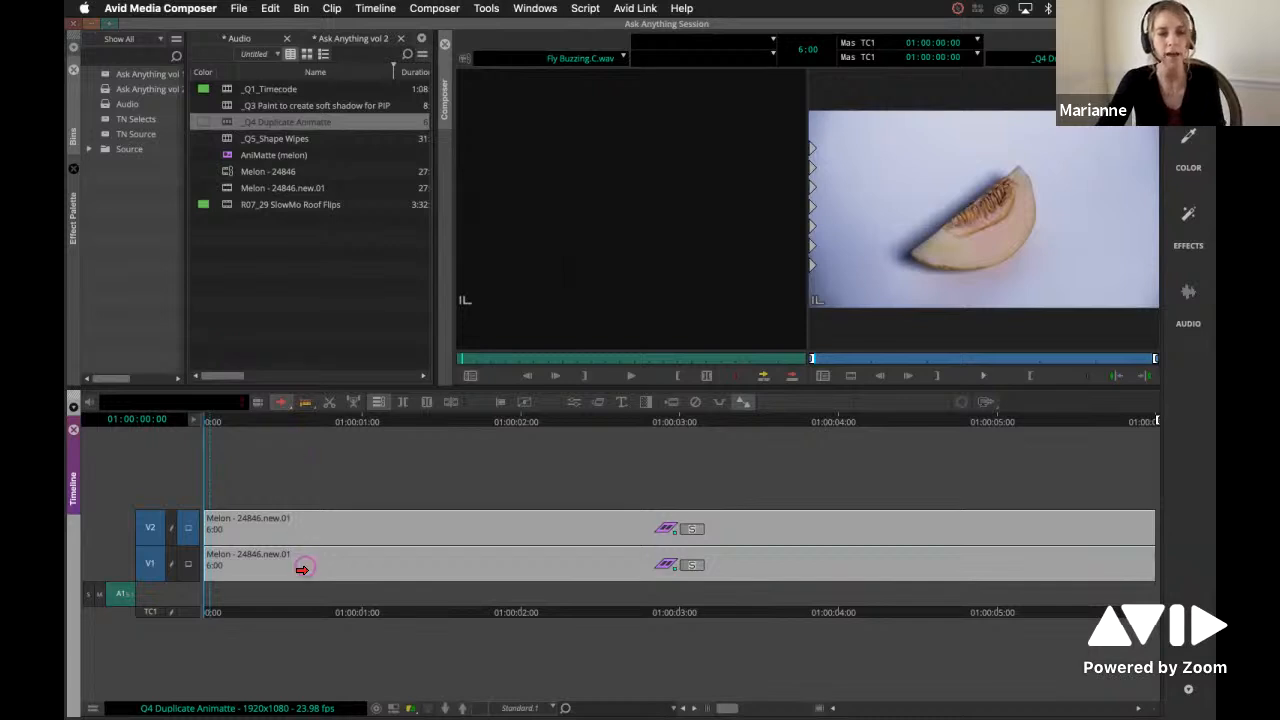
left_click(351, 611)
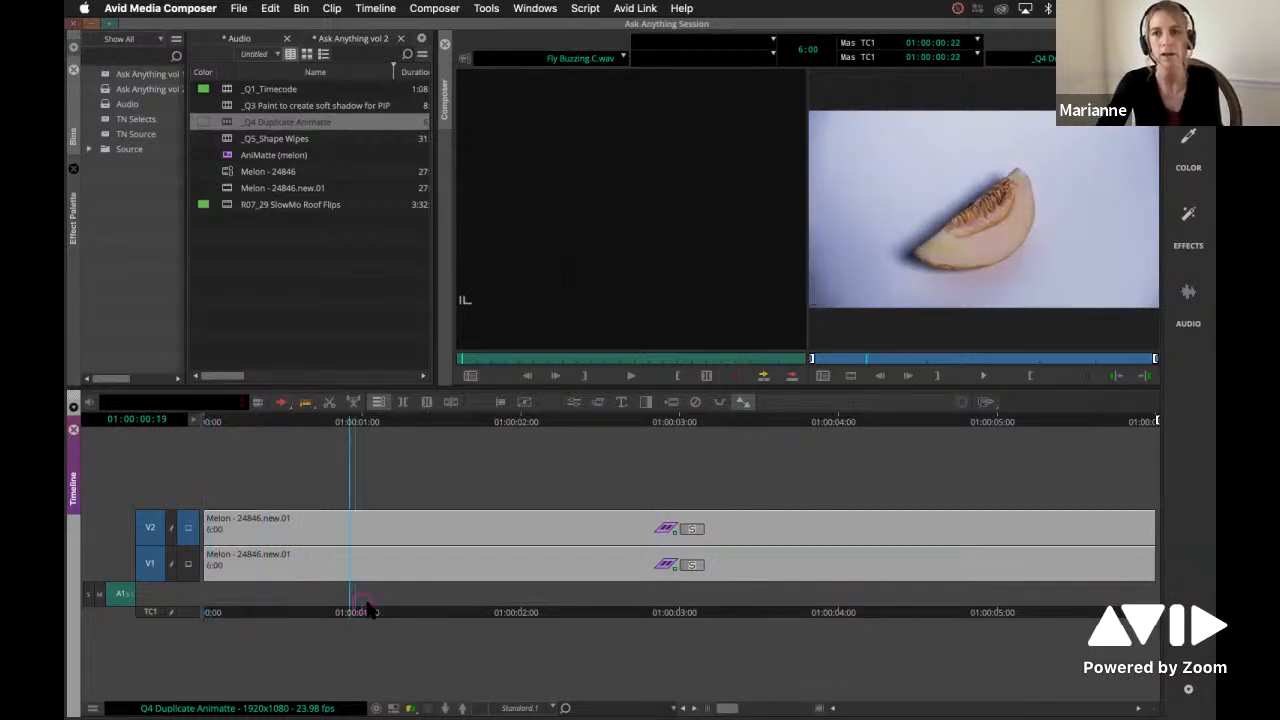
left_click(905, 421)
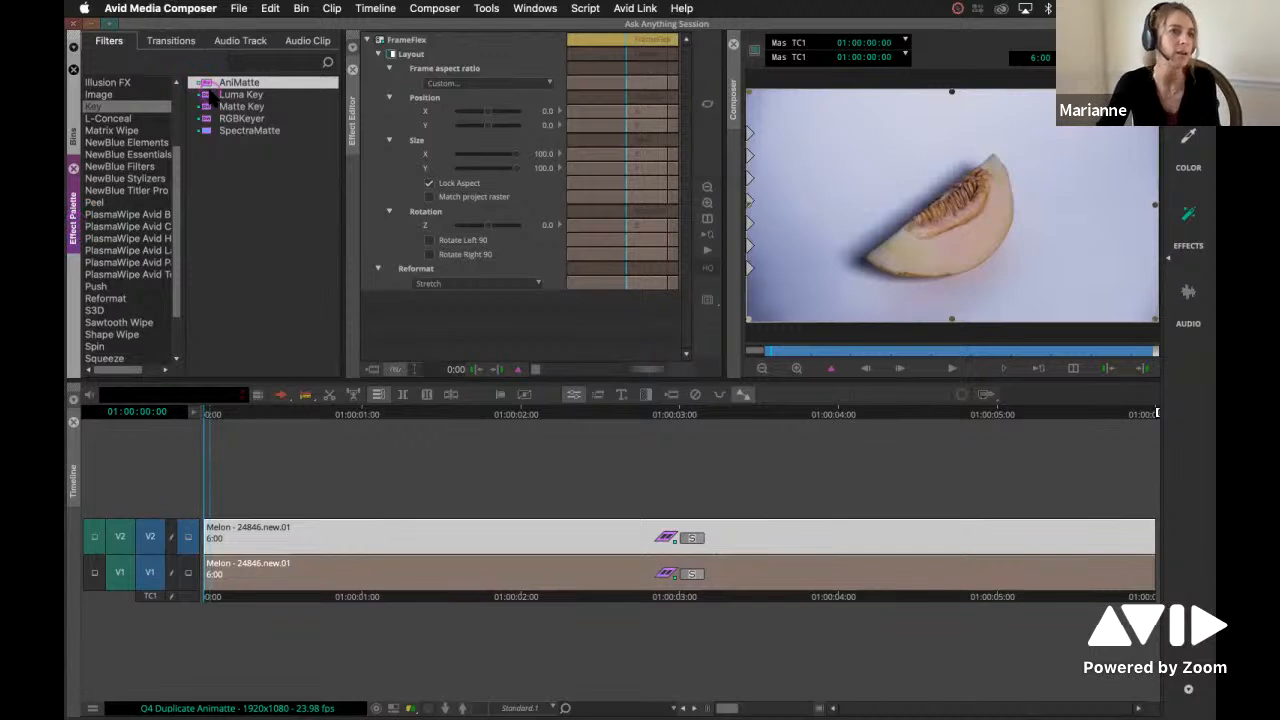
mouse_move(100, 130)
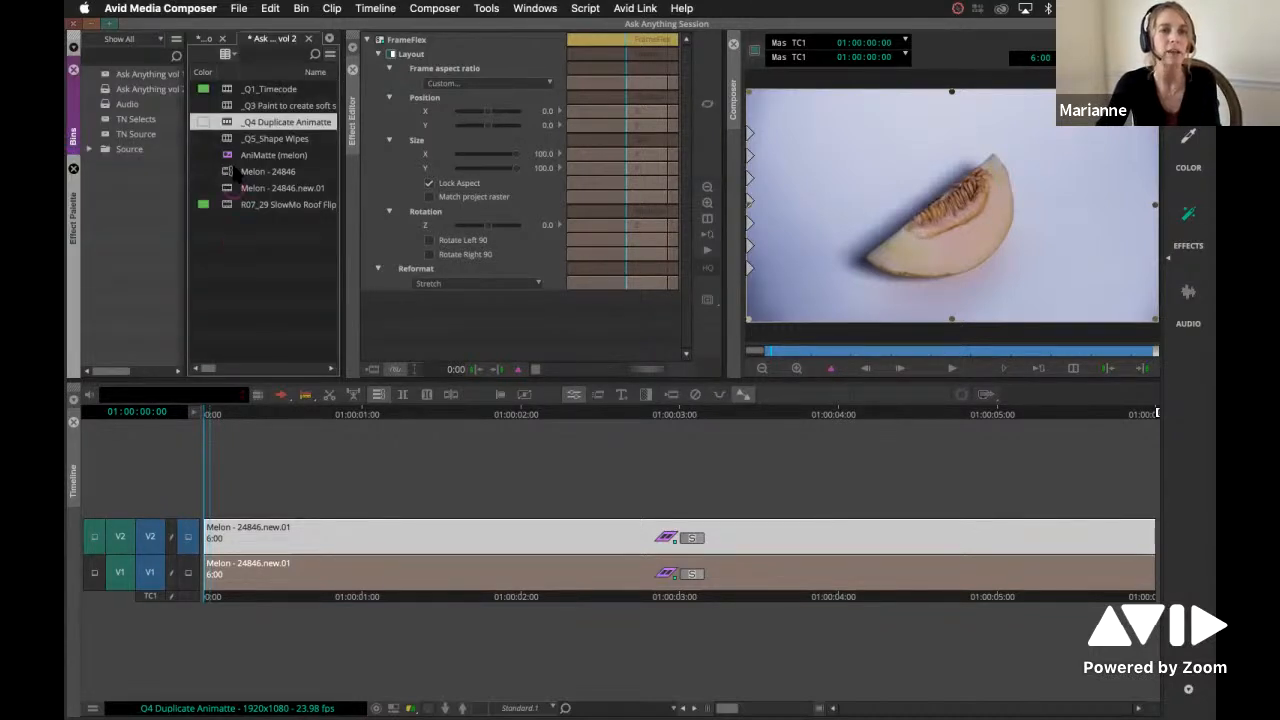
- Apply the saved AniMatte (melon) template to the melon clip on V2
left_click(273, 155)
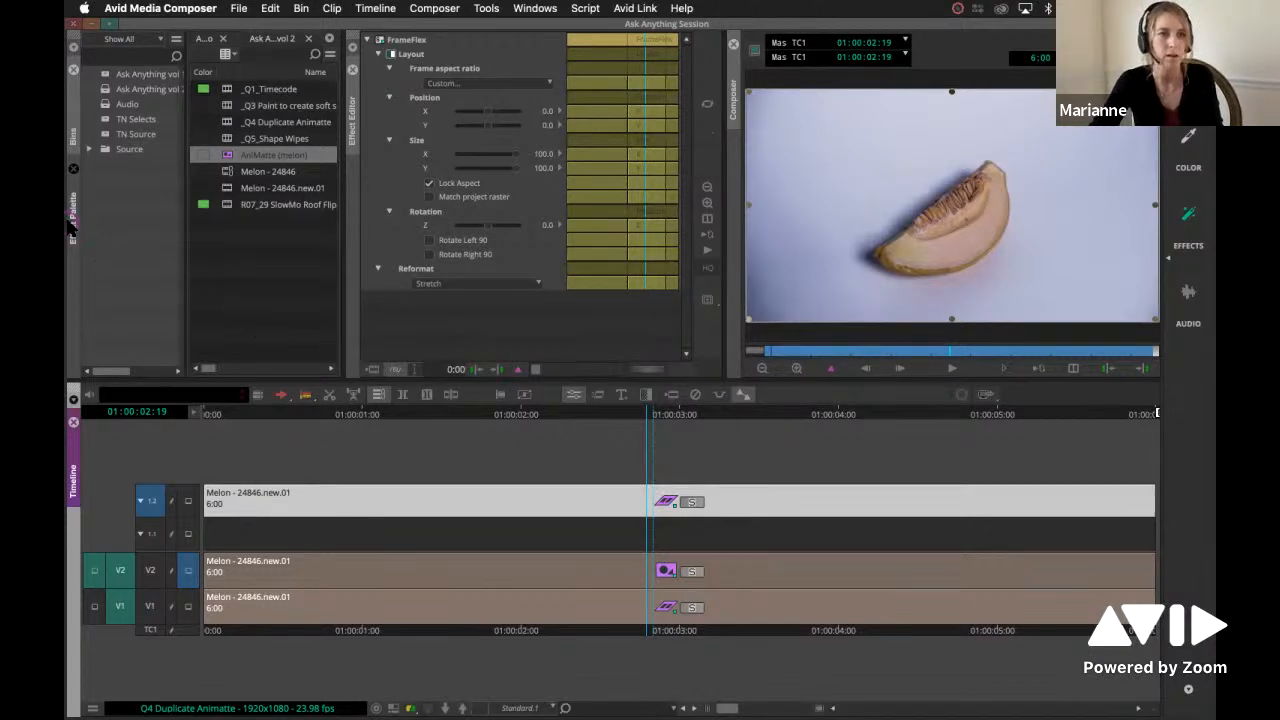
- Choose 3D Warp from the effect list for the nested melon layer
left_click(71, 210)
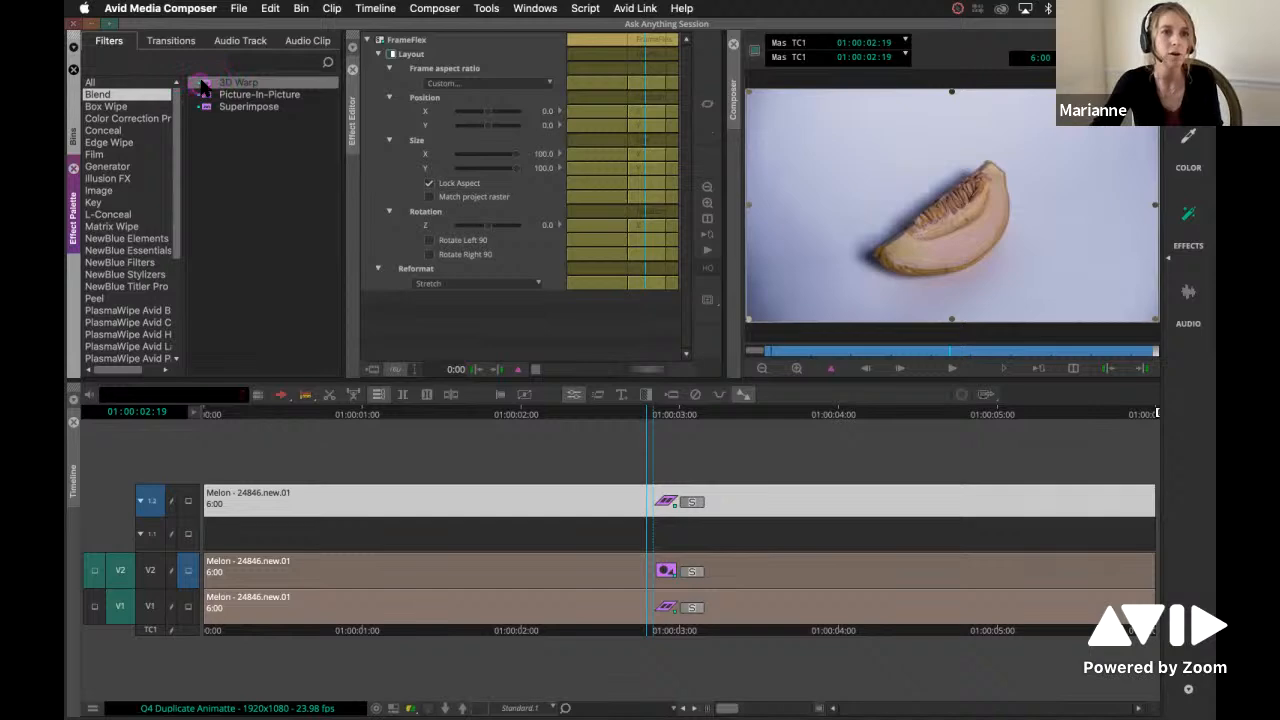
left_click(239, 82)
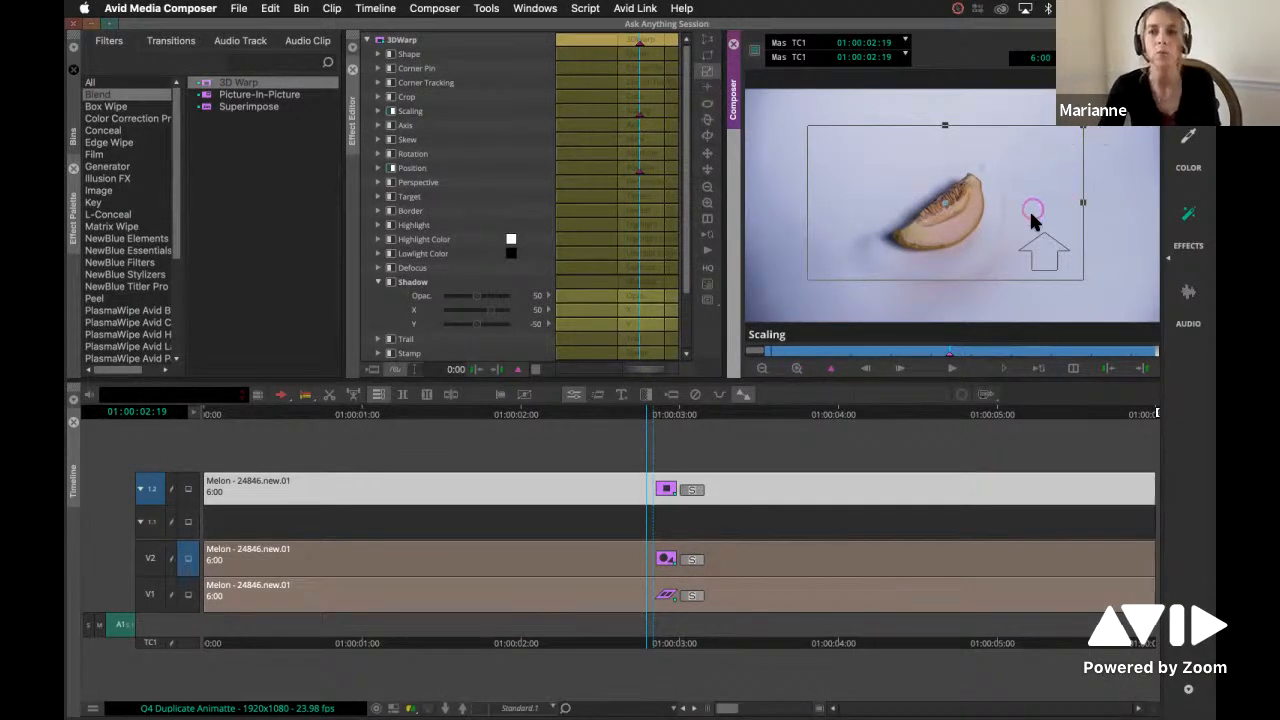
- Shrink the warped melon slice in the Composer so a second slice appears
left_click_drag(1035, 210, 975, 190)
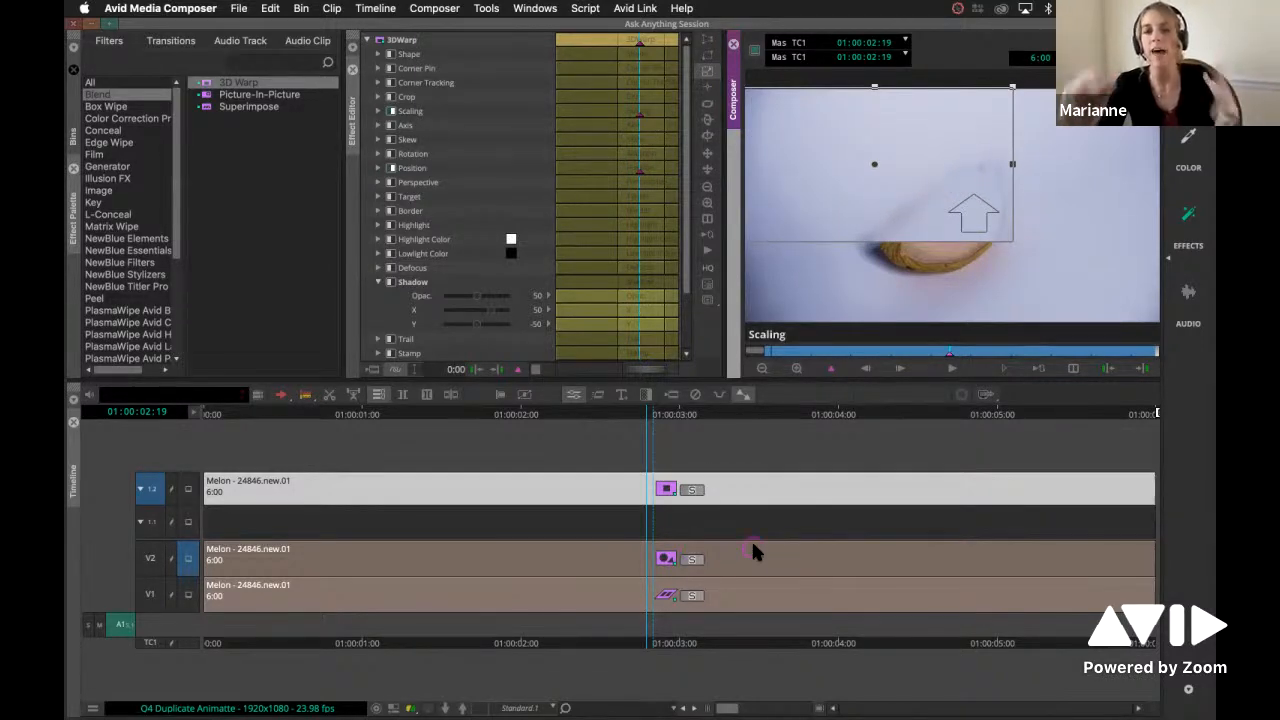
left_click(665, 559)
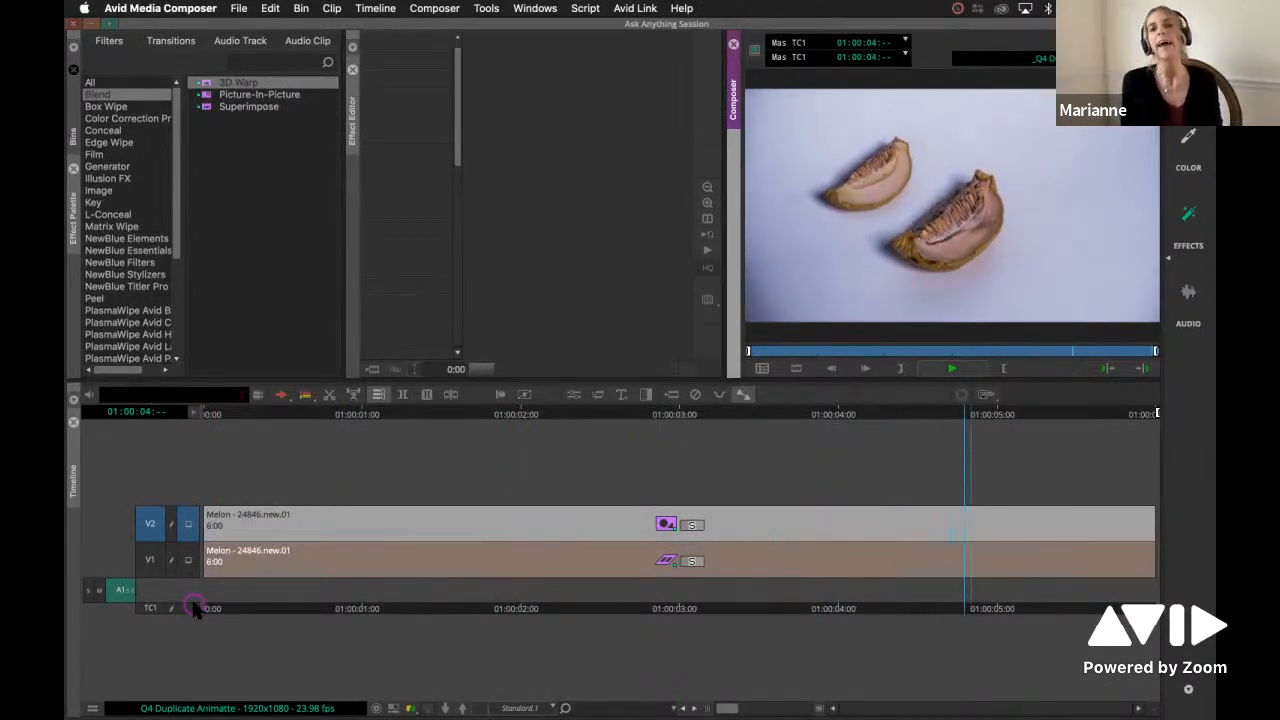
- Expand the V2 clip's nest to show tracks 1.1 and 1.2 again
left_click(951, 368)
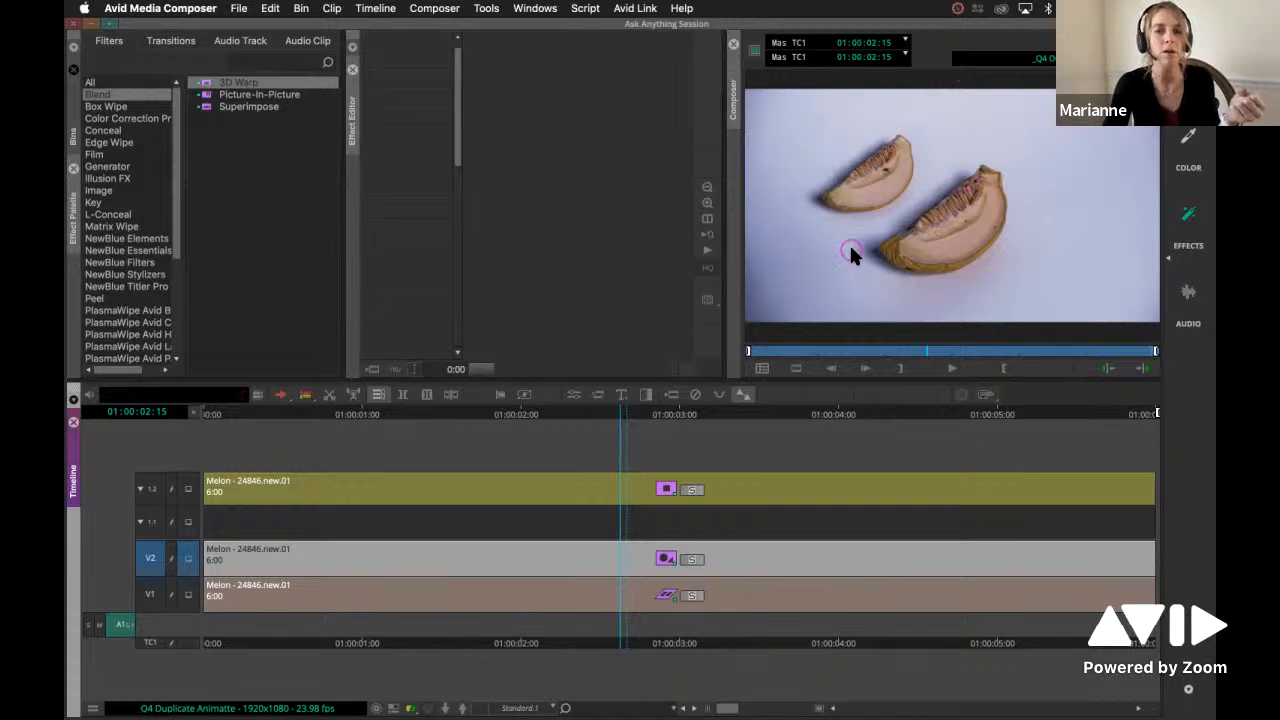
left_click(665, 489)
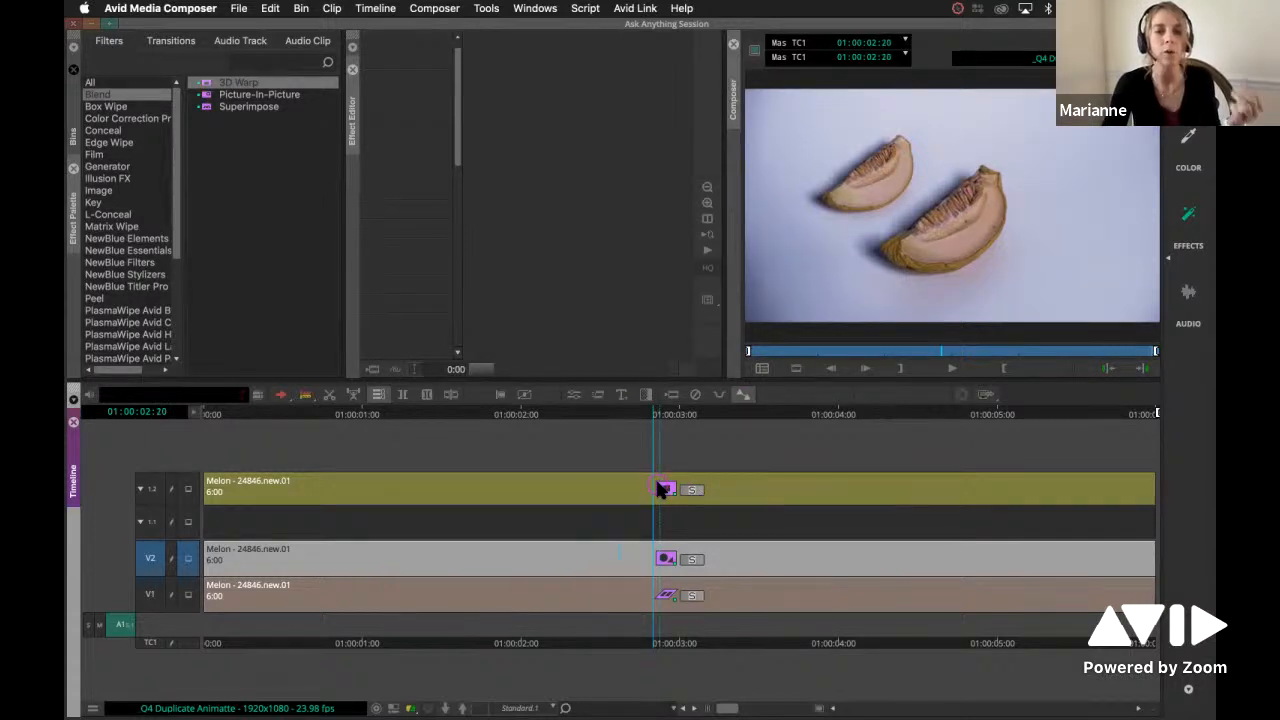
mouse_move(870, 168)
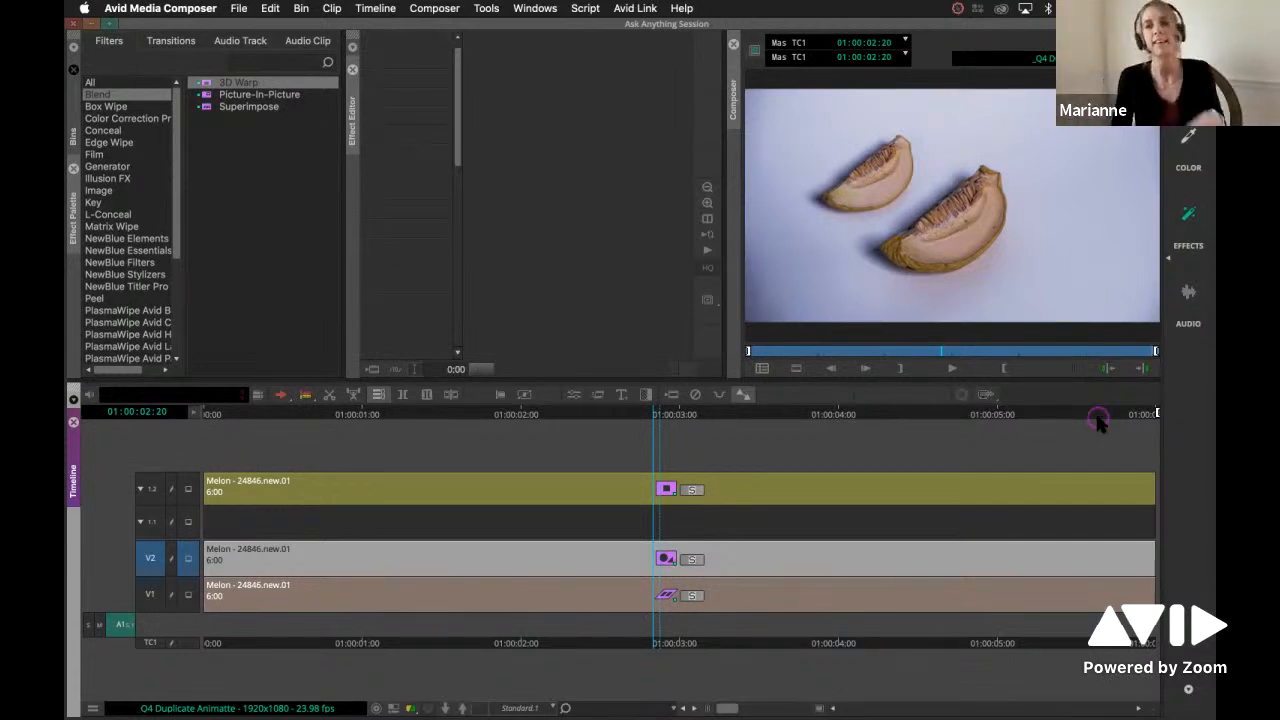
mouse_move(650, 640)
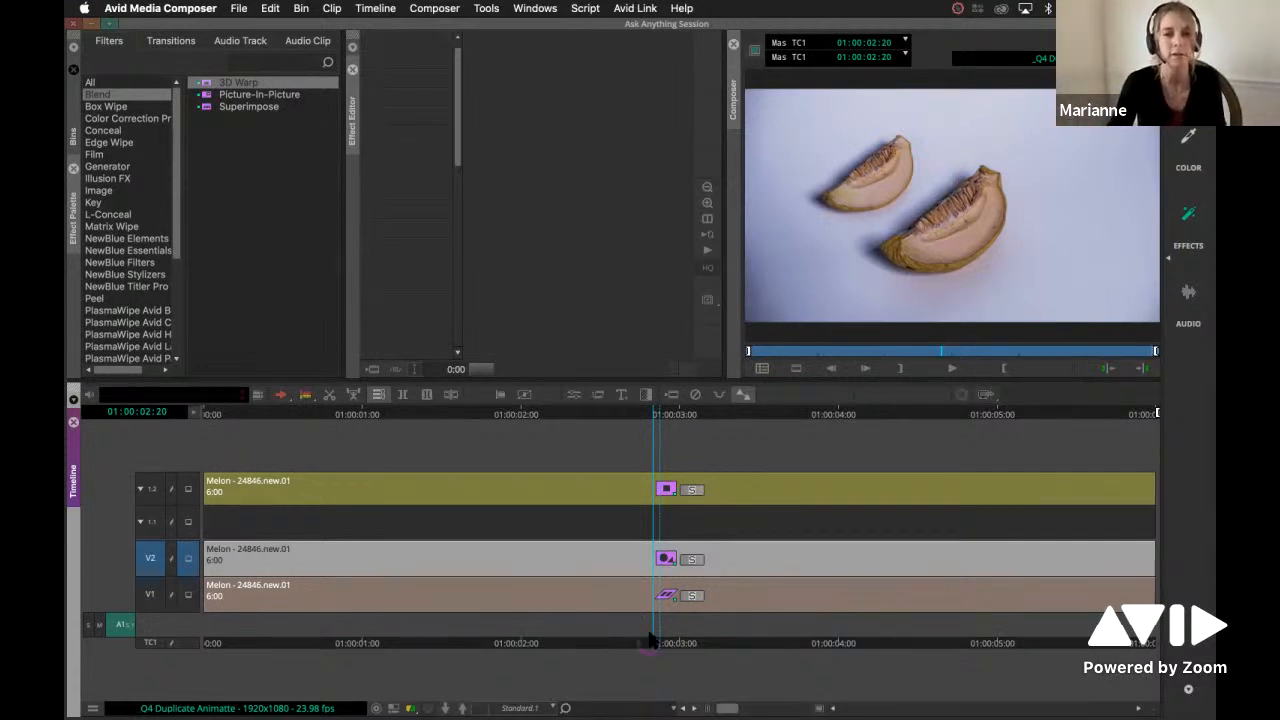